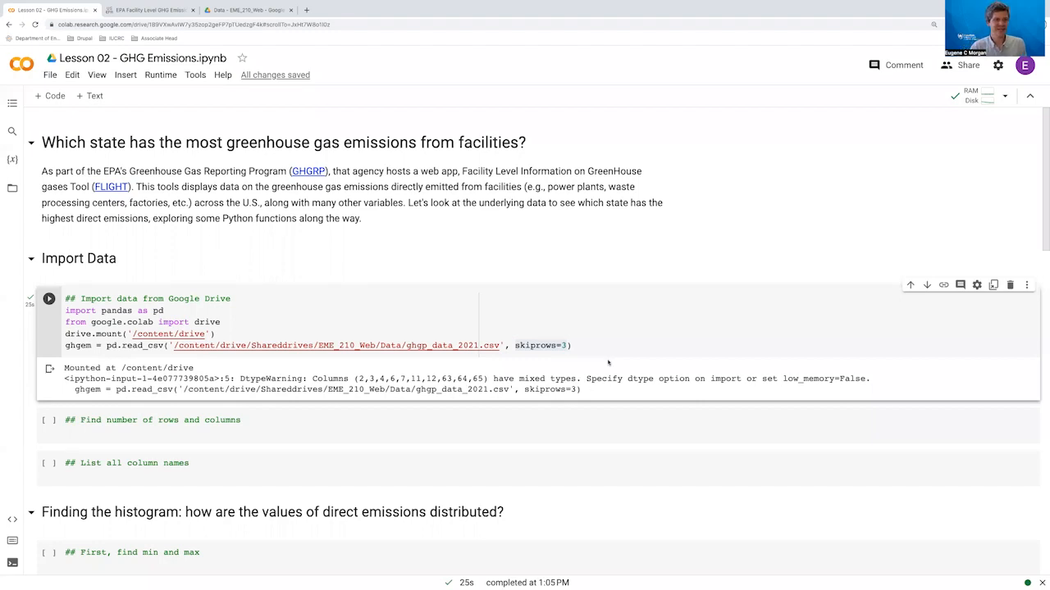
mouse_move(440, 301)
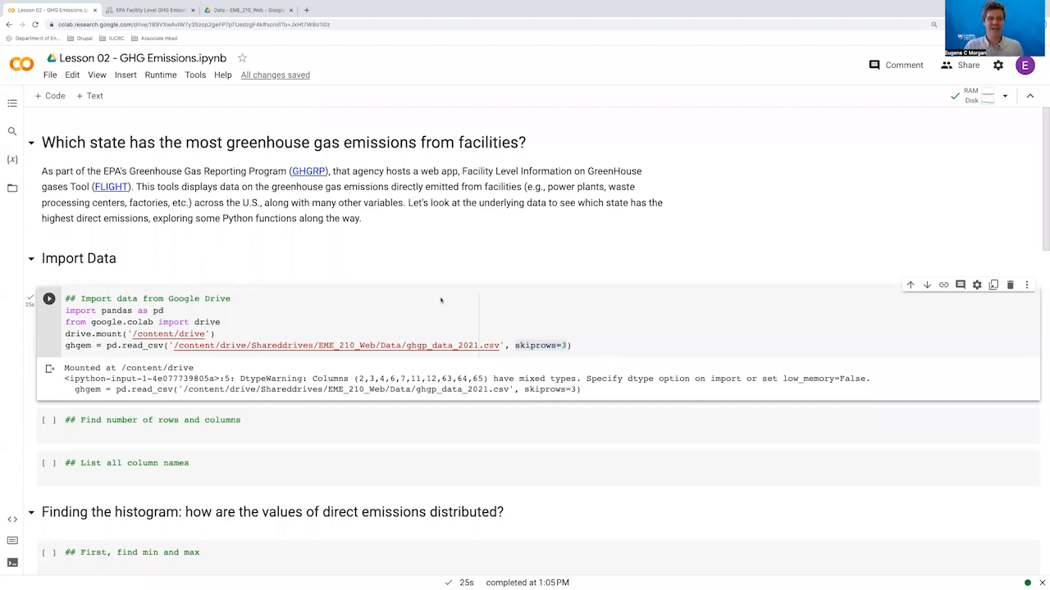
mouse_move(145, 200)
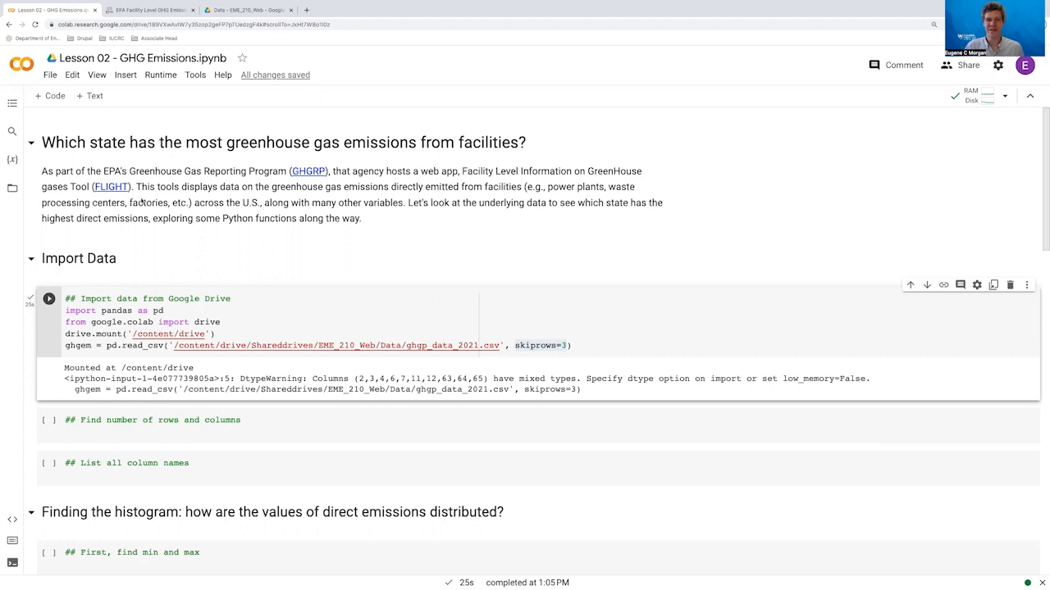
mouse_move(164, 249)
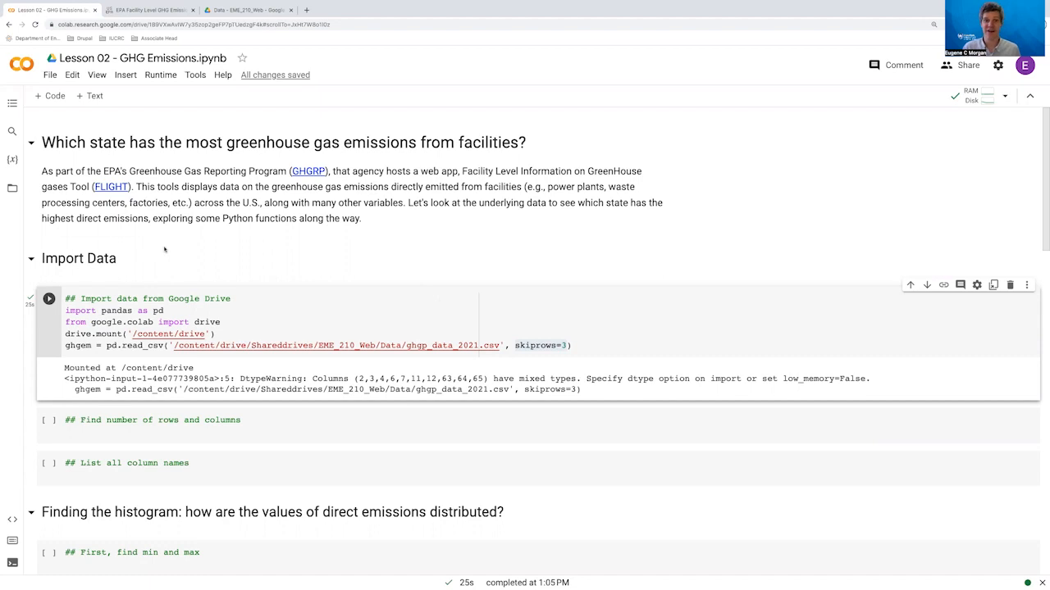
mouse_move(193, 238)
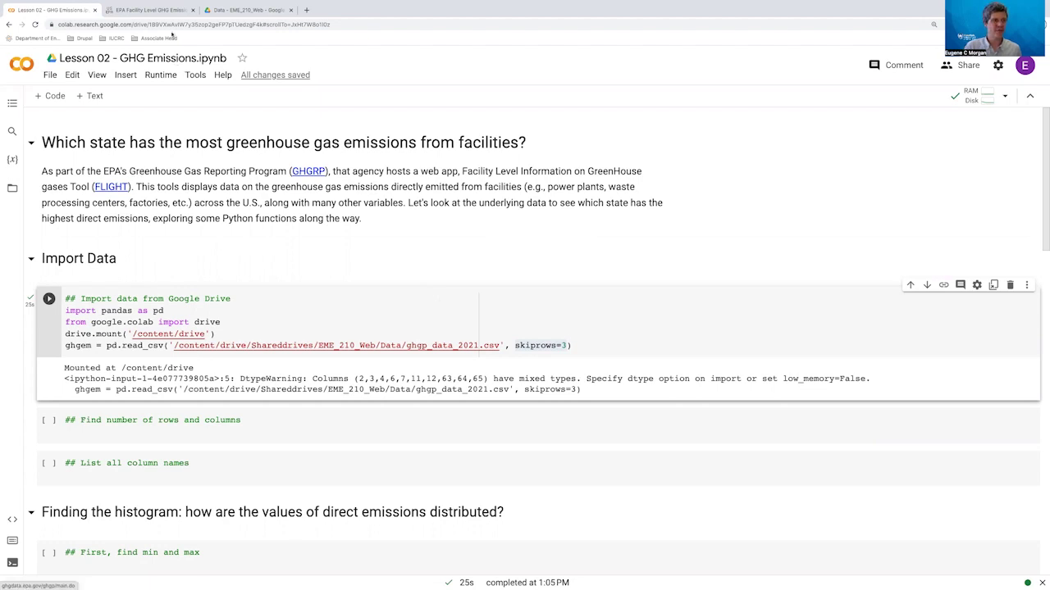
Step: Switch to the EPA FLIGHT map and show one facility's reported 2021 emissions details
click(148, 10)
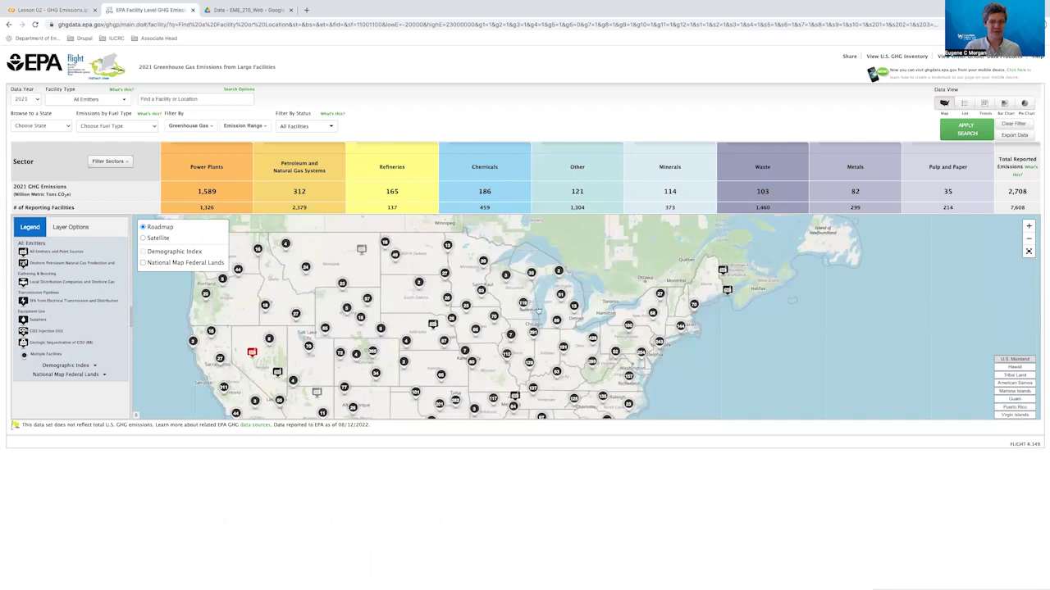
mouse_move(689, 371)
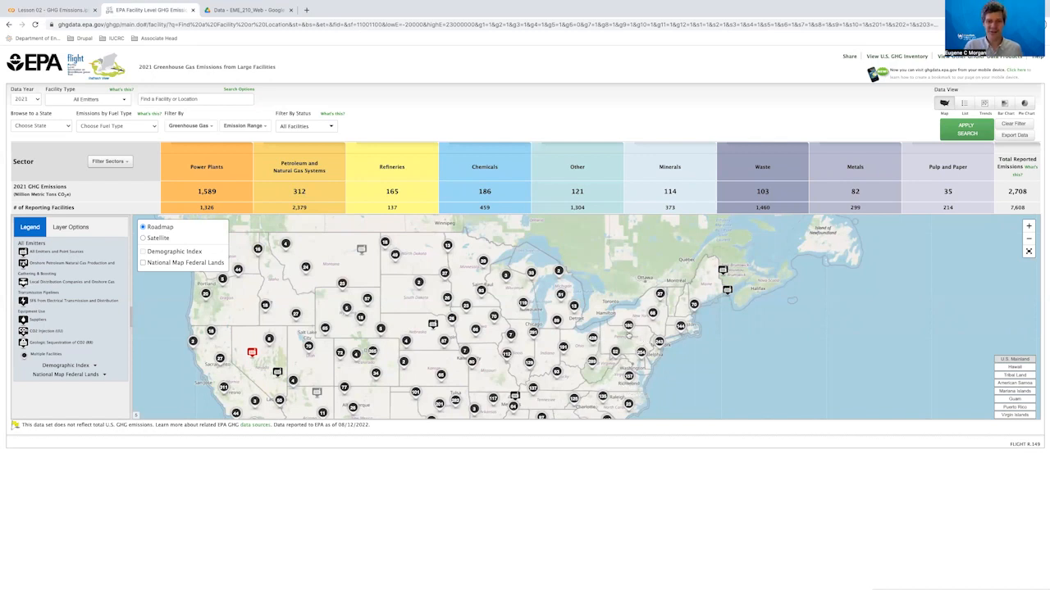
mouse_move(642, 338)
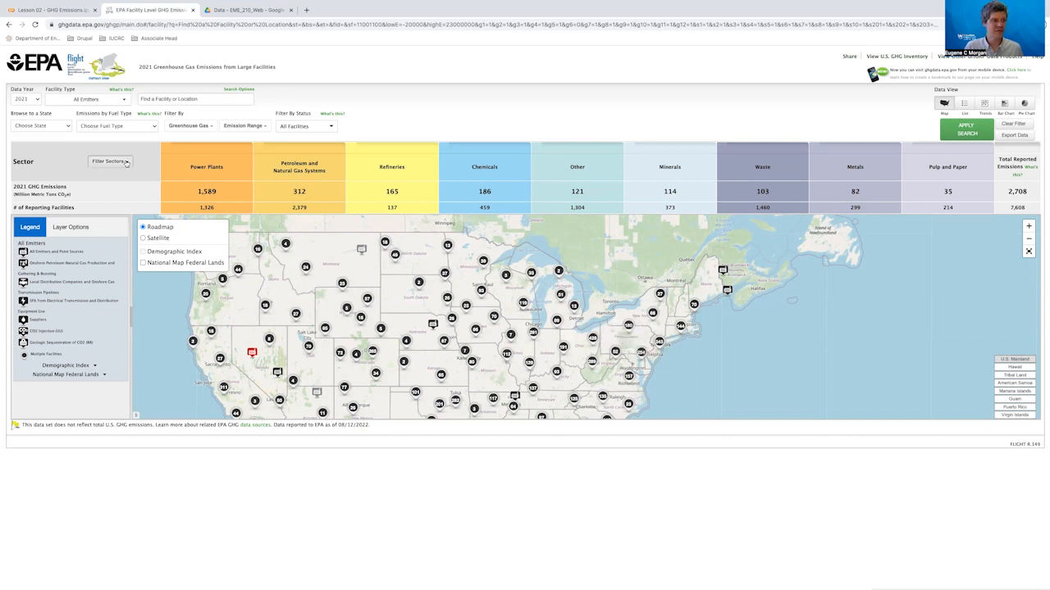
click(108, 160)
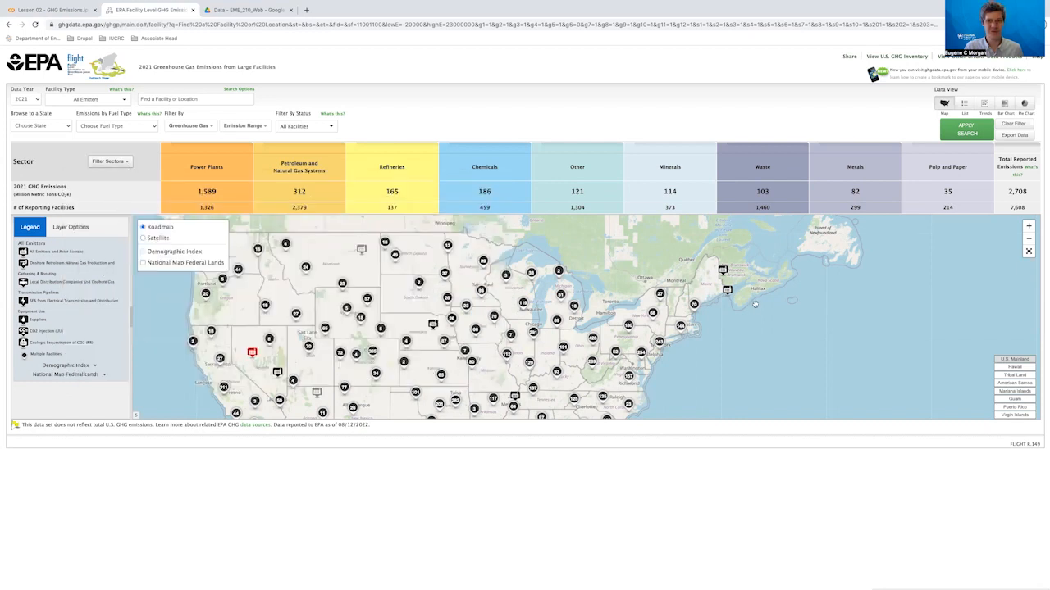
click(726, 288)
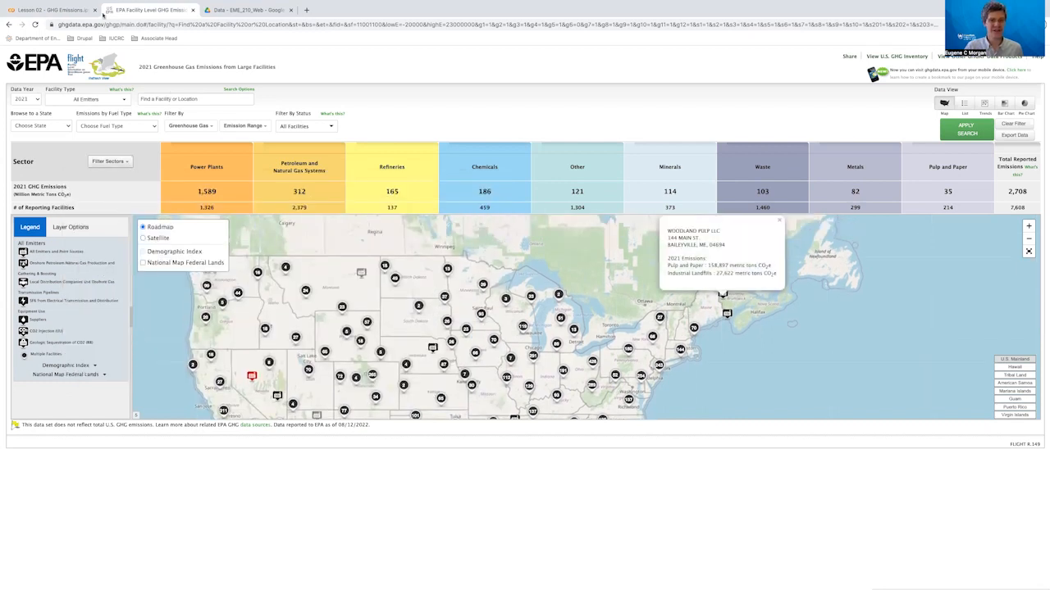
Step: Return to the Lesson 02 GHG Emissions notebook in Colab
click(52, 10)
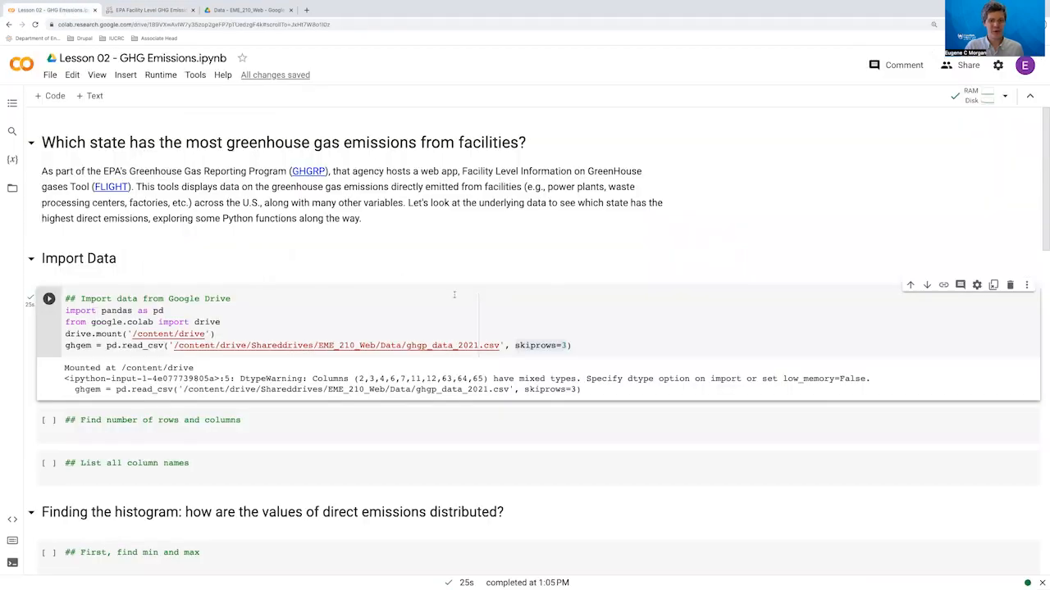
mouse_move(382, 253)
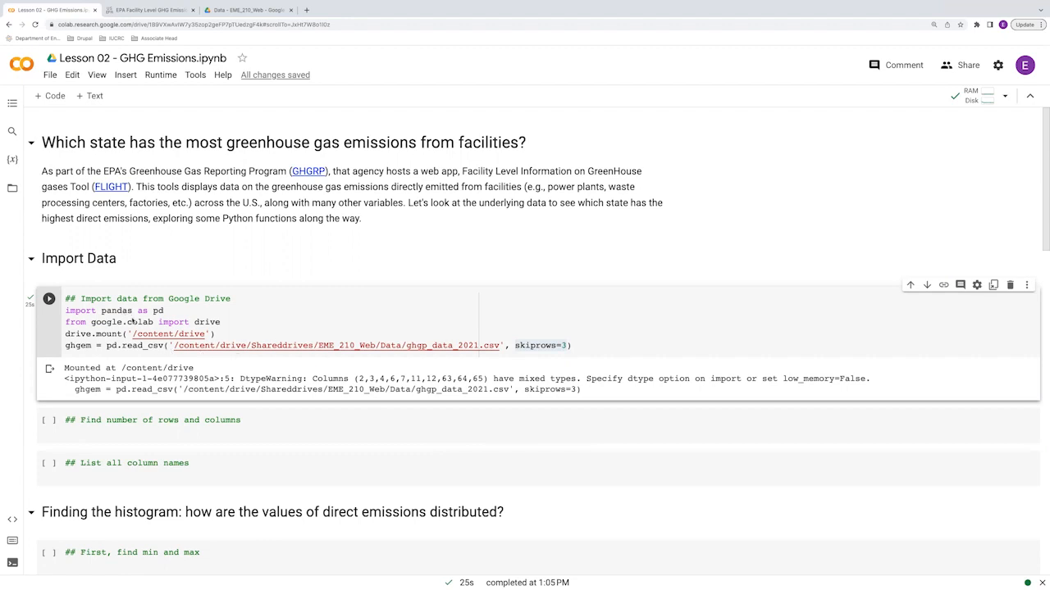
mouse_move(282, 359)
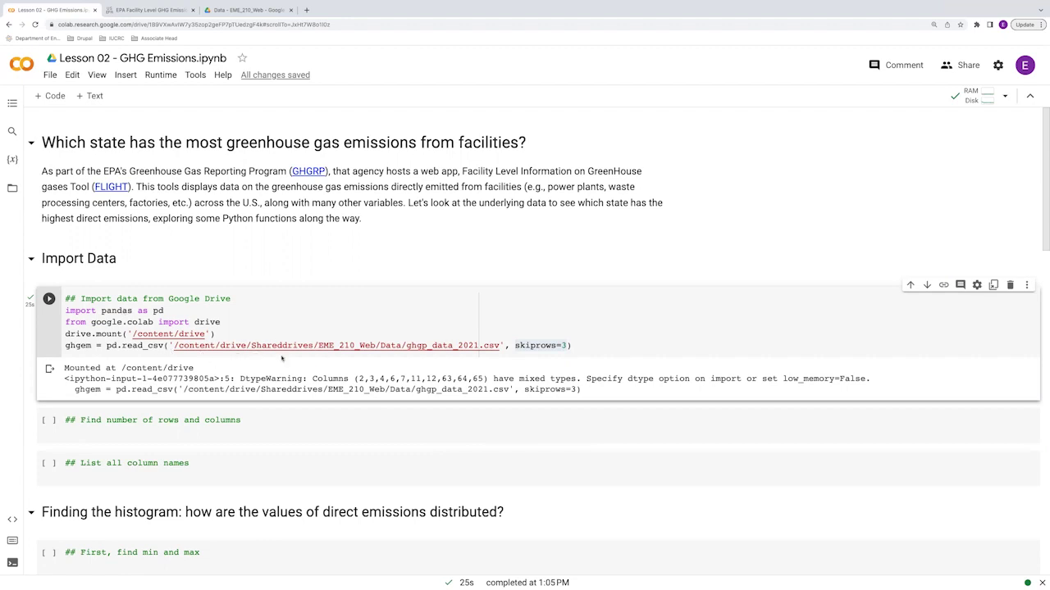
mouse_move(538, 357)
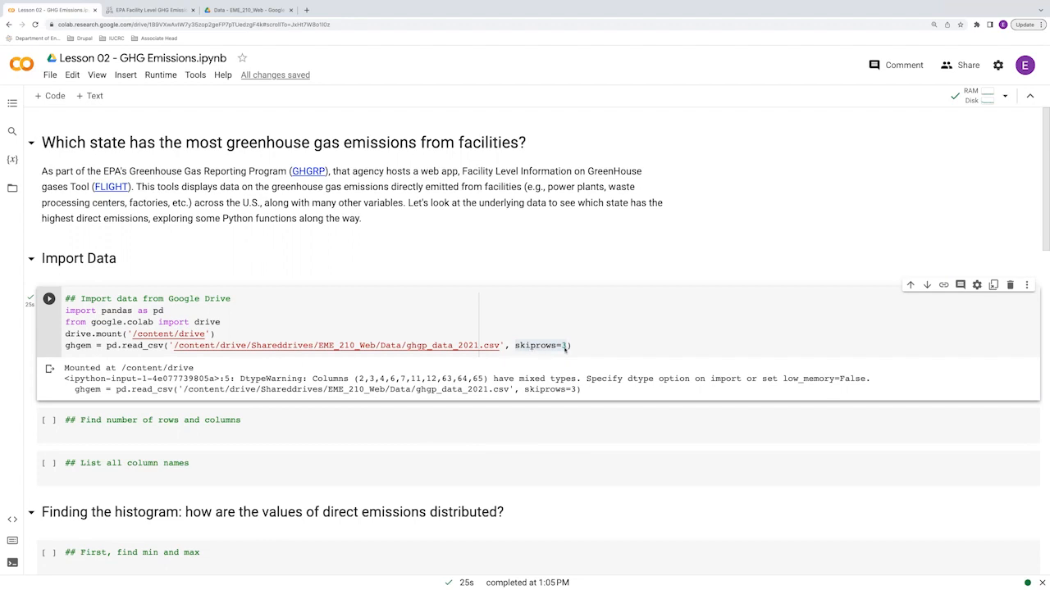
mouse_move(400, 340)
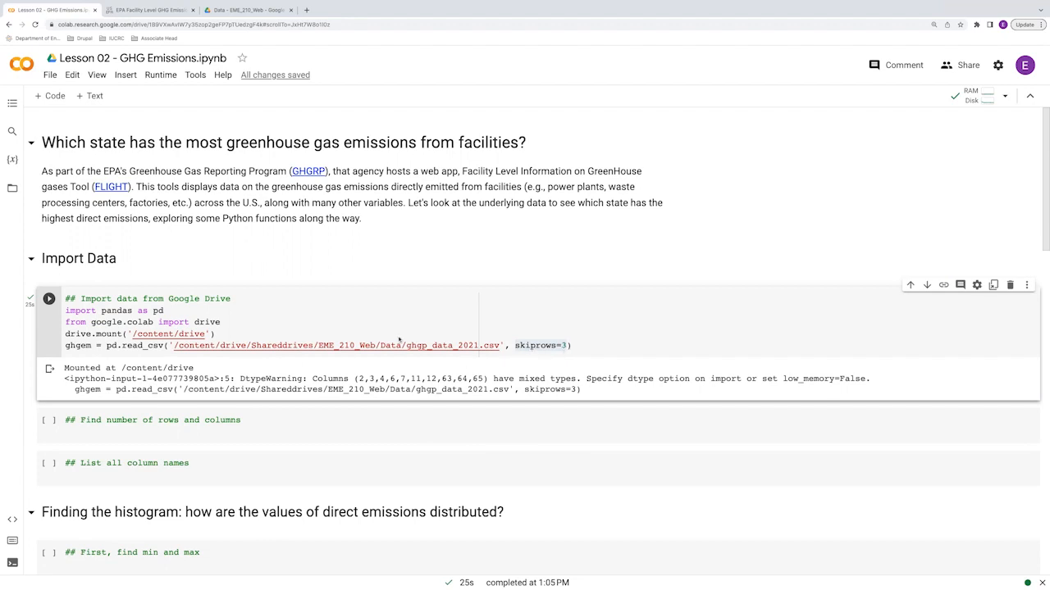
click(246, 10)
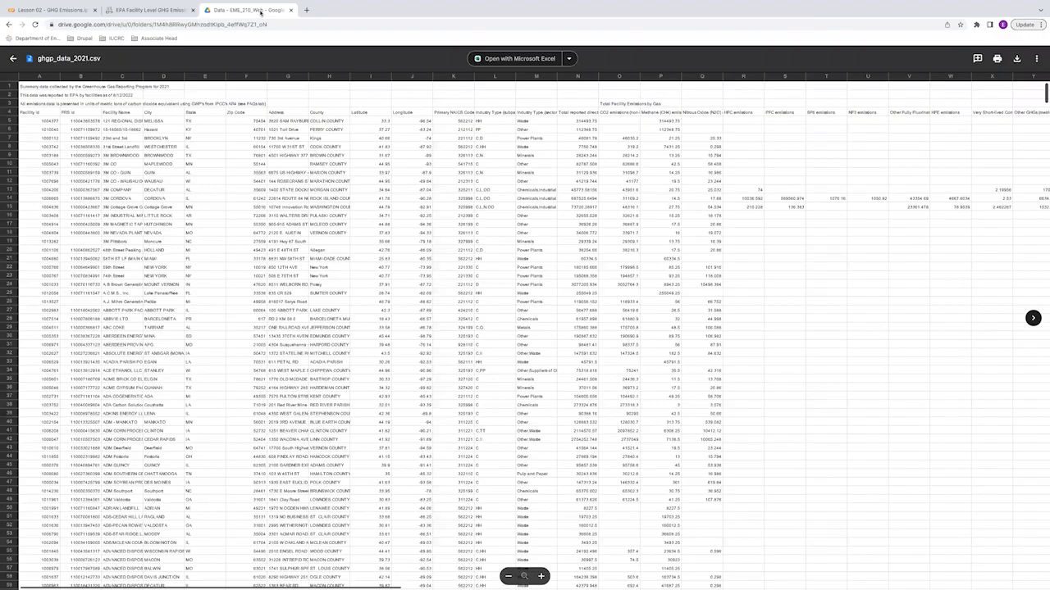
mouse_move(167, 122)
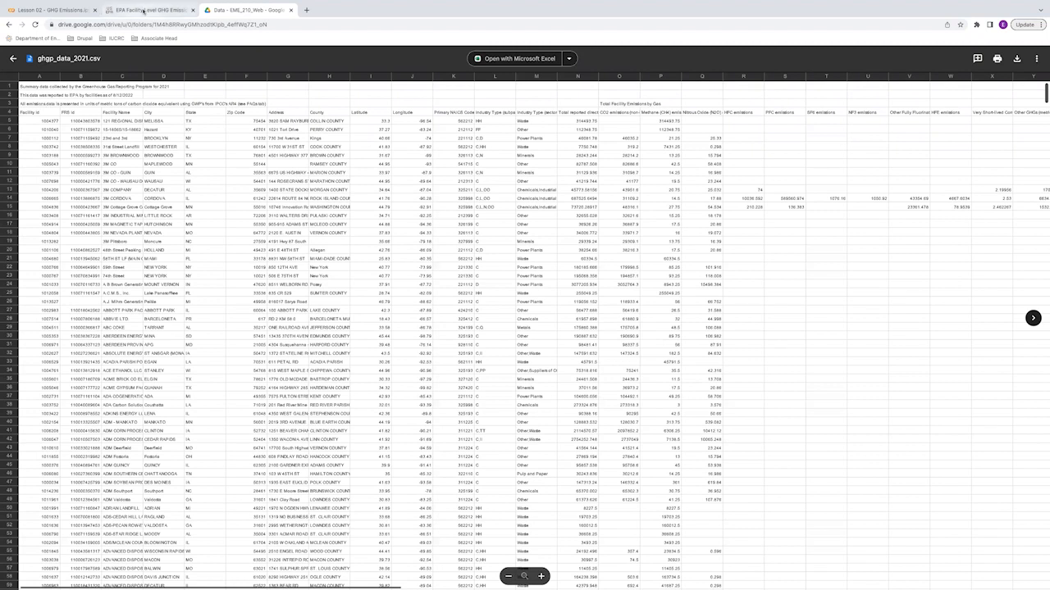
click(49, 10)
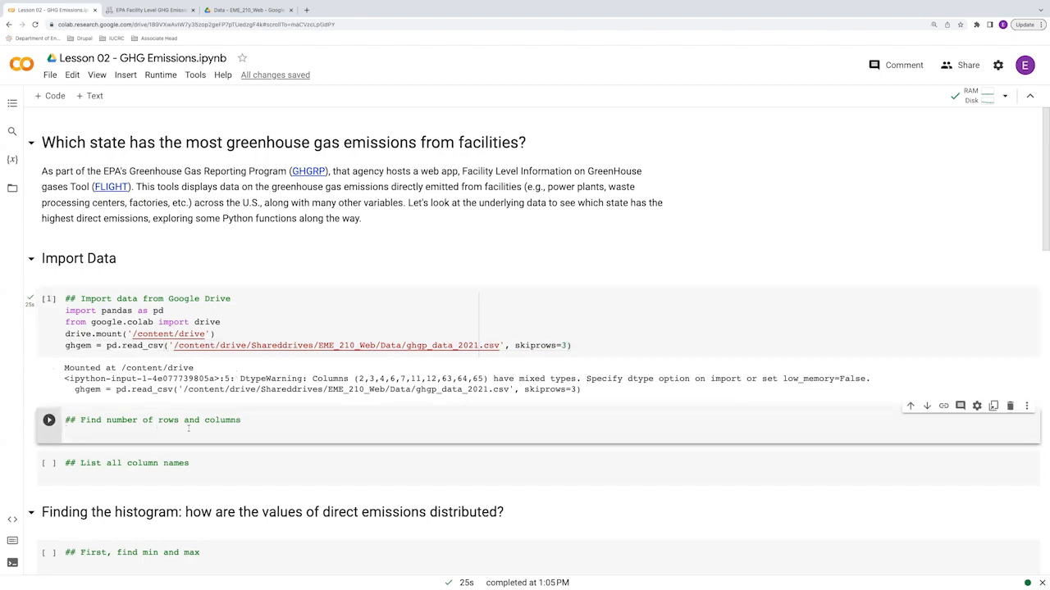
Step: Run ghgem.shape to report the emissions table's row and column counts
text(ghgem)
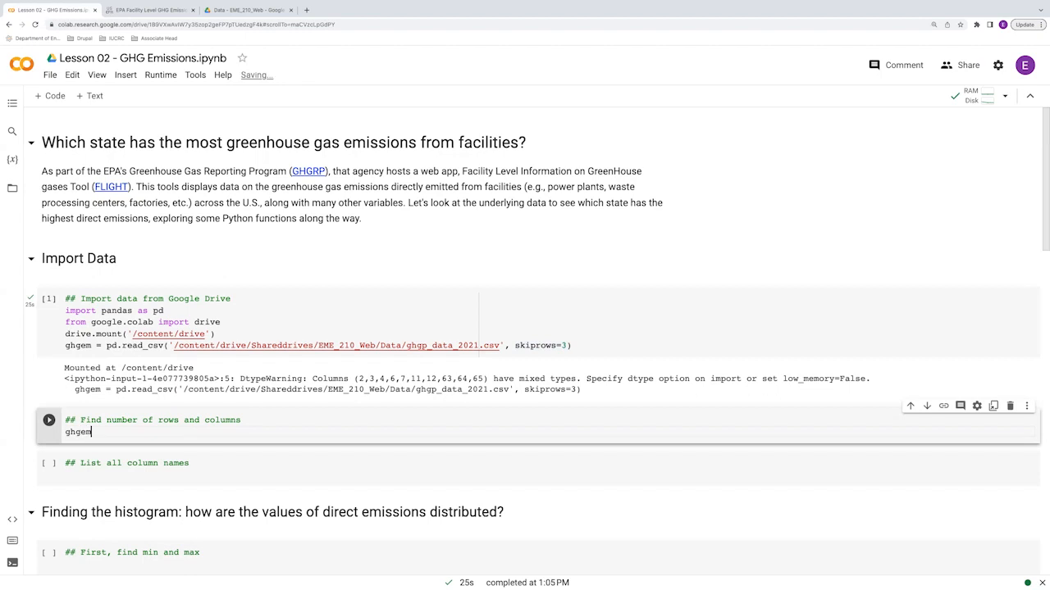
text(.shape)
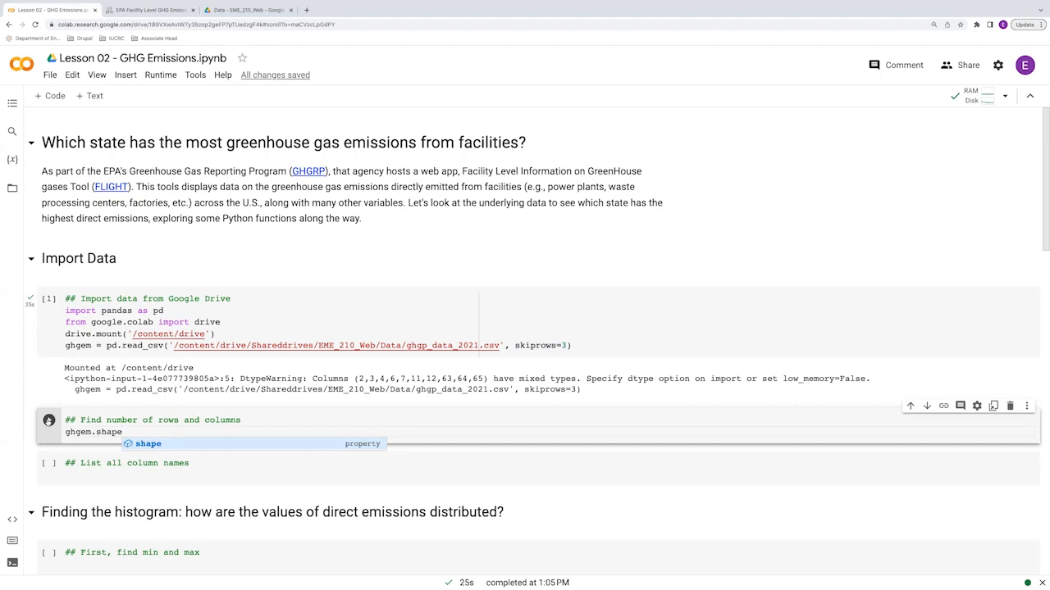
click(49, 420)
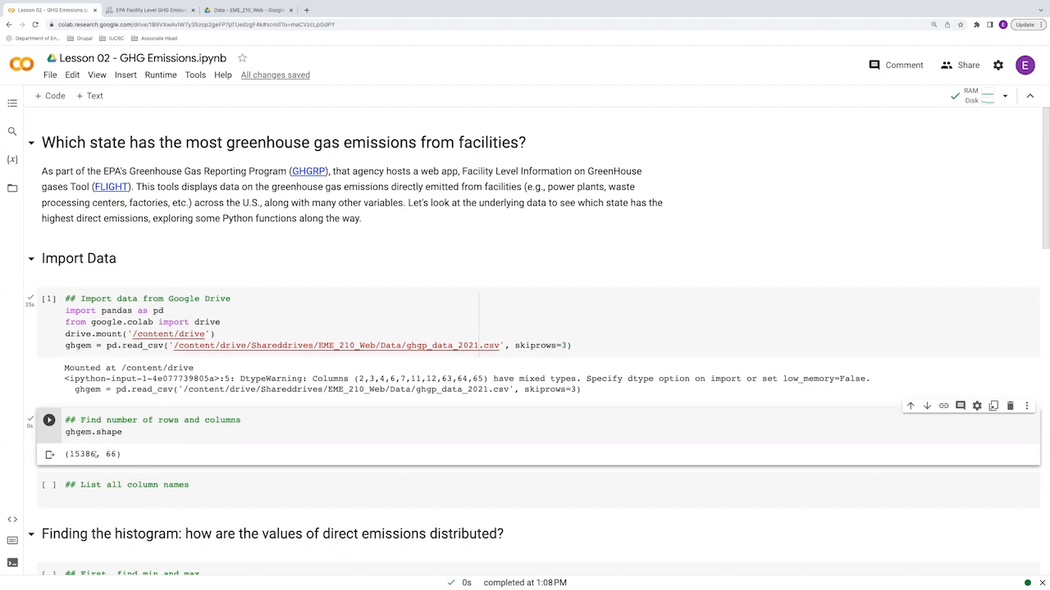
mouse_move(133, 452)
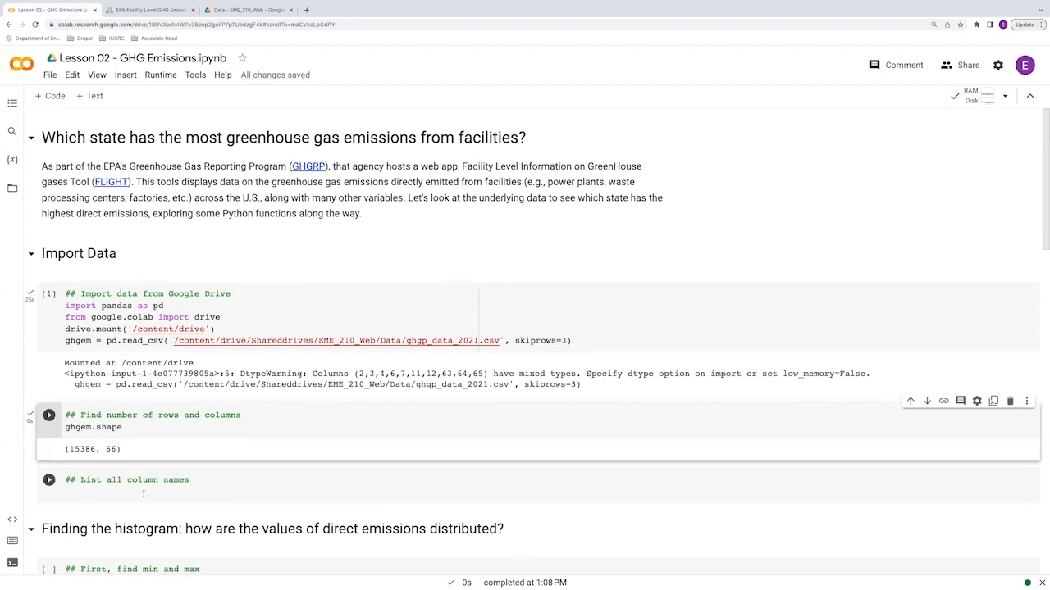
Step: Run ghgem.columns to list all 66 column names of the emissions table
text(g)
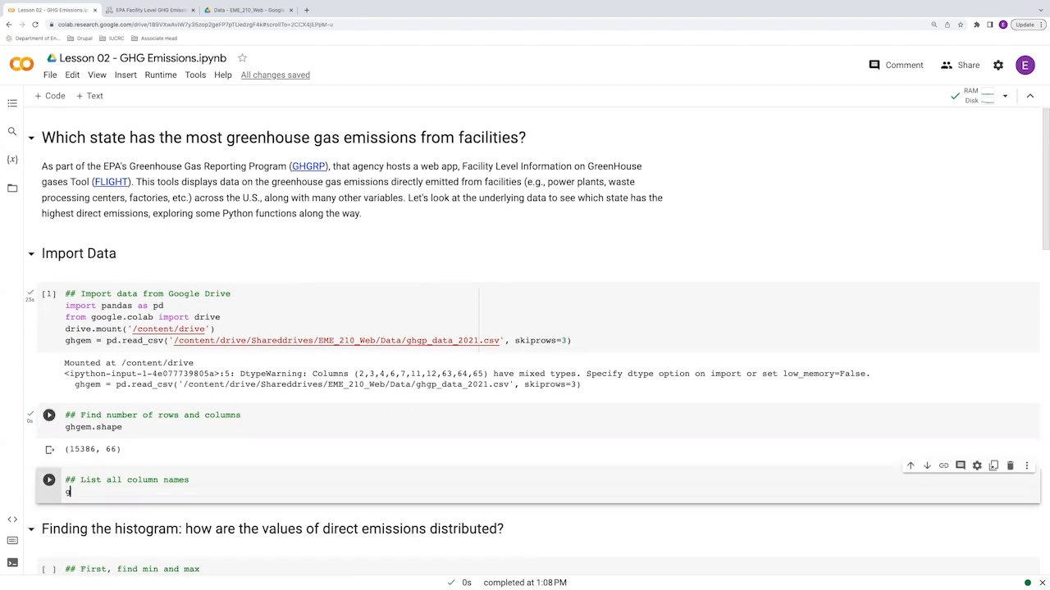
text(hgem.cou)
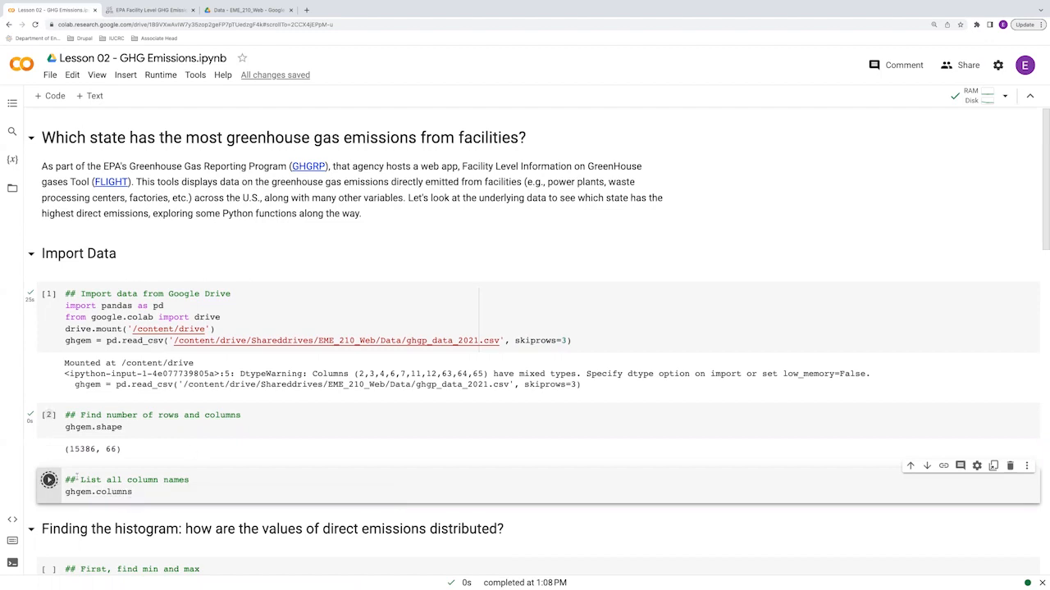
click(50, 479)
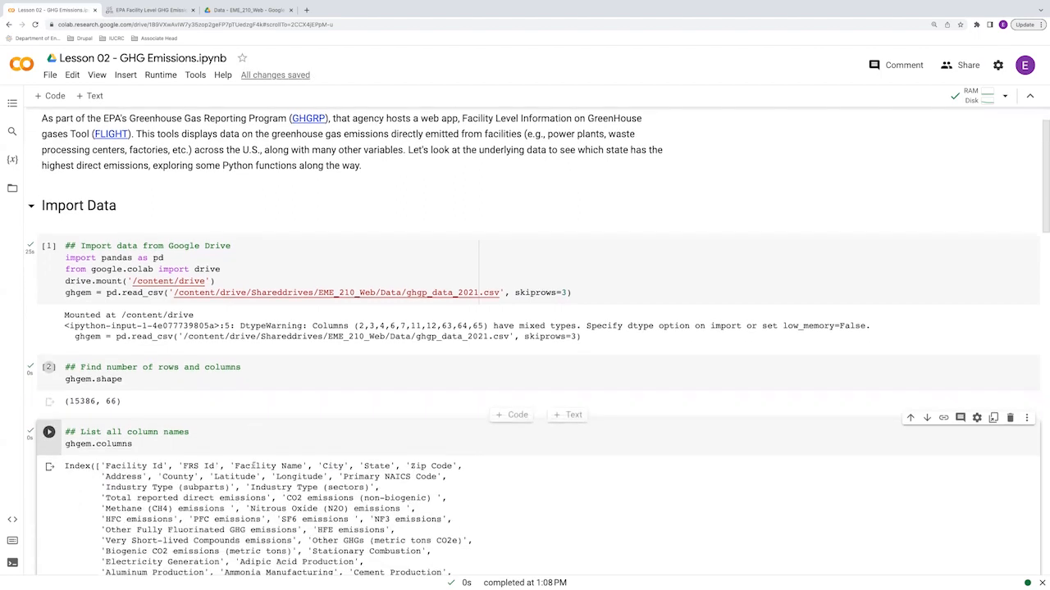
Step: Scroll down to the 'Finding the histogram' section on direct emissions
scroll(down, 3)
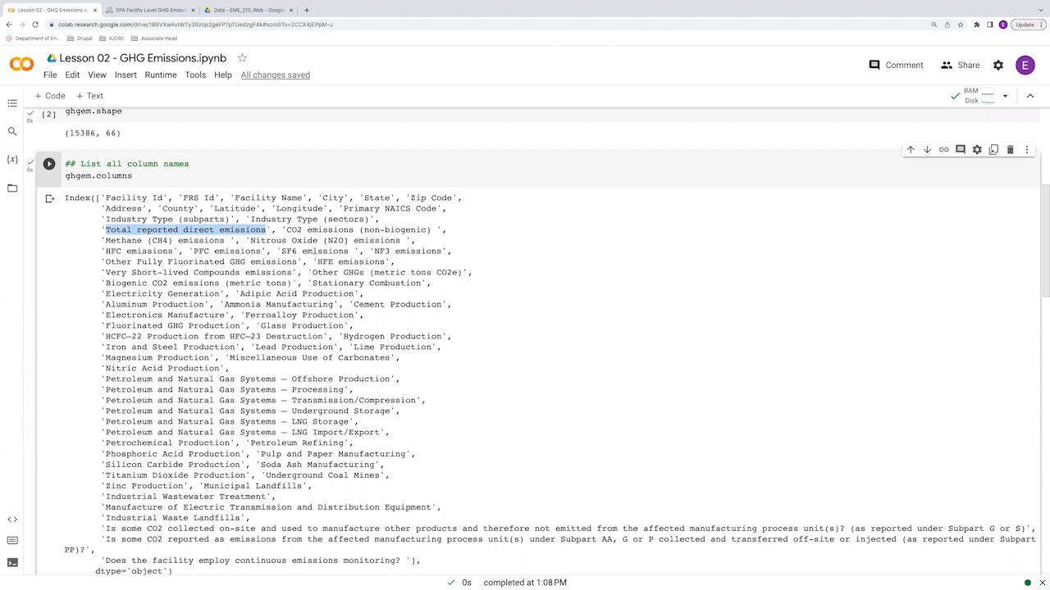
scroll(up, 3)
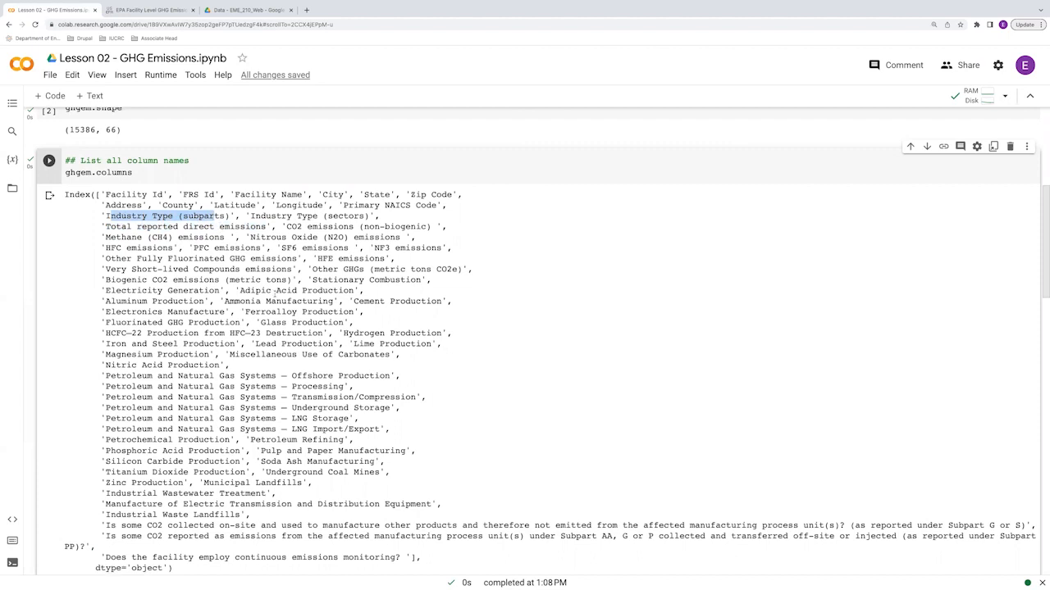
scroll(down, 3)
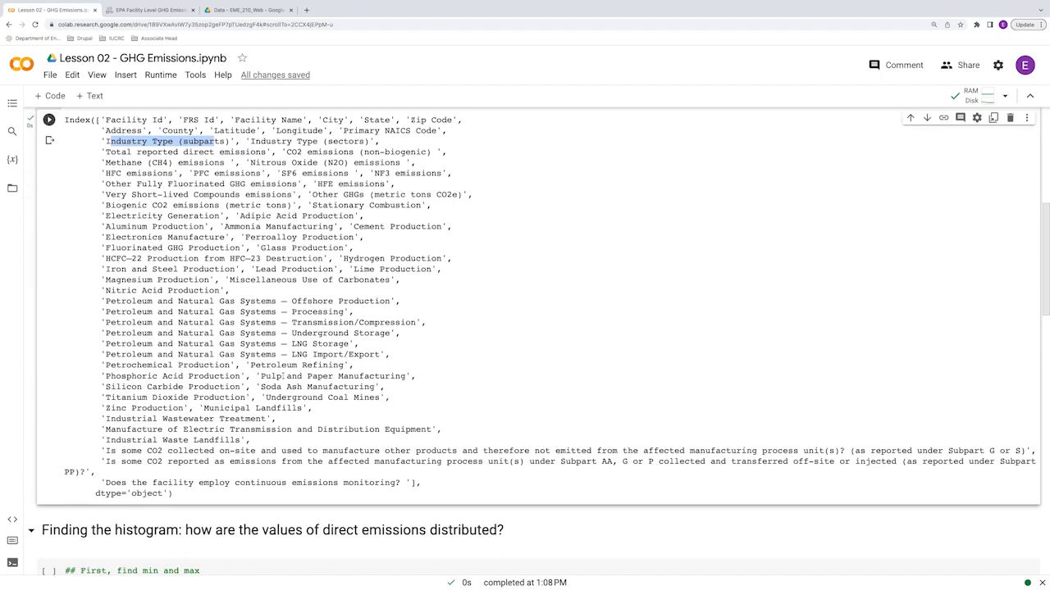
scroll(down, 3)
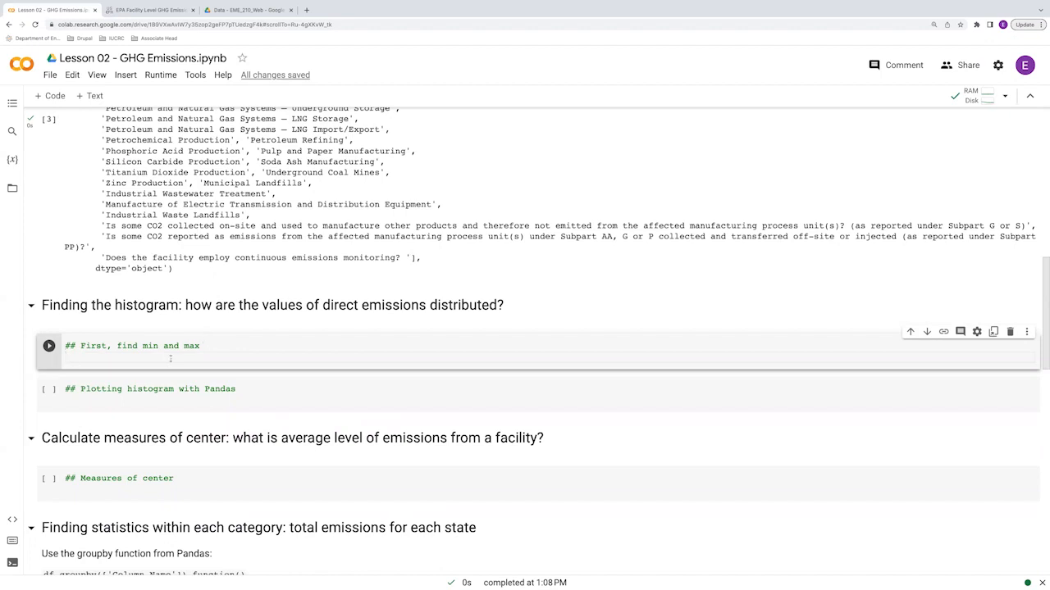
Step: Compute ghgmin and ghgmax as .min() and .max() of 'Total reported direct emissions'
text(ghge)
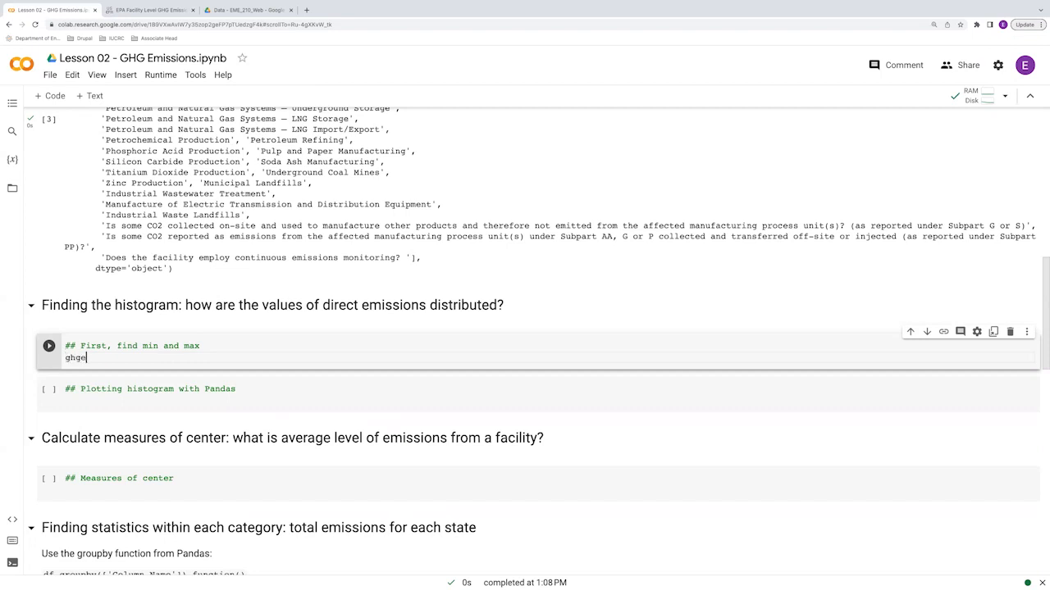
key(Backspace)
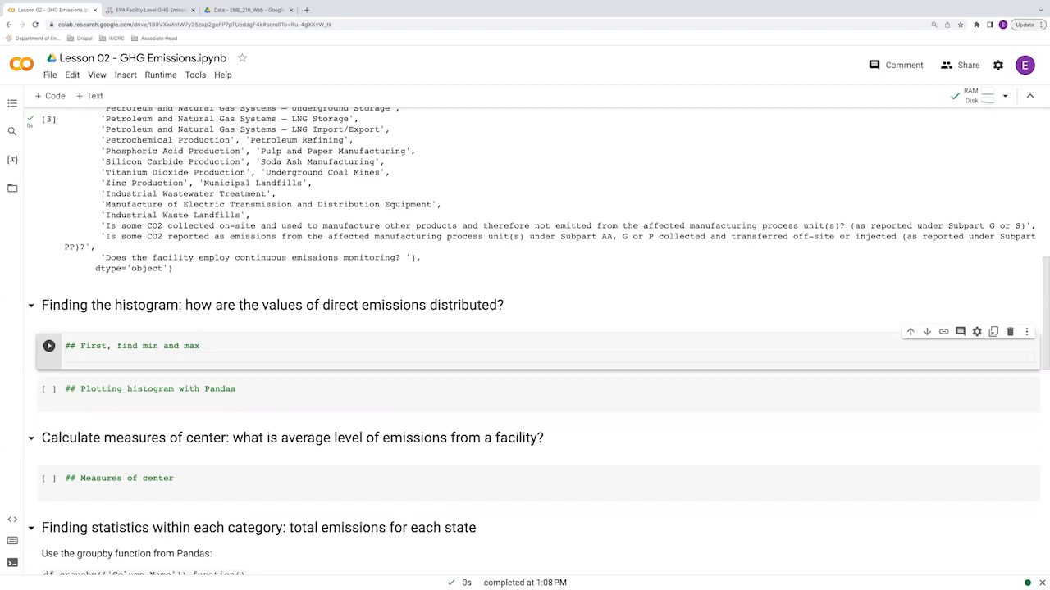
text(ghgmin = ghgem)
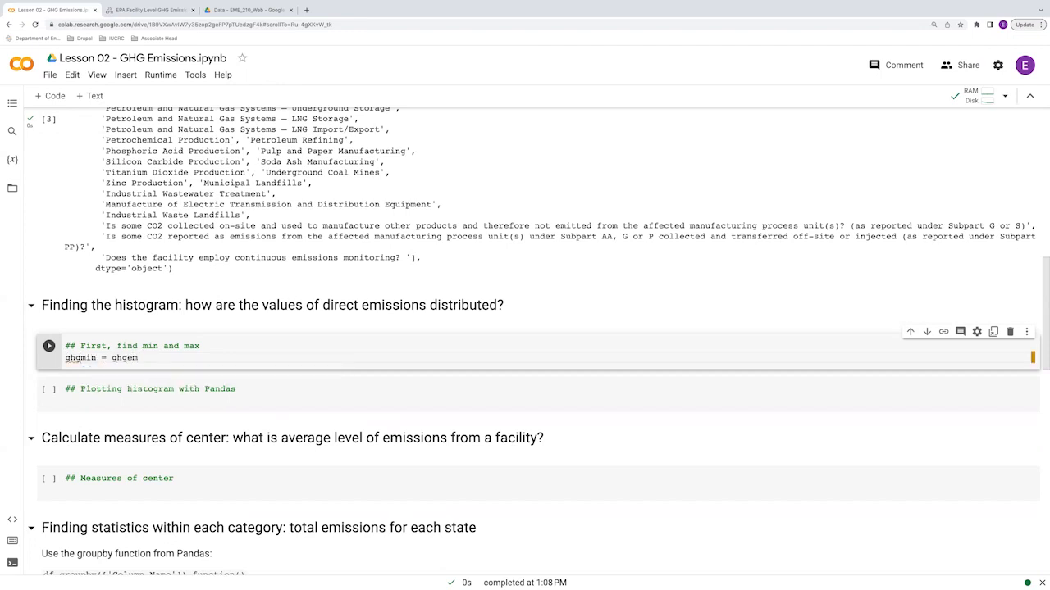
text('Tota'])
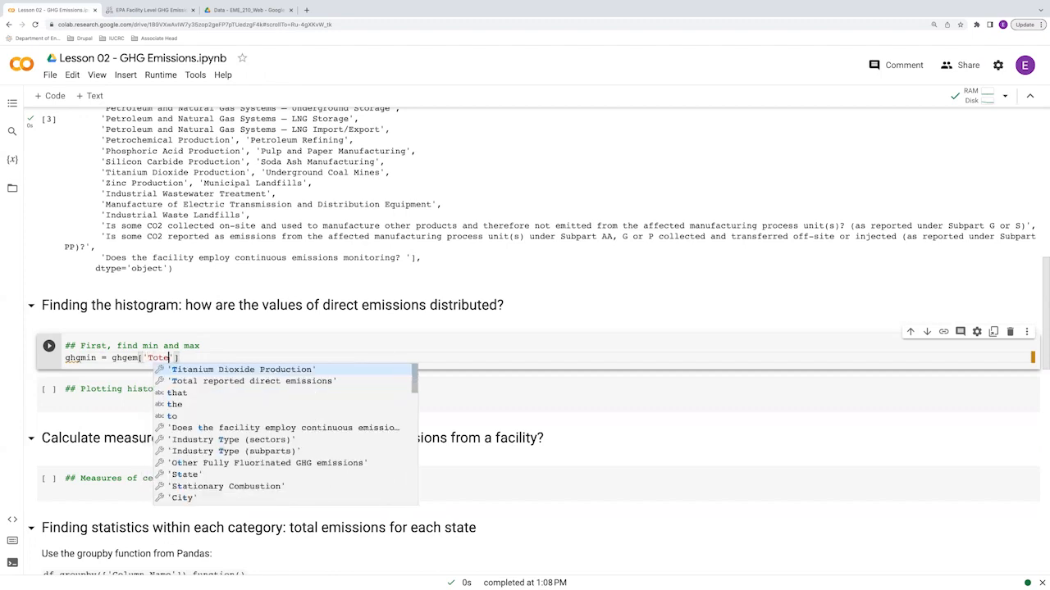
text(l rep)
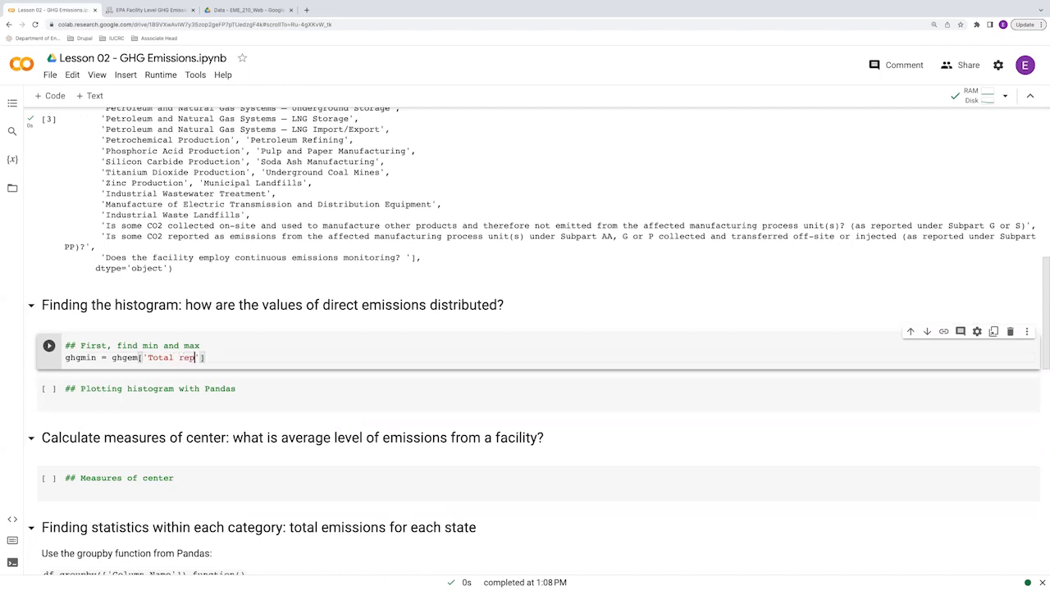
text(orted direct)
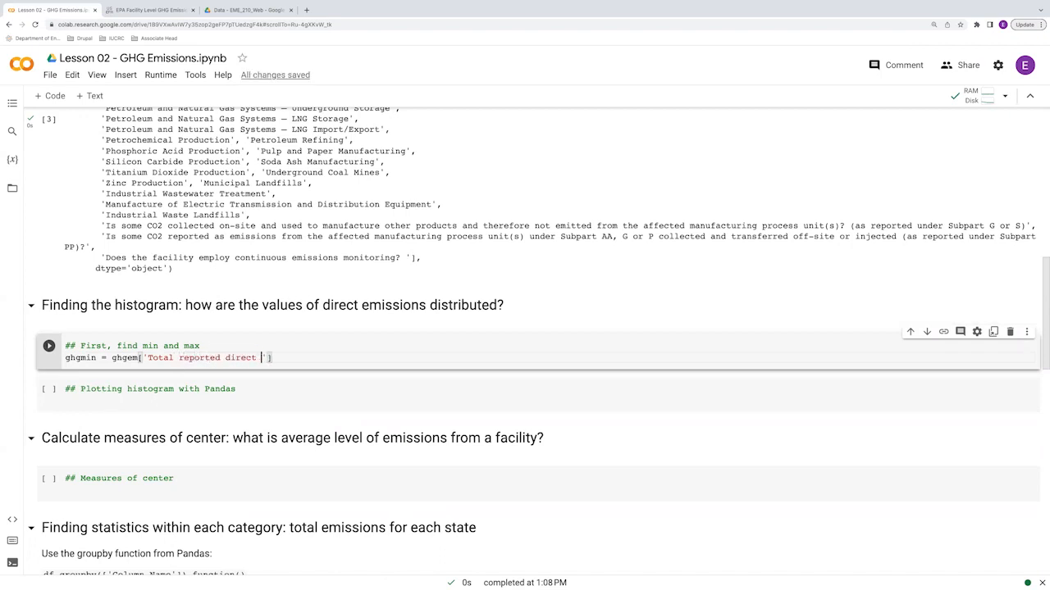
text(emissions)
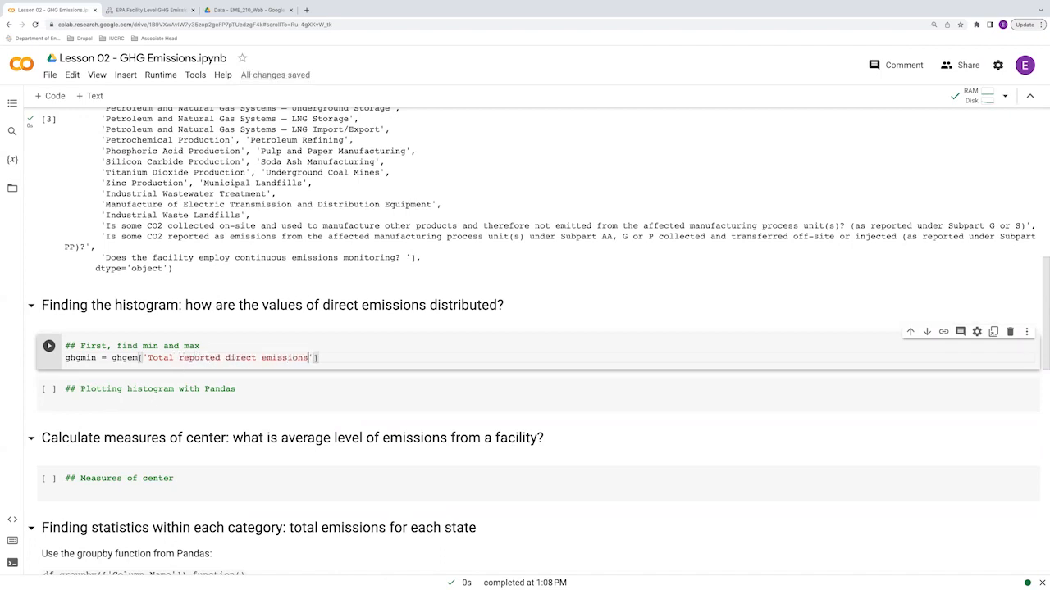
text(])
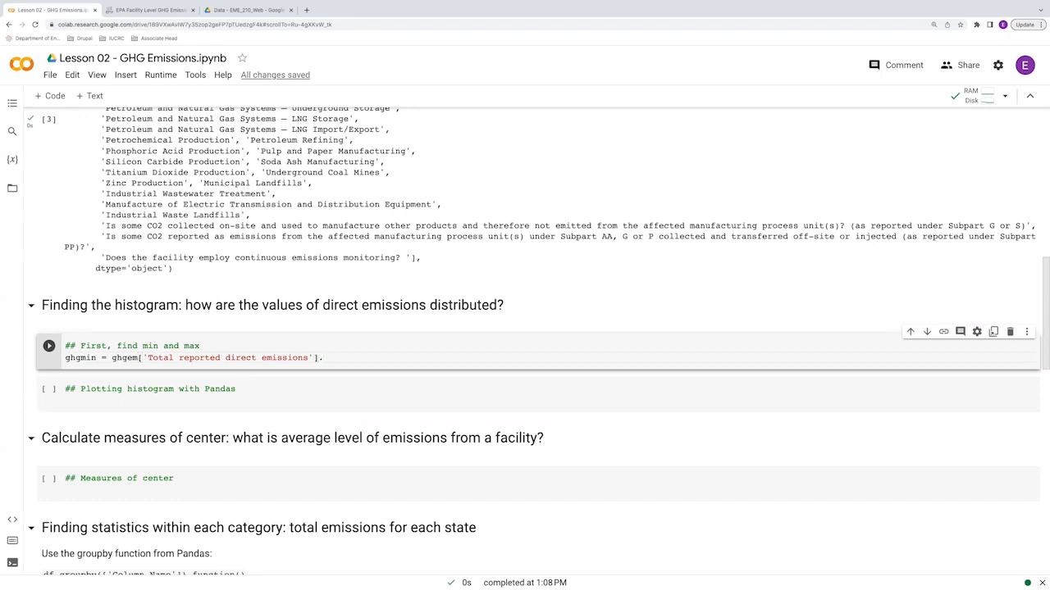
text(.min())
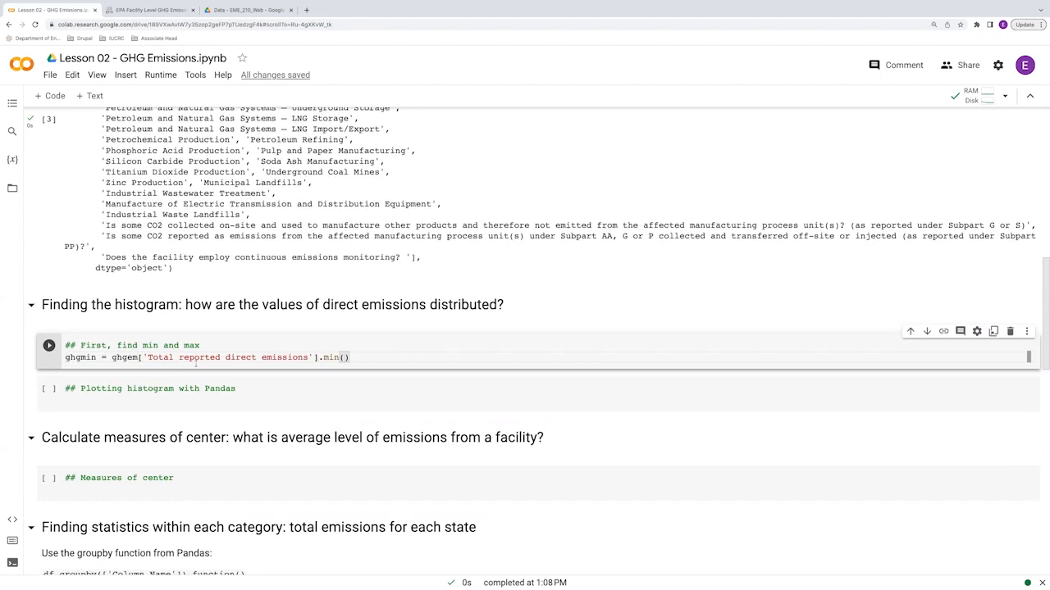
triple_click(205, 358)
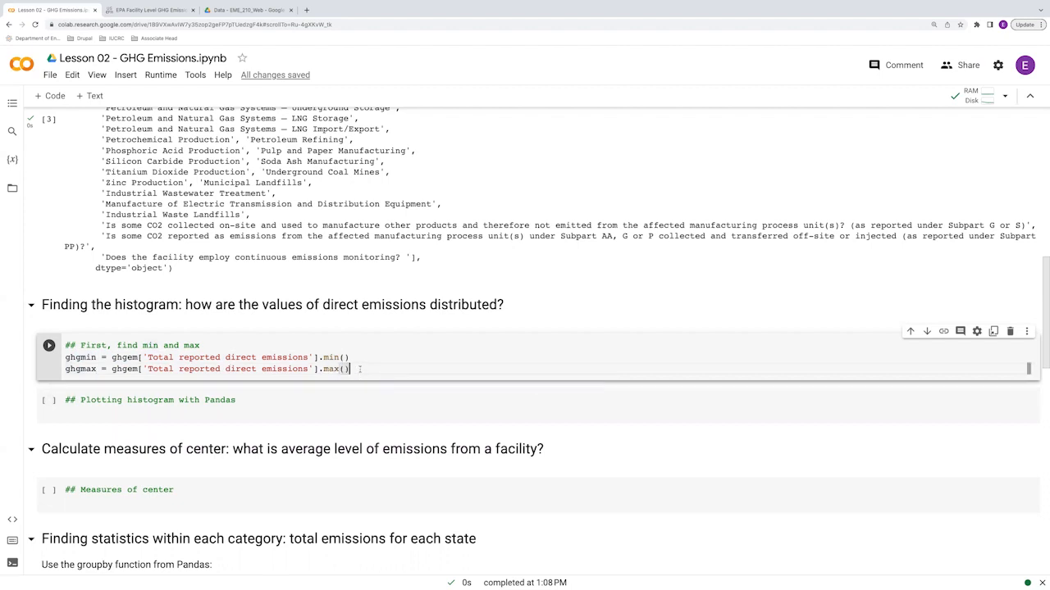
Step: Print ghgmin and ghgmax and run the cell, showing min 0.0 and max 20998638.9
text(print())
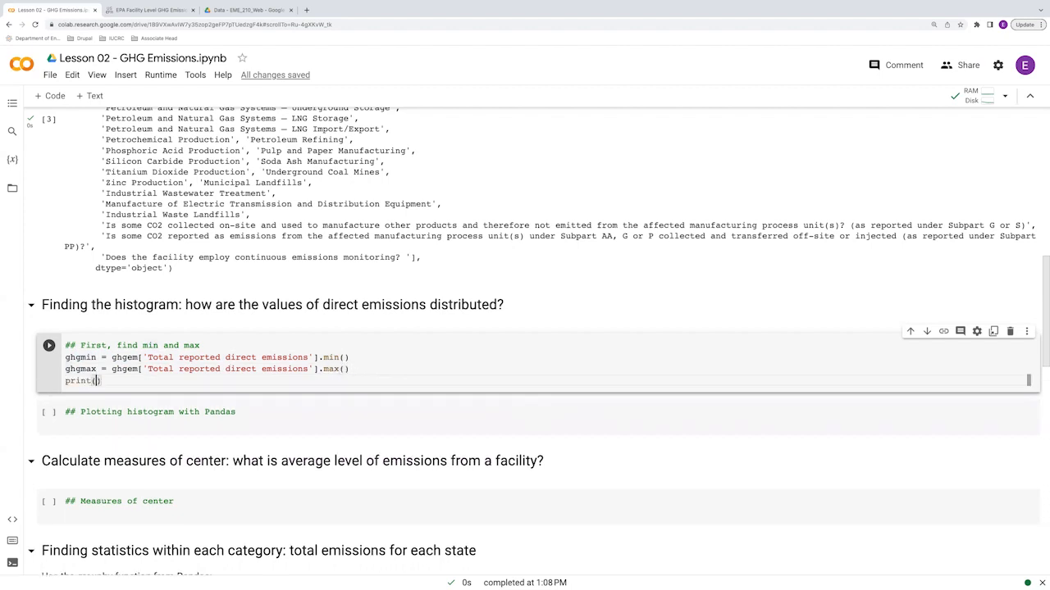
text("Min is")
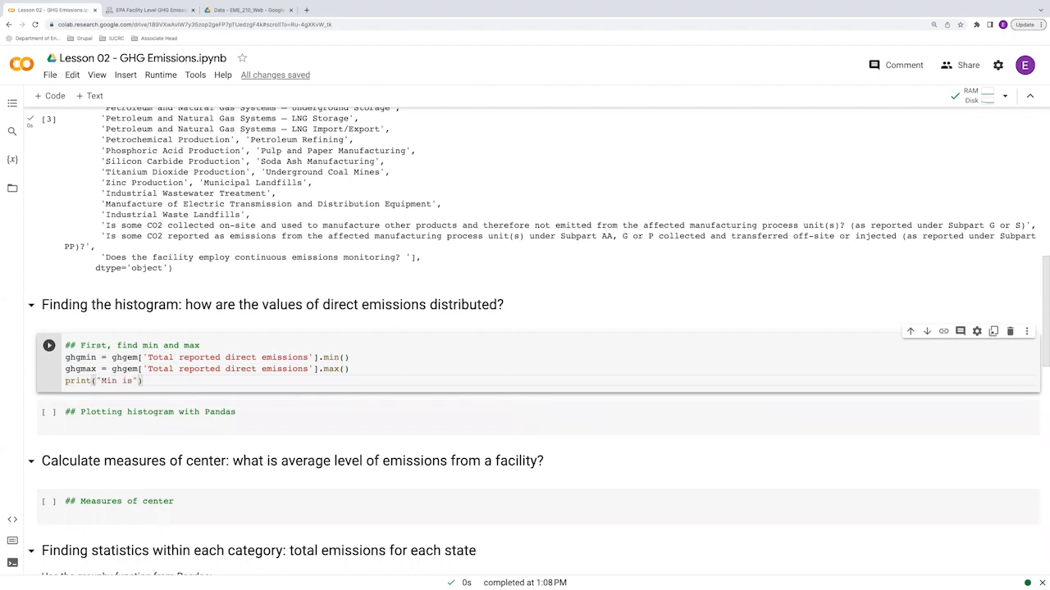
double_click(78, 357)
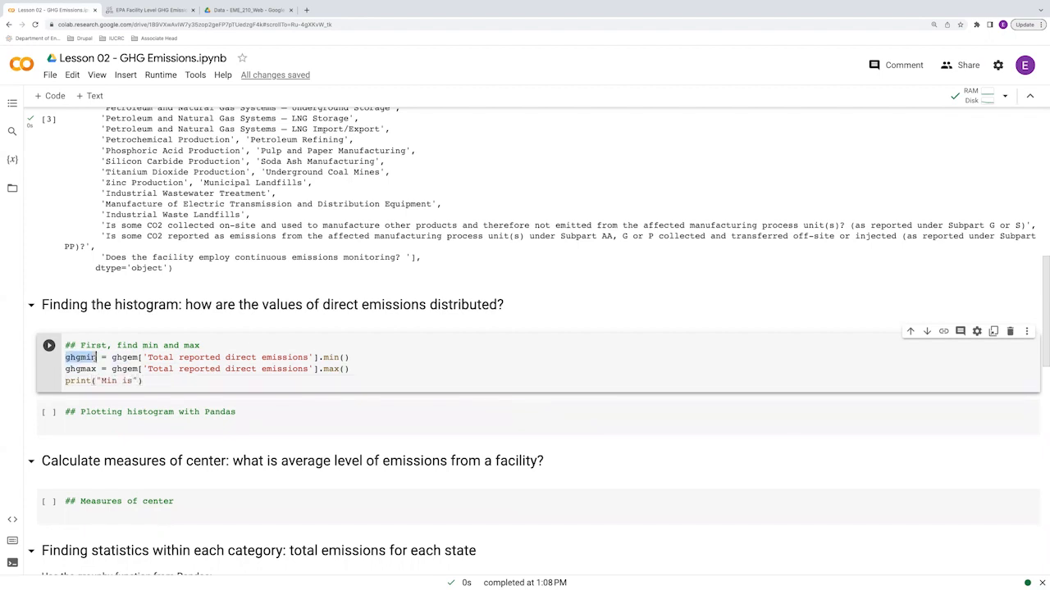
text(, ghgmin, "and max is)
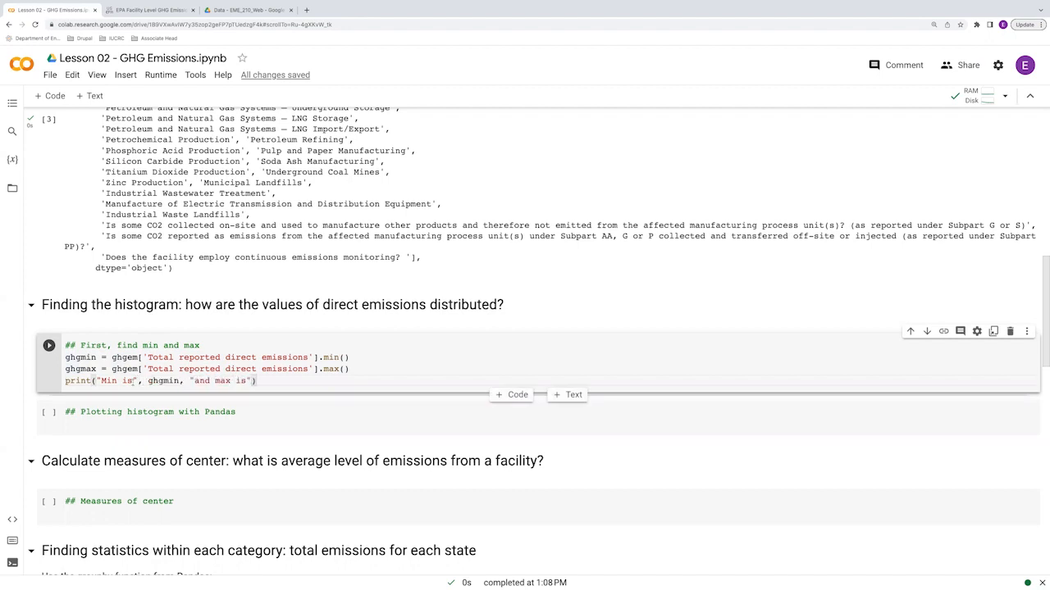
double_click(79, 368)
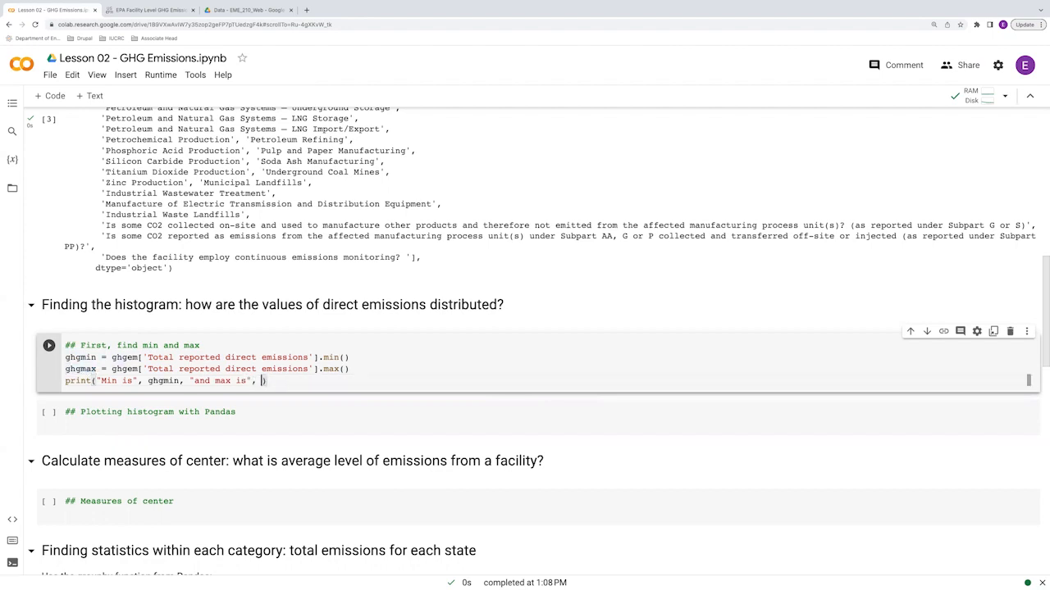
text(ghgmax))
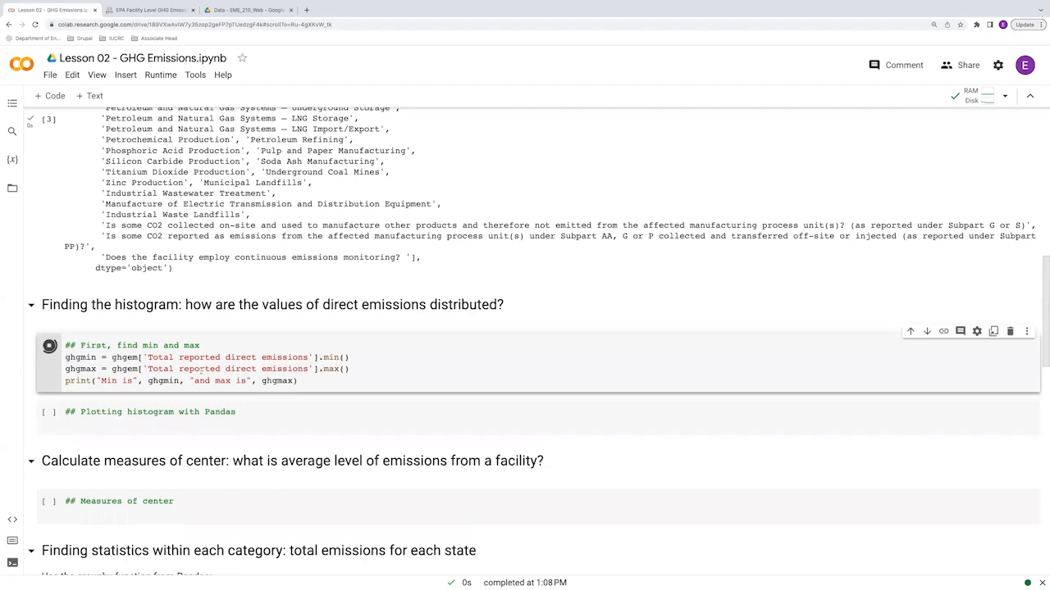
click(49, 344)
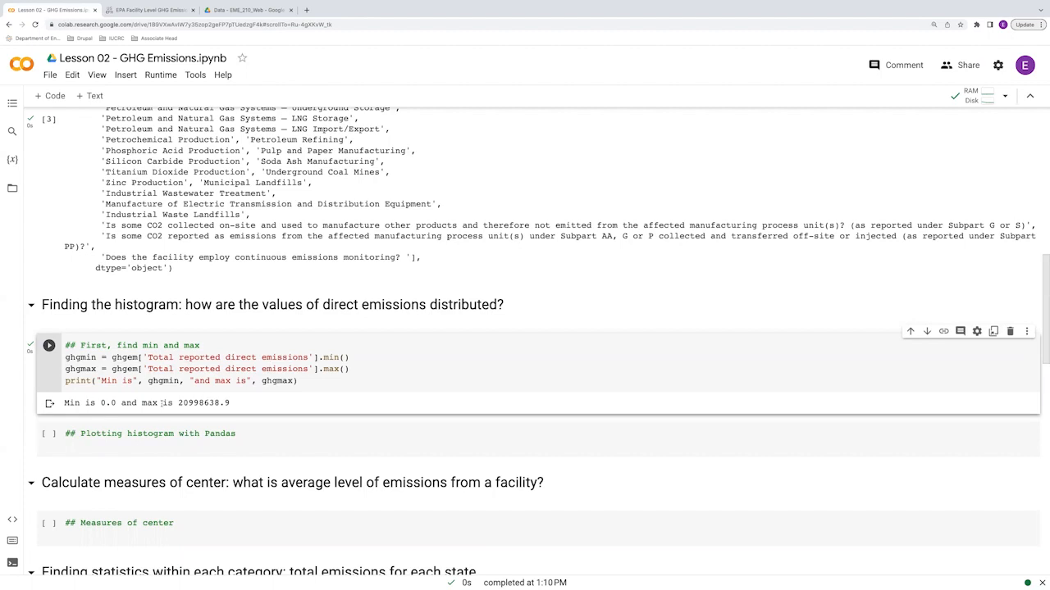
double_click(181, 404)
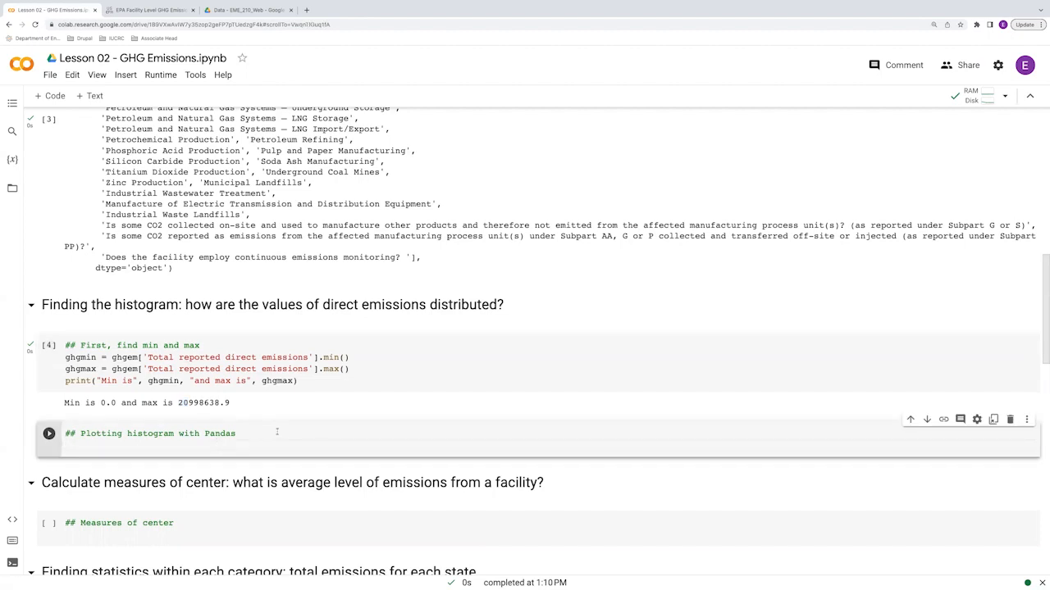
Step: Run ghgem.hist(column = 'Total reported direct emissions') to plot a Pandas histogram
text(ghg)
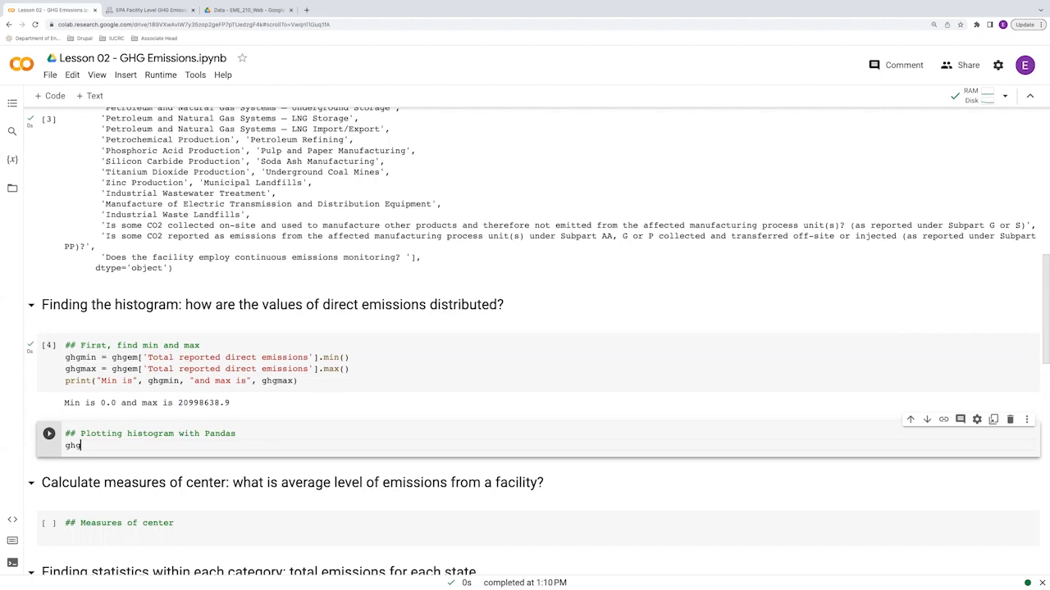
text(em.)
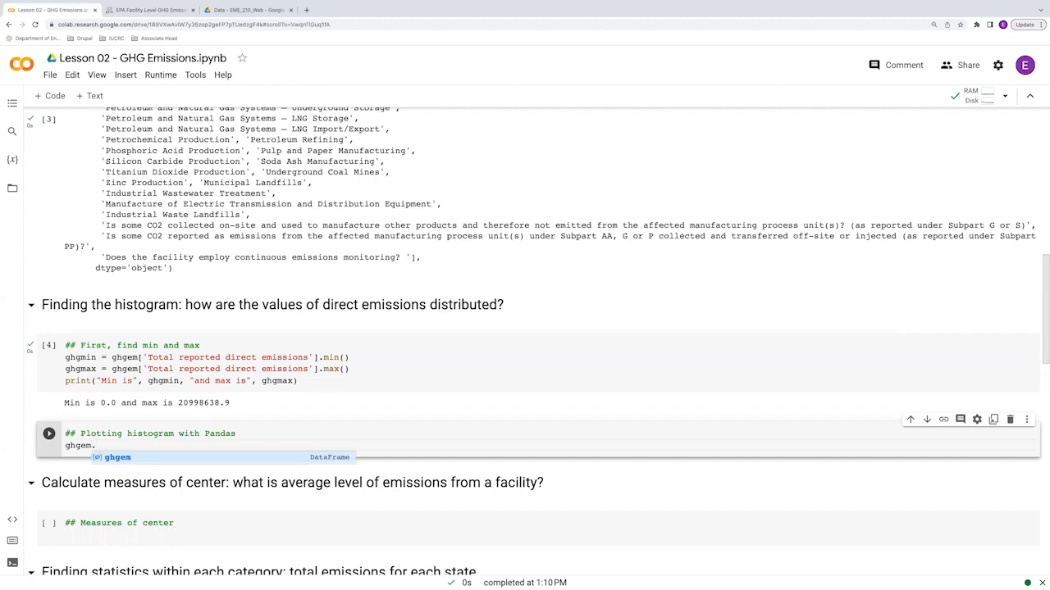
text(hist()
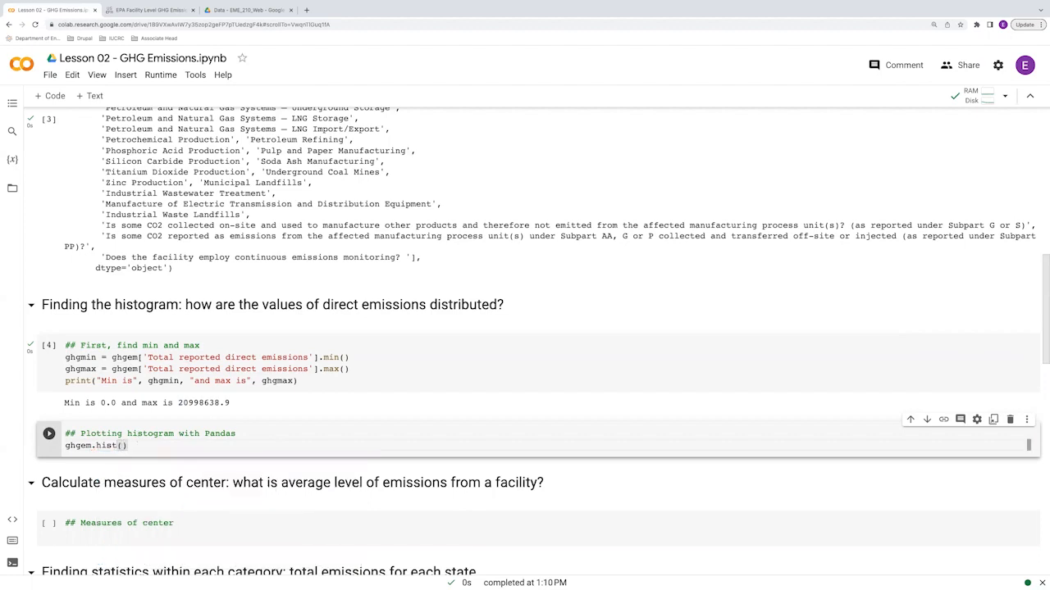
text(column)
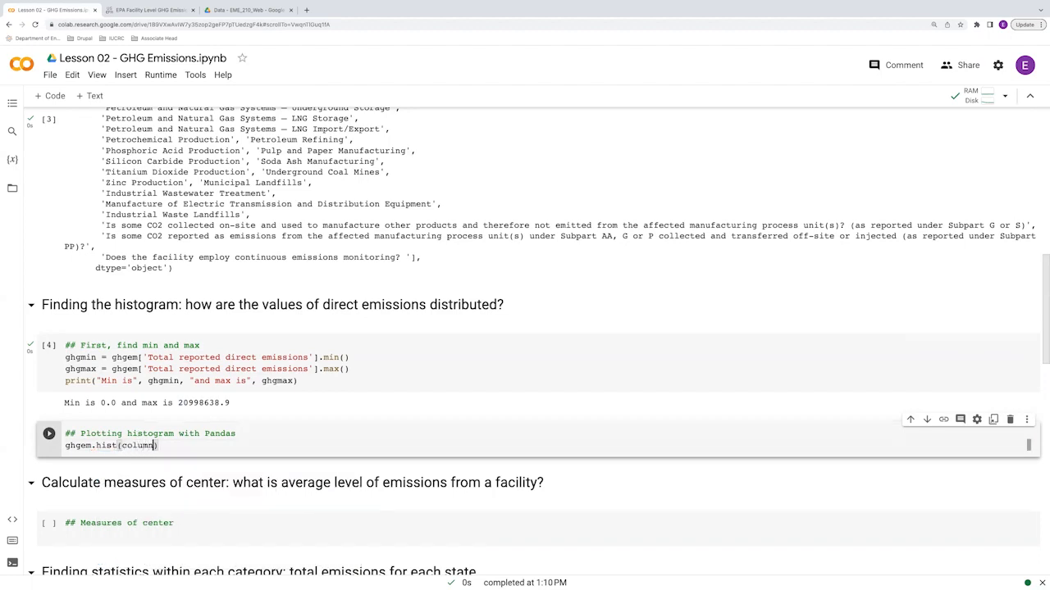
text(= '')
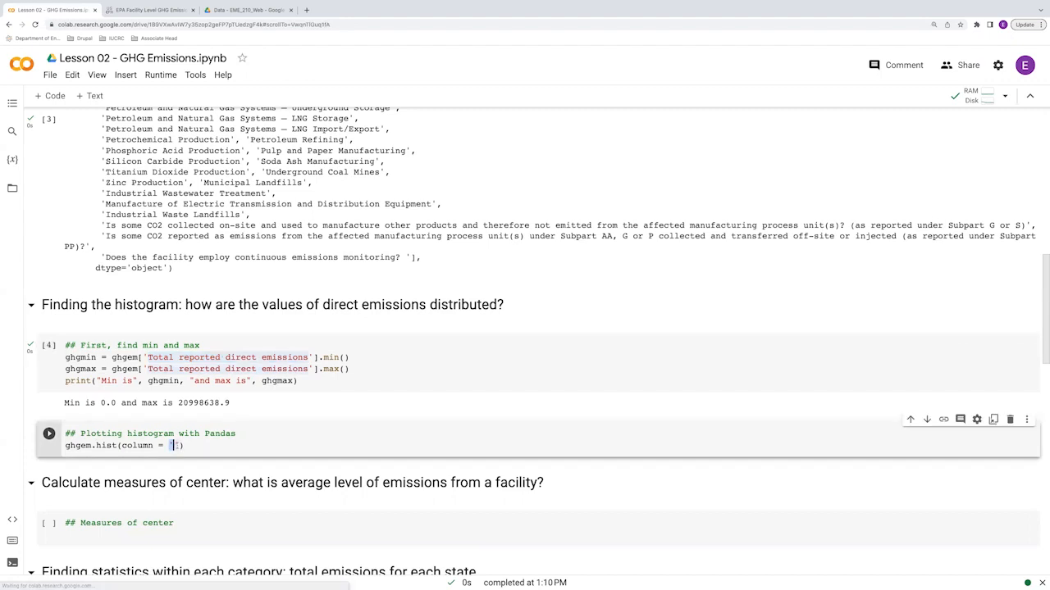
text(Total reported direct emissions)
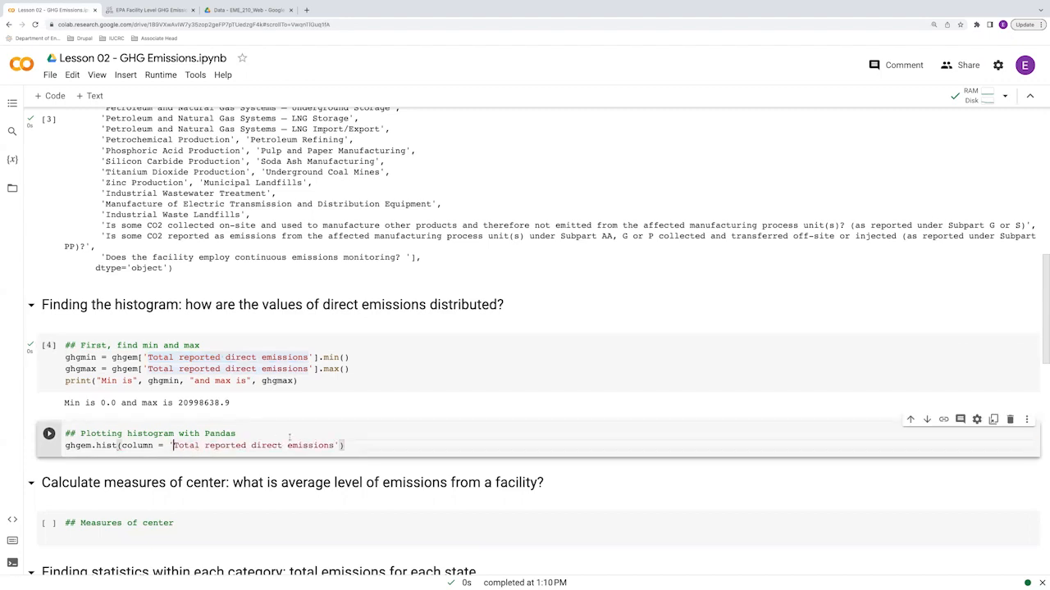
click(50, 433)
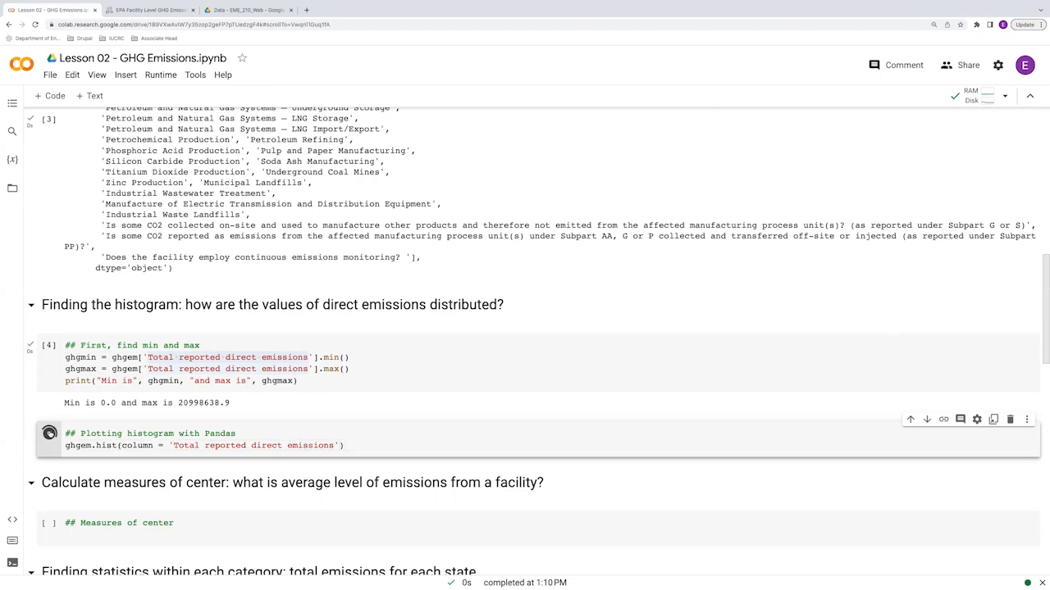
click(49, 433)
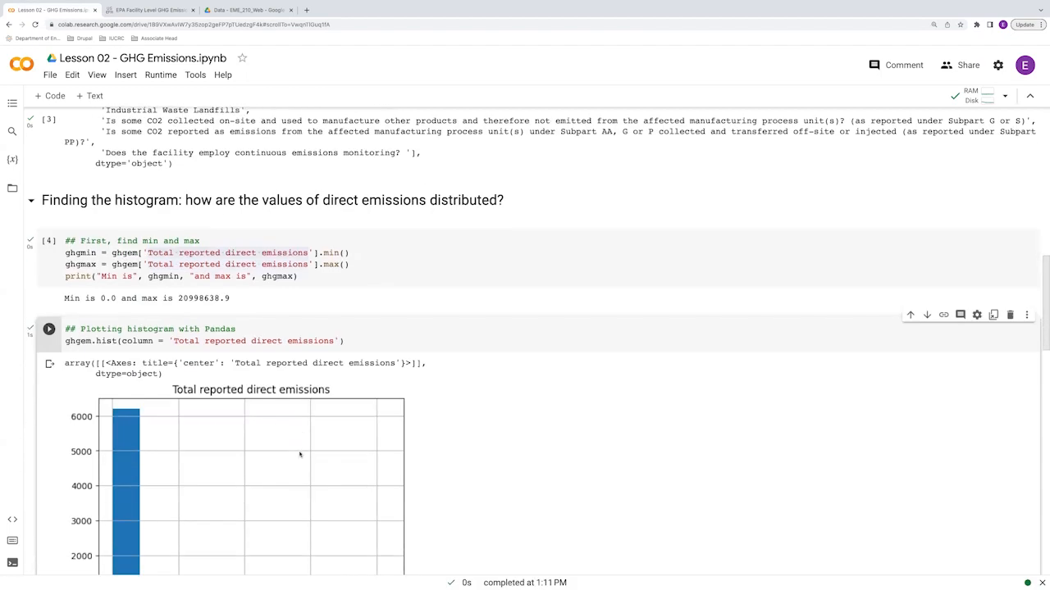
scroll(down, 3)
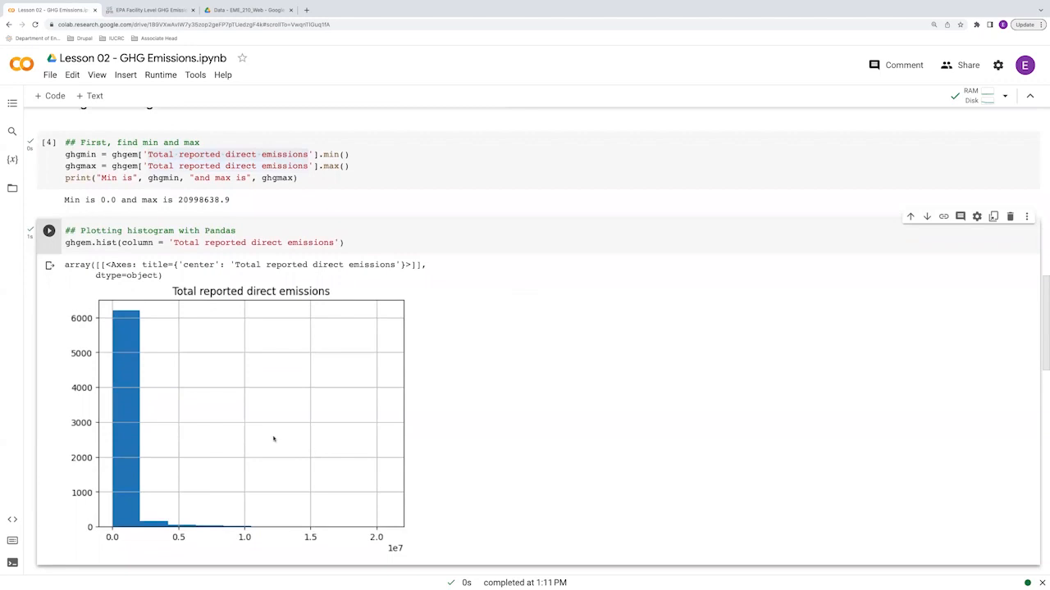
mouse_move(166, 308)
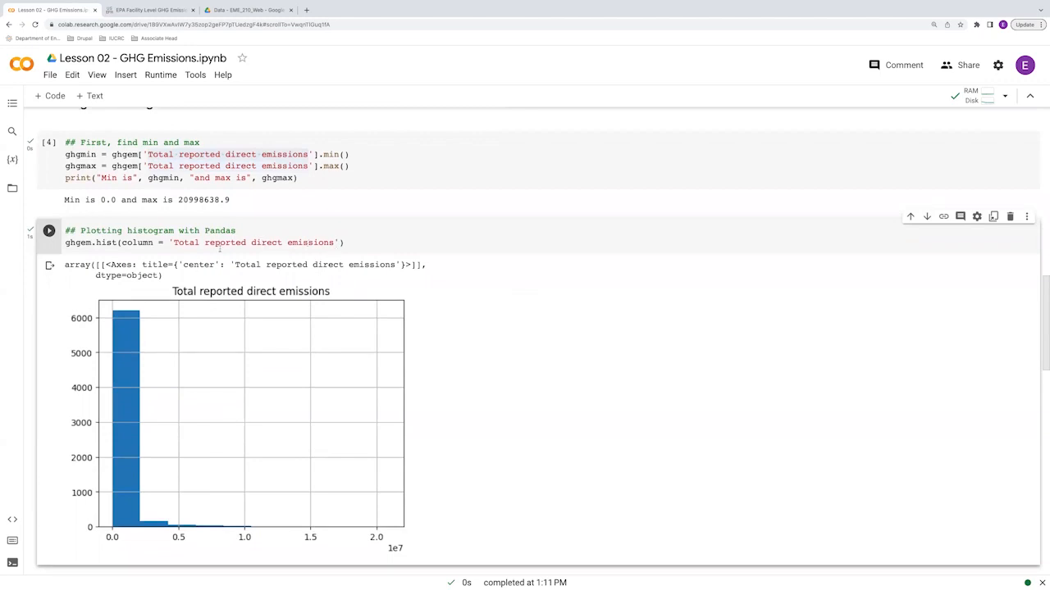
mouse_move(238, 360)
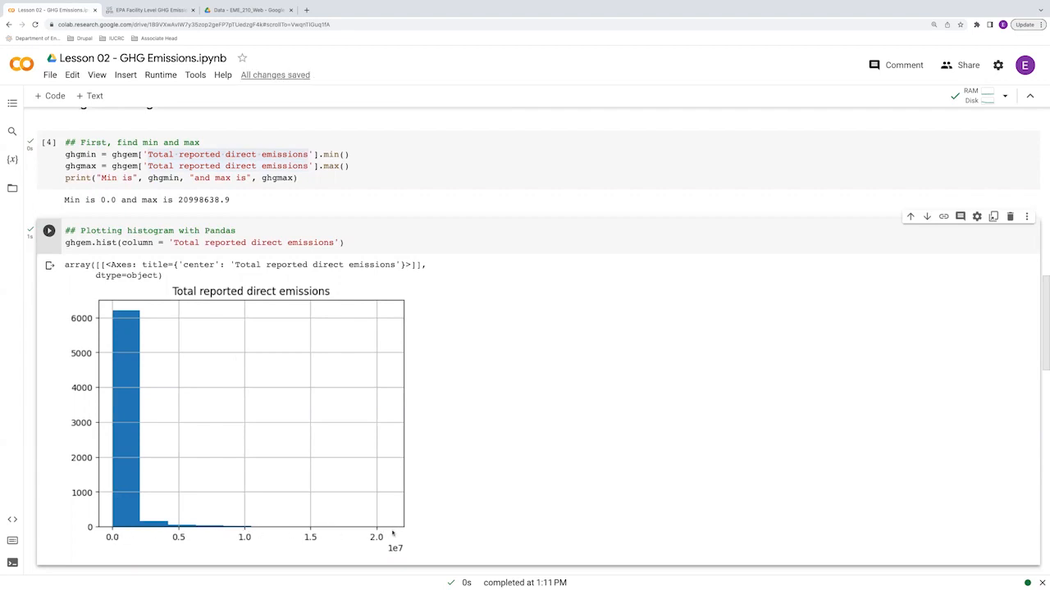
scroll(down, 3)
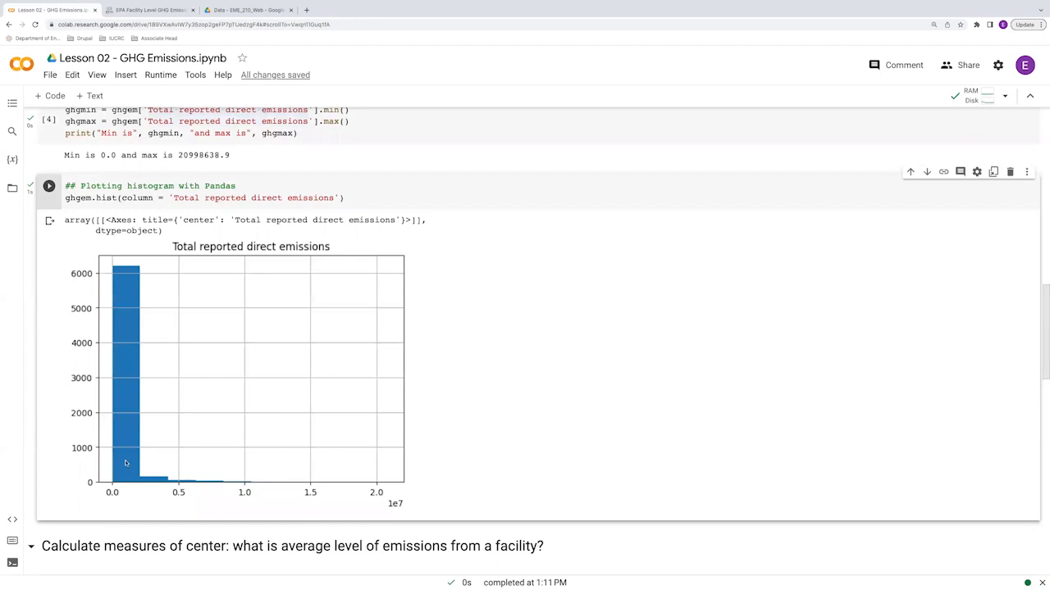
mouse_move(171, 486)
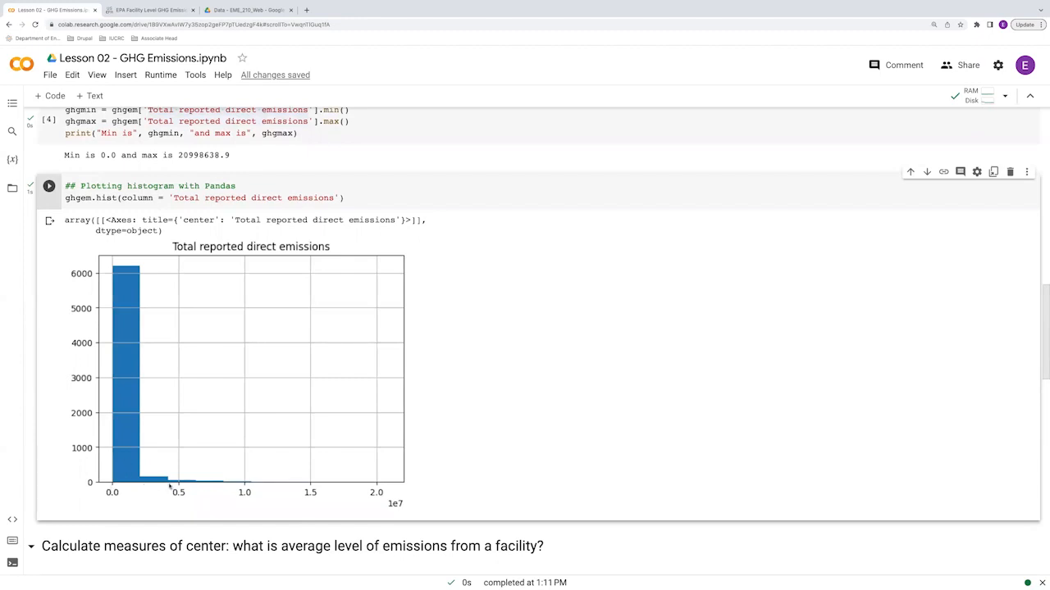
mouse_move(312, 482)
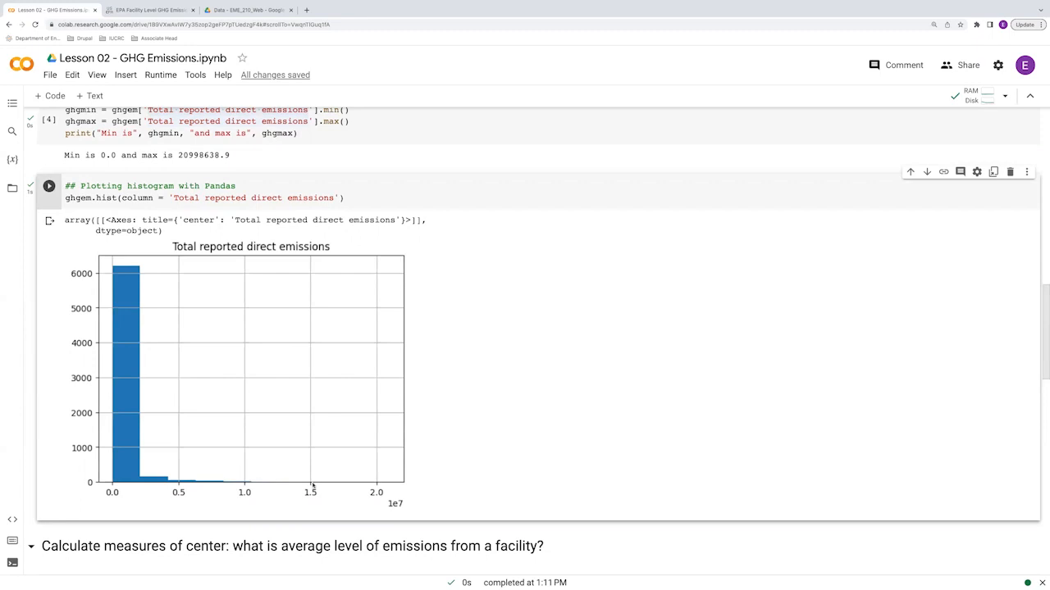
mouse_move(131, 269)
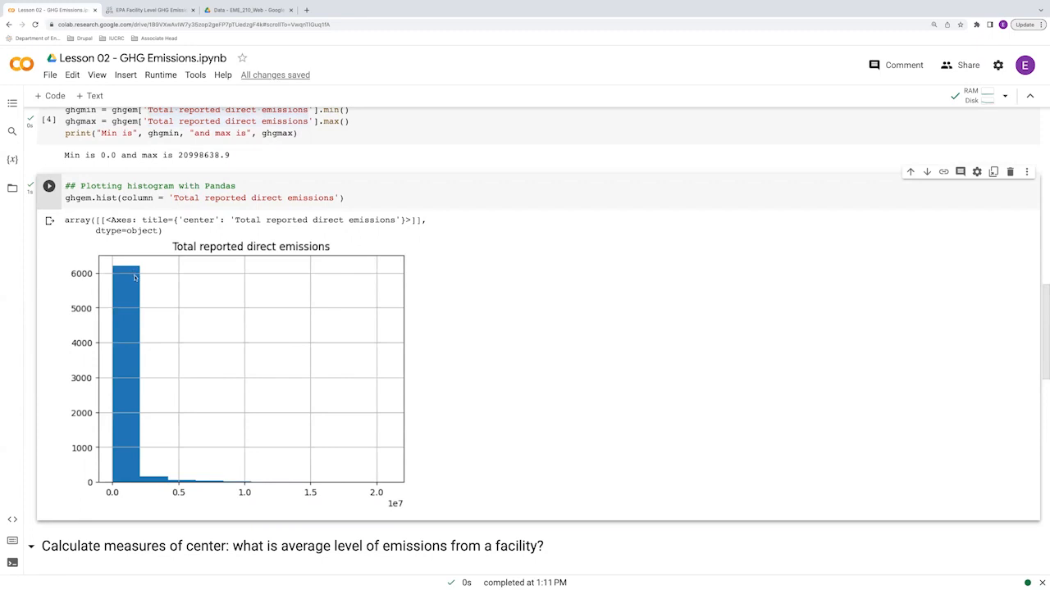
mouse_move(144, 400)
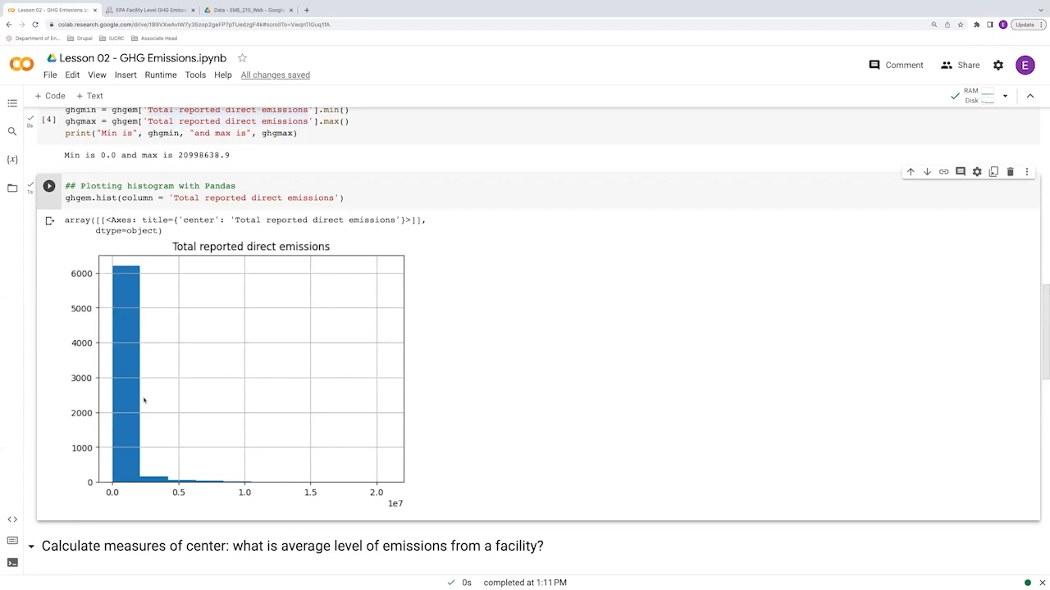
mouse_move(138, 489)
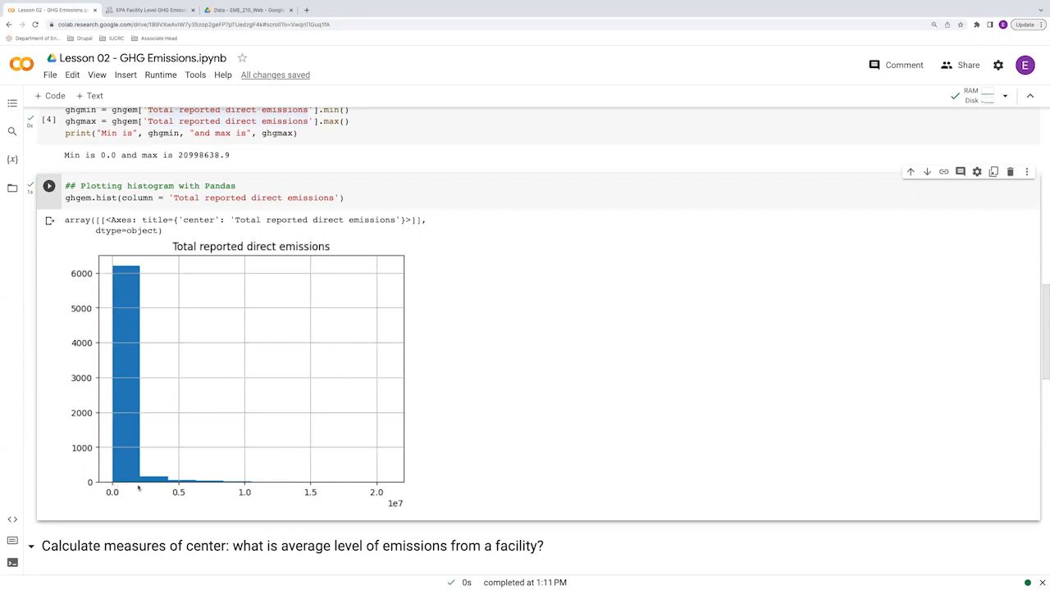
mouse_move(379, 495)
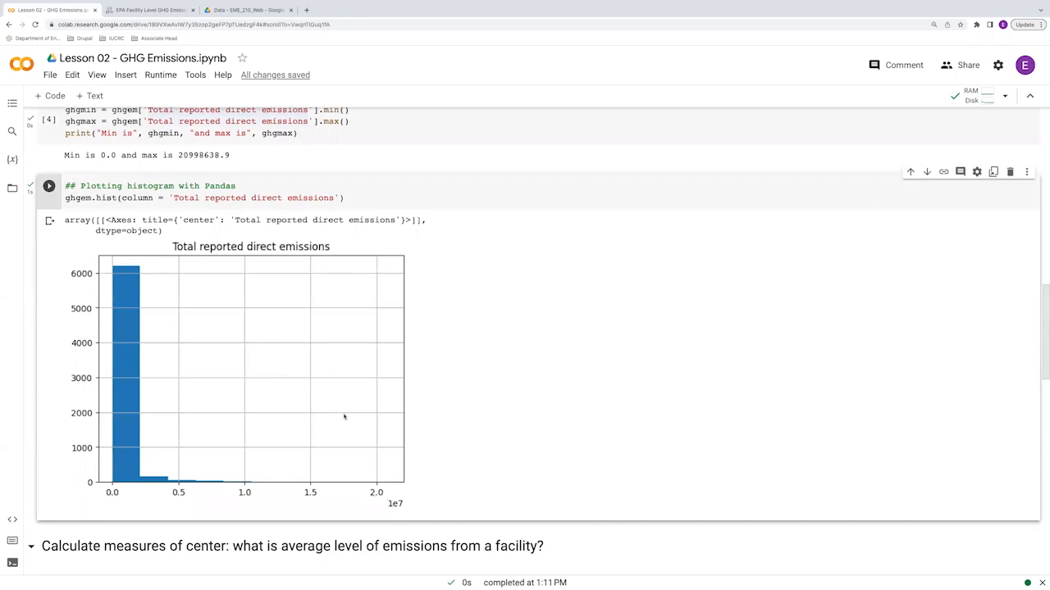
mouse_move(314, 348)
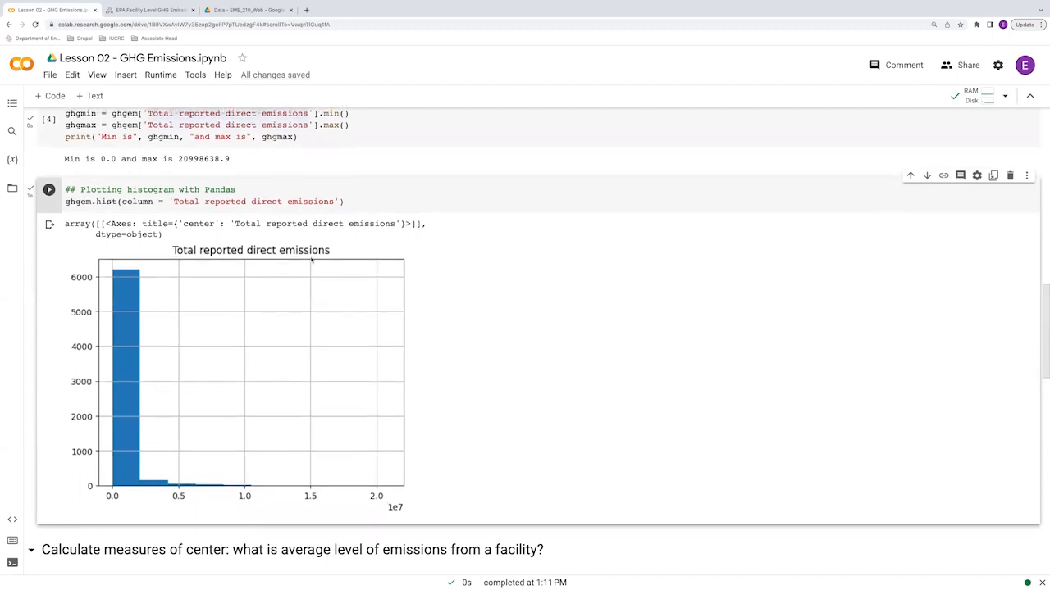
mouse_move(190, 492)
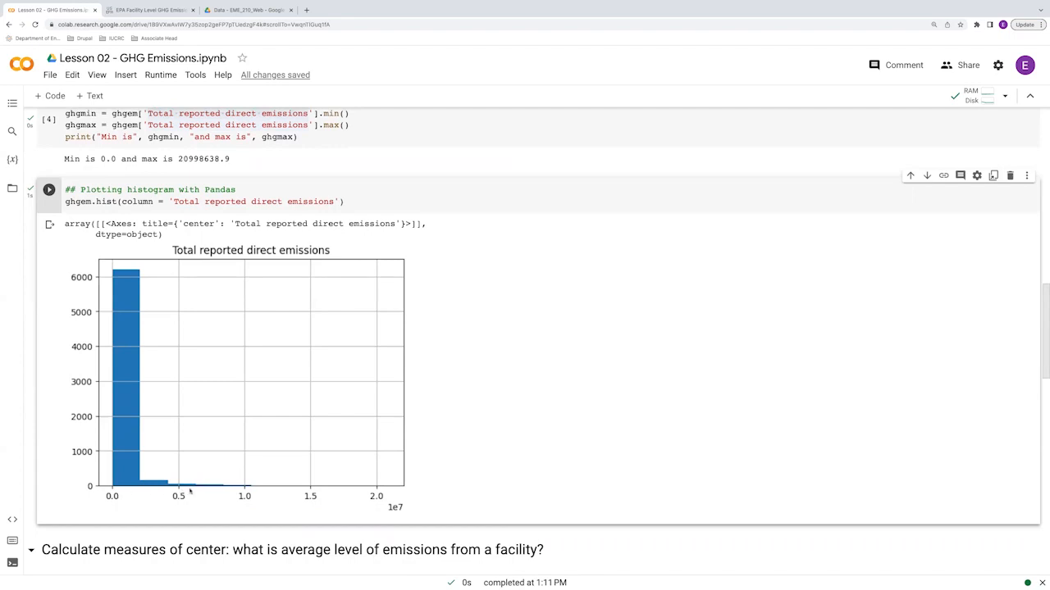
mouse_move(178, 492)
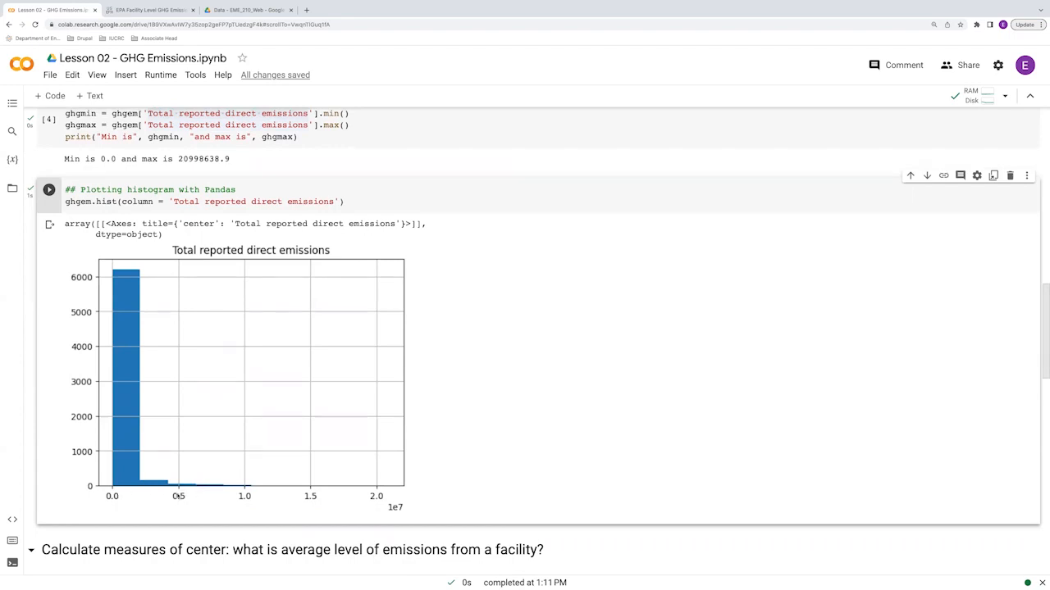
mouse_move(138, 472)
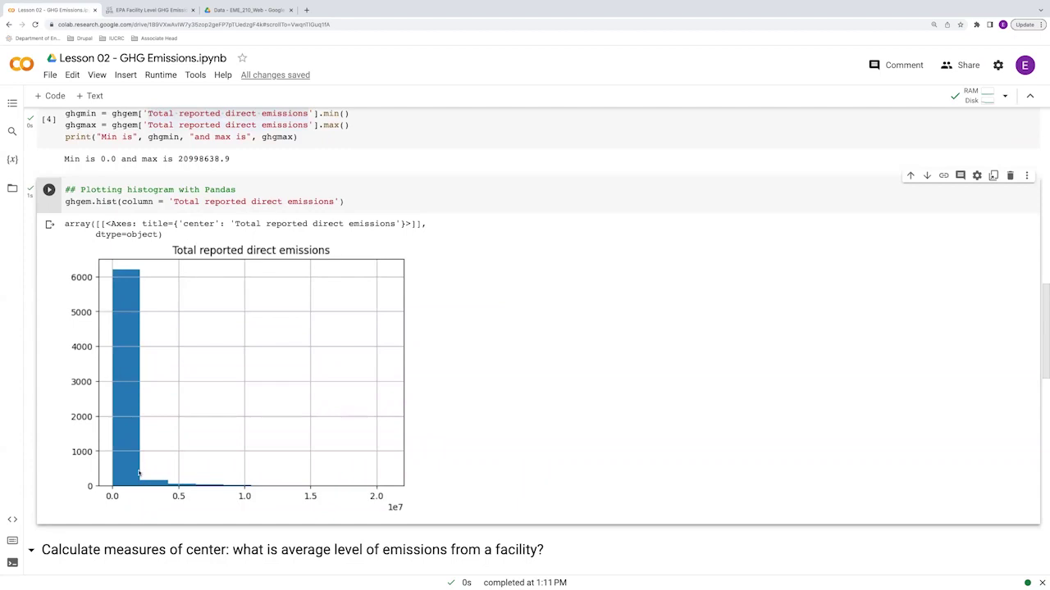
mouse_move(165, 487)
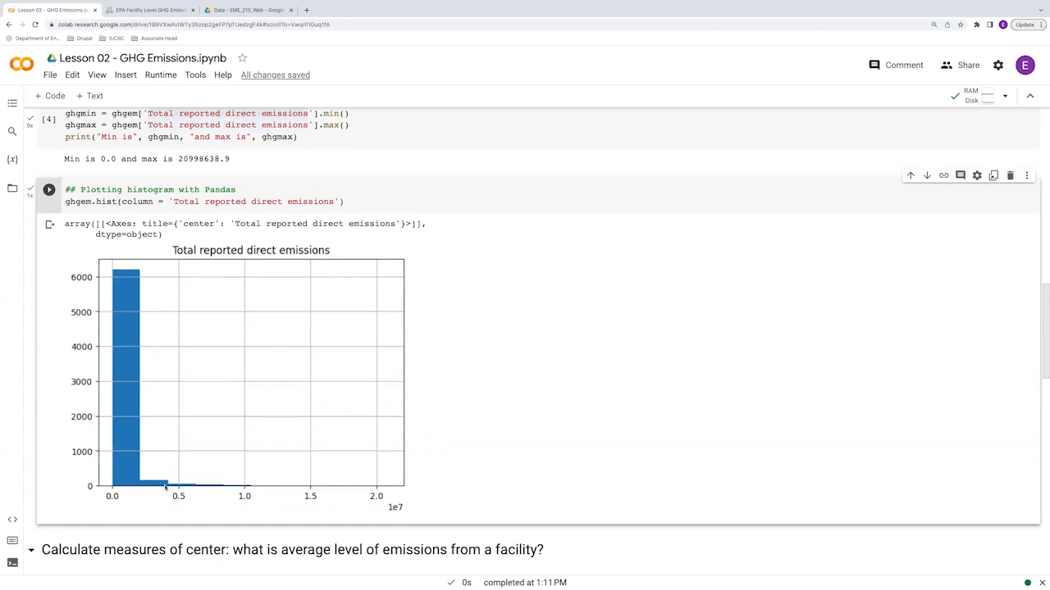
mouse_move(379, 489)
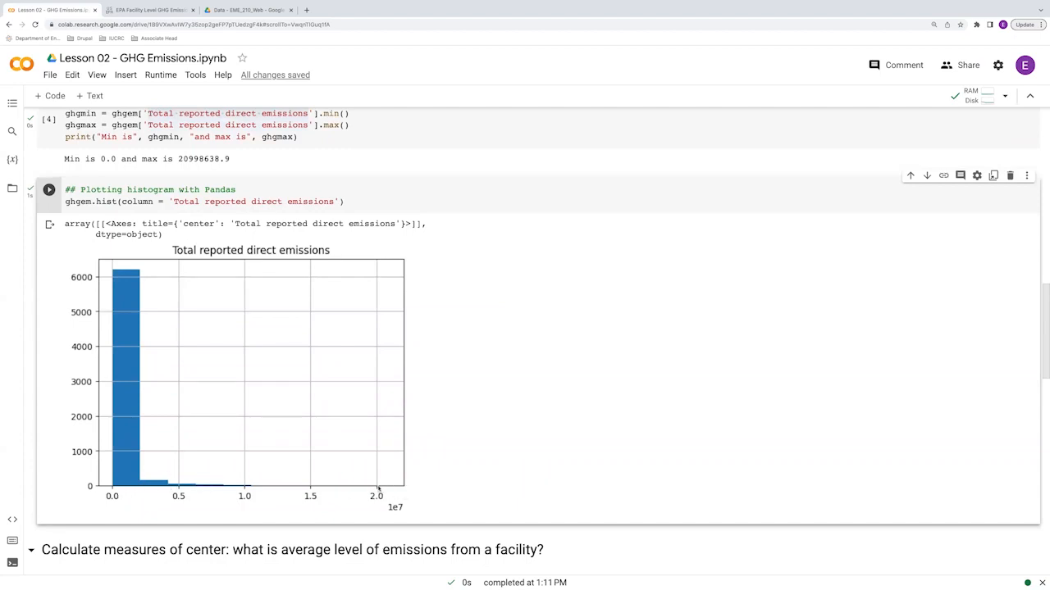
mouse_move(380, 277)
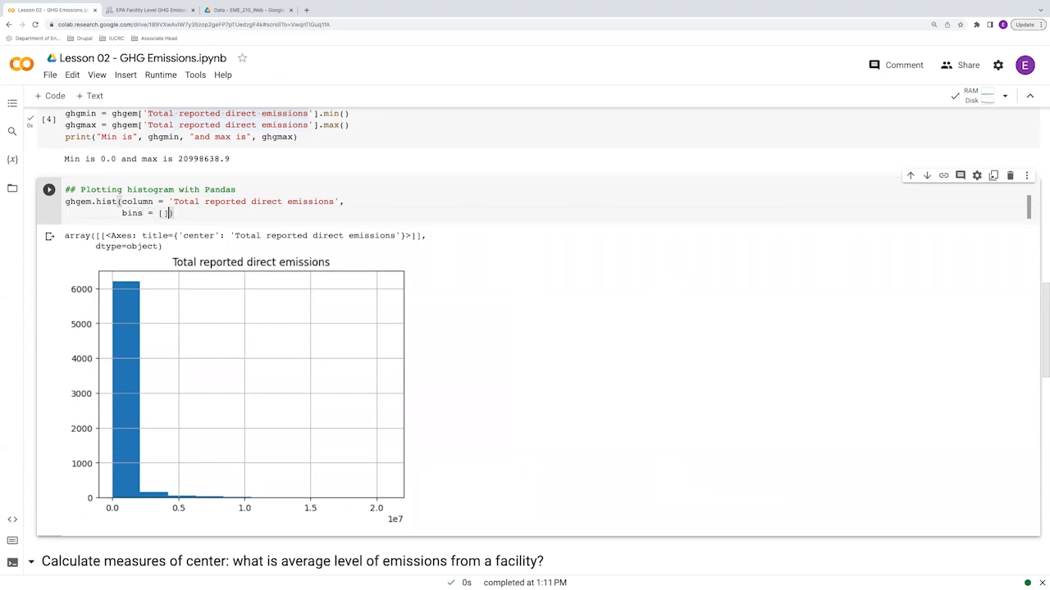
Step: Add bins = [0, 1e7, 2e7, 3e7] to the histogram call
click(164, 213)
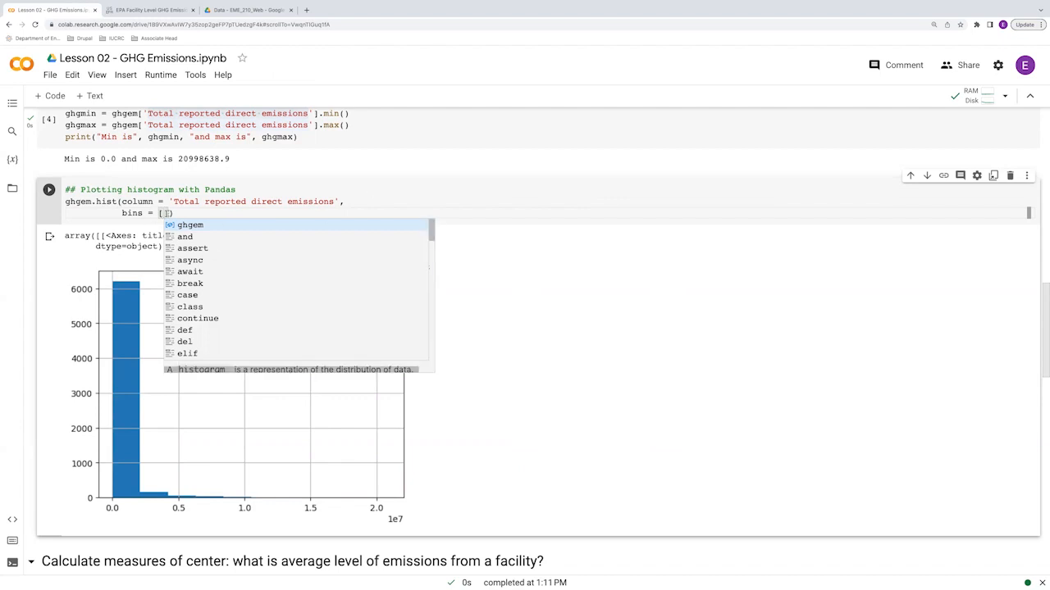
text(0, 1)
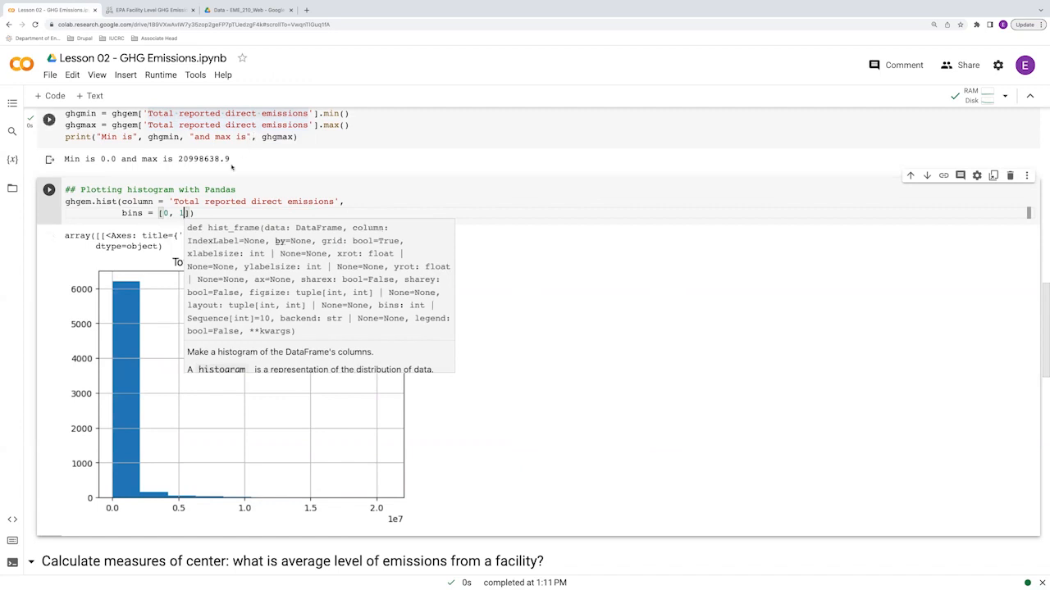
text(e7)
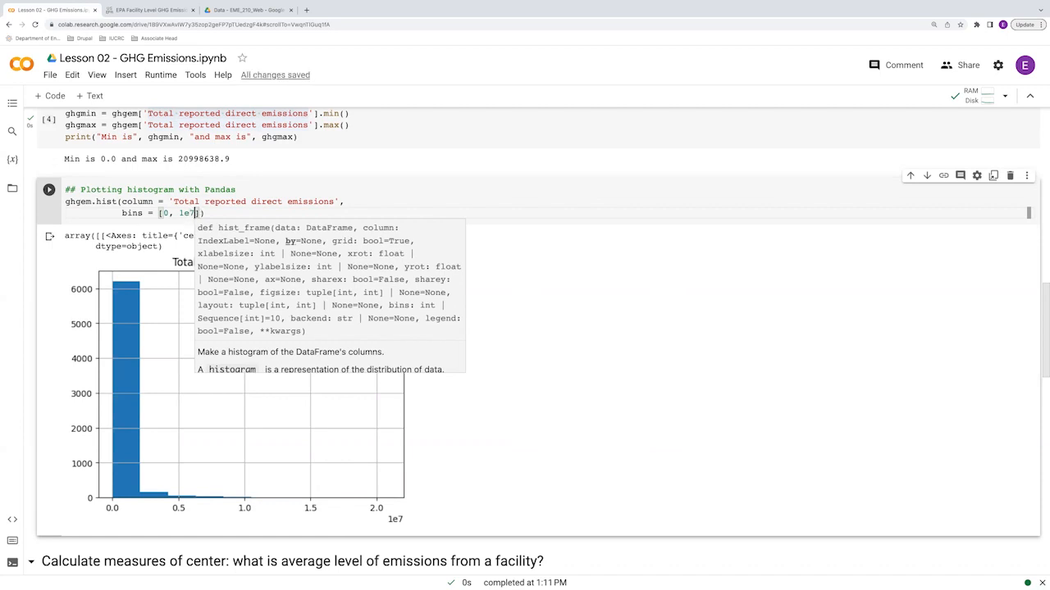
text(, 2e)
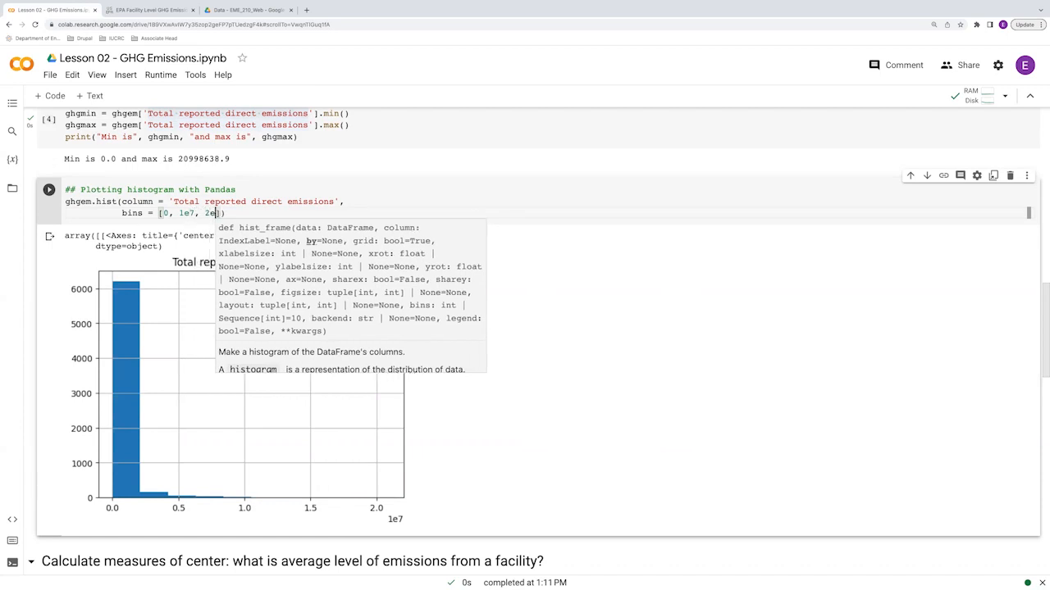
text(,)
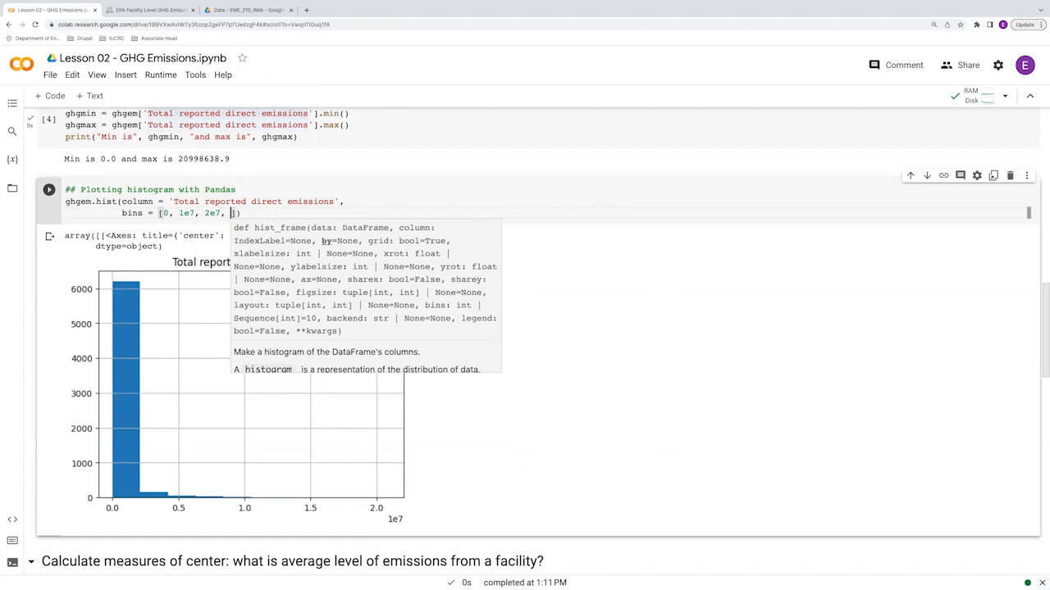
text(3e7)
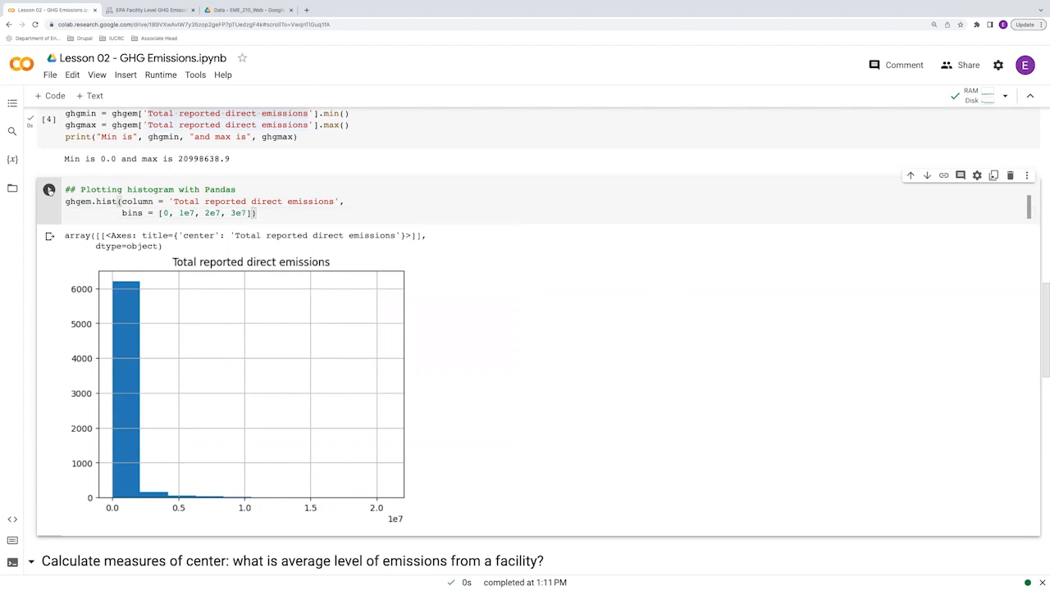
Step: Insert an empty code cell above the histogram cell
click(49, 190)
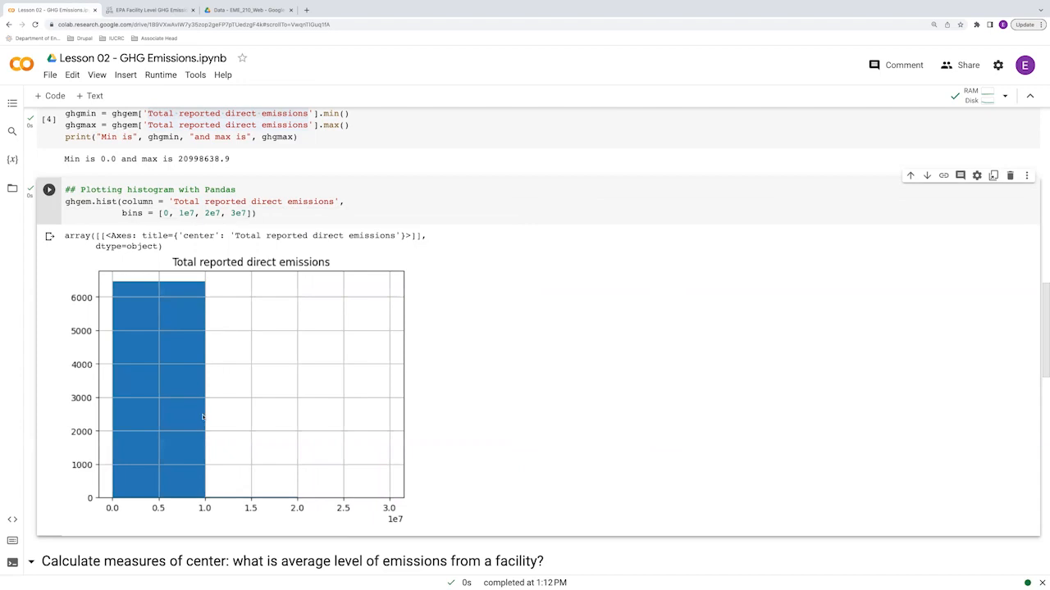
mouse_move(207, 443)
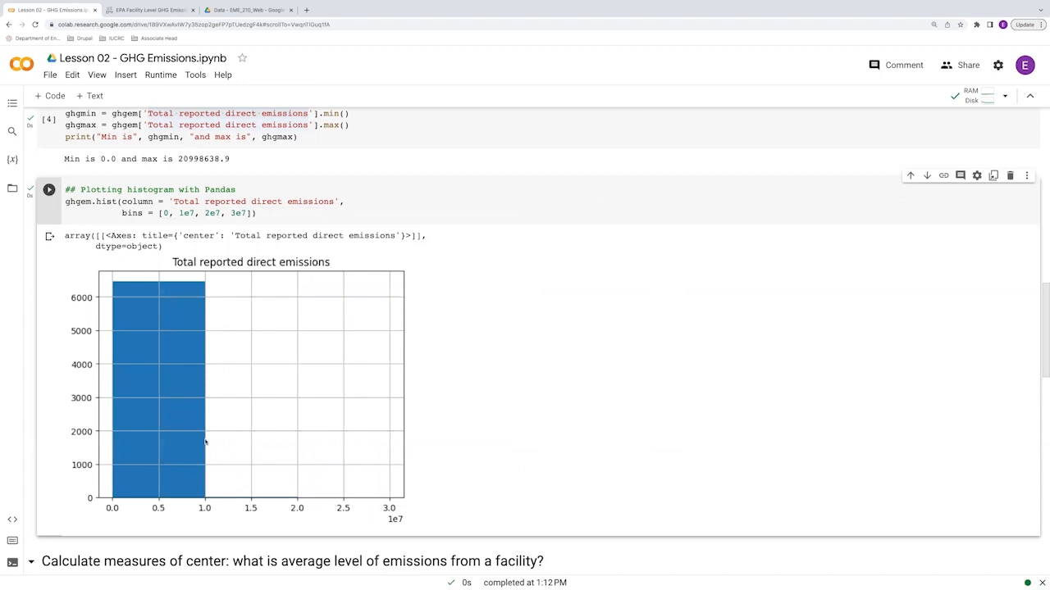
mouse_move(177, 436)
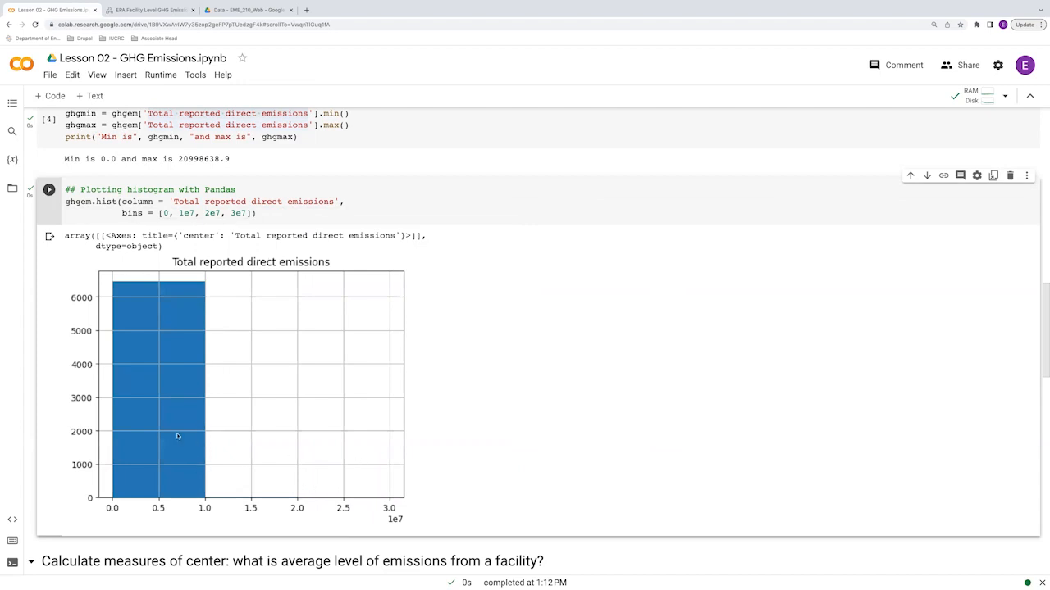
mouse_move(108, 433)
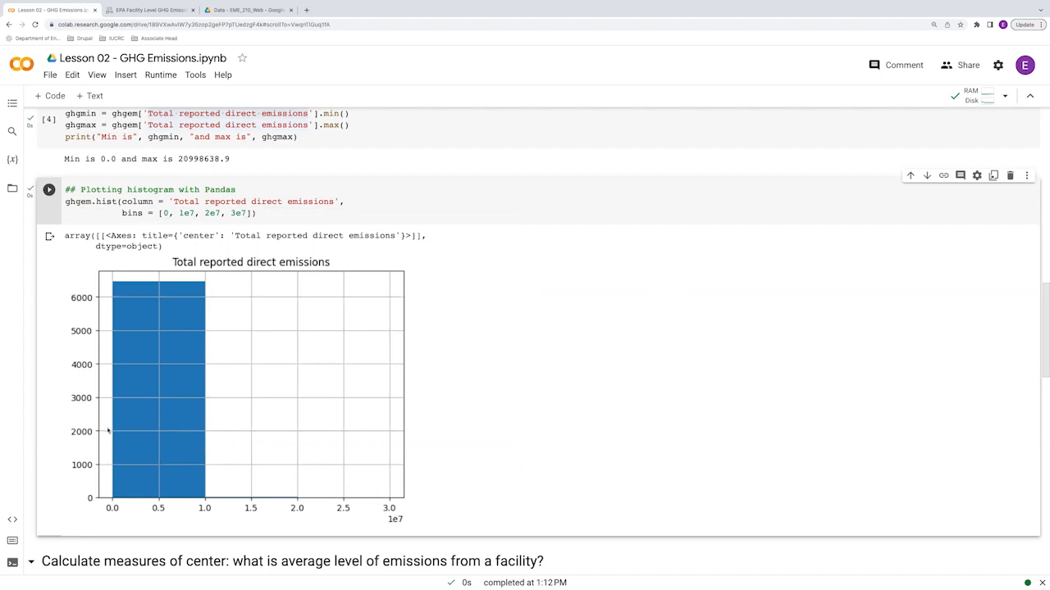
mouse_move(119, 282)
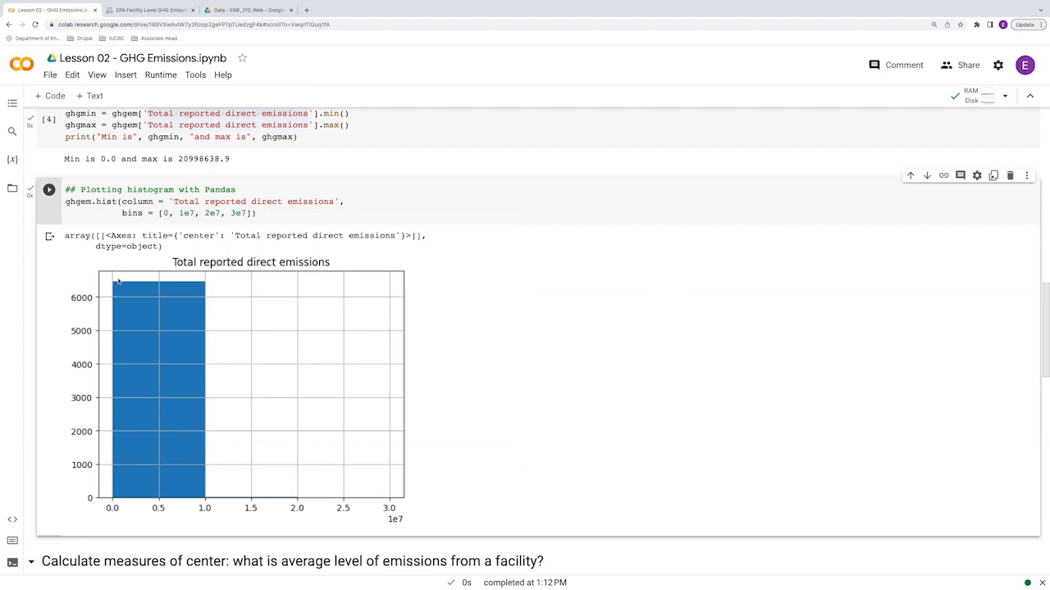
mouse_move(168, 509)
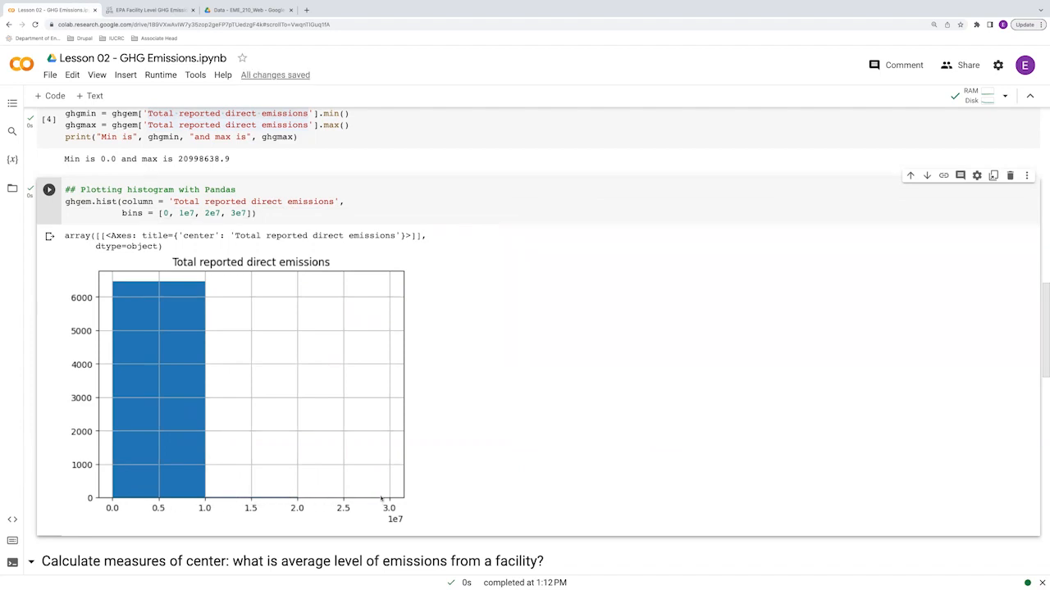
mouse_move(344, 499)
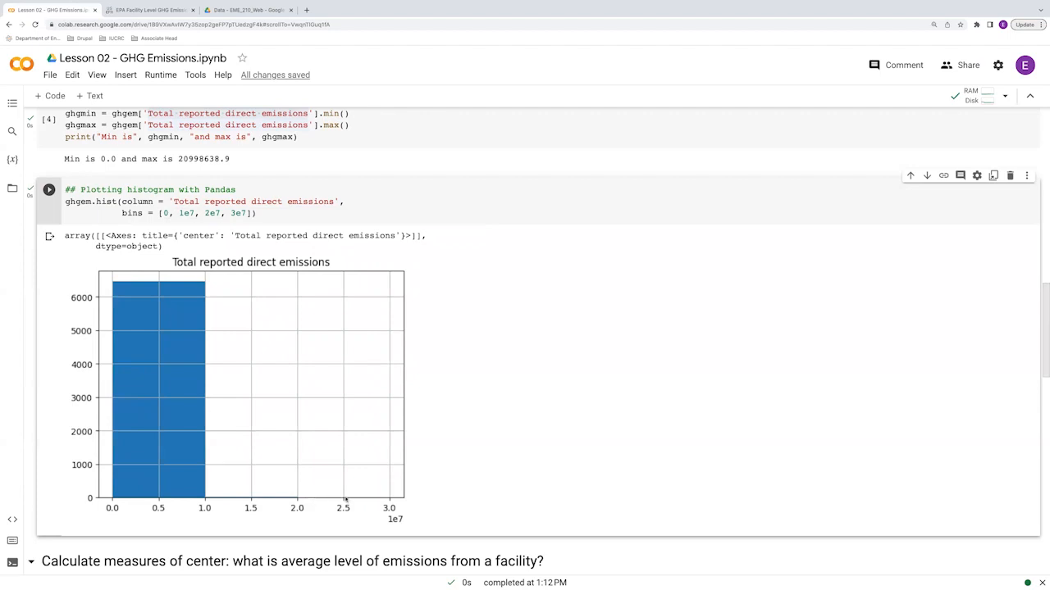
mouse_move(207, 416)
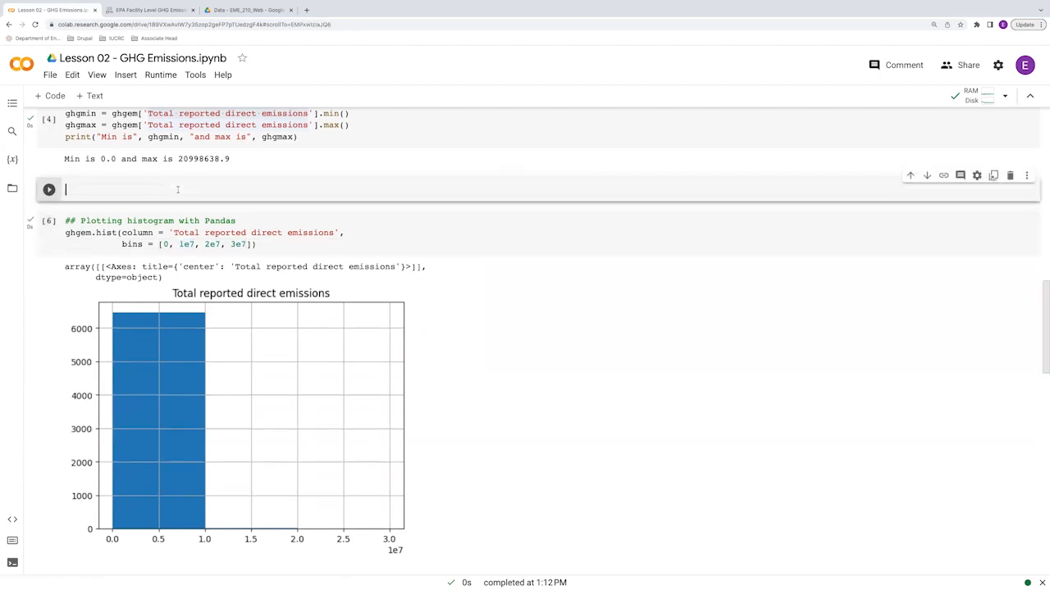
Step: Run list(range(0, 21000000, 1000000)) to list candidate bin edges, removing the extra empty cell
text(list(range))
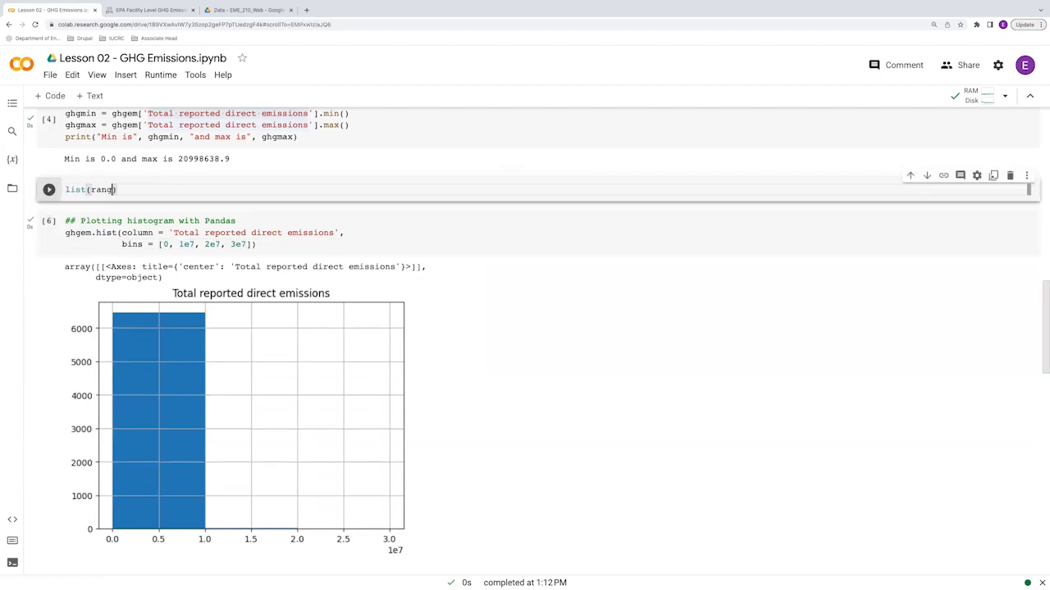
text(e(0)
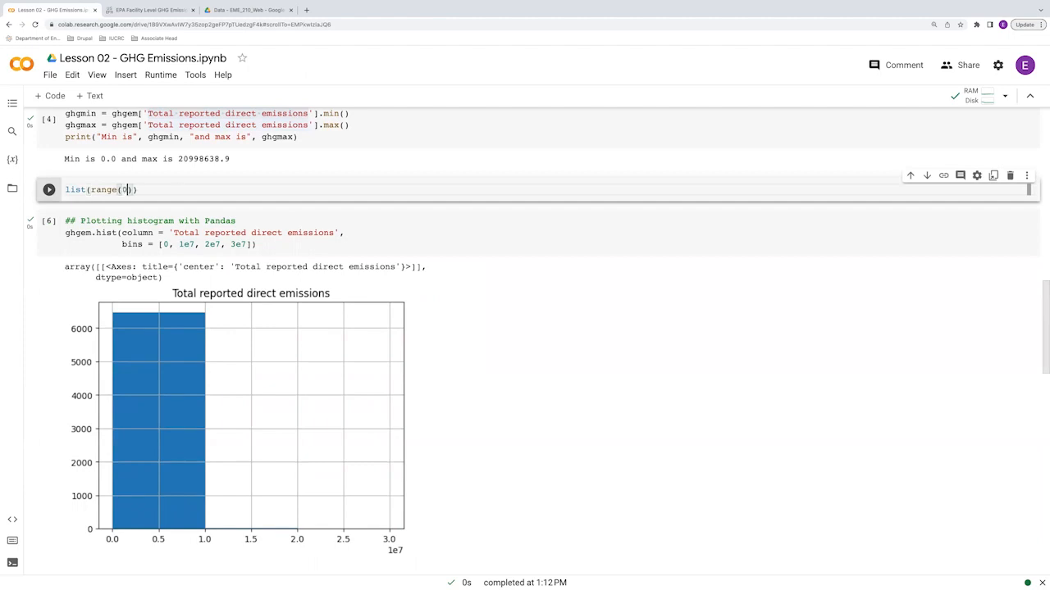
text(0,)
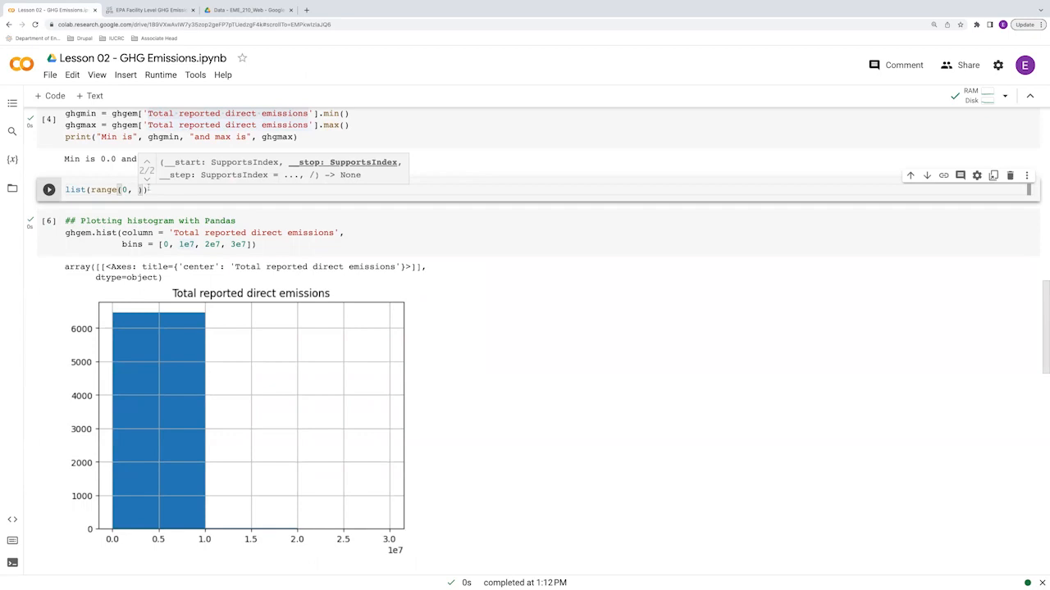
text(21)
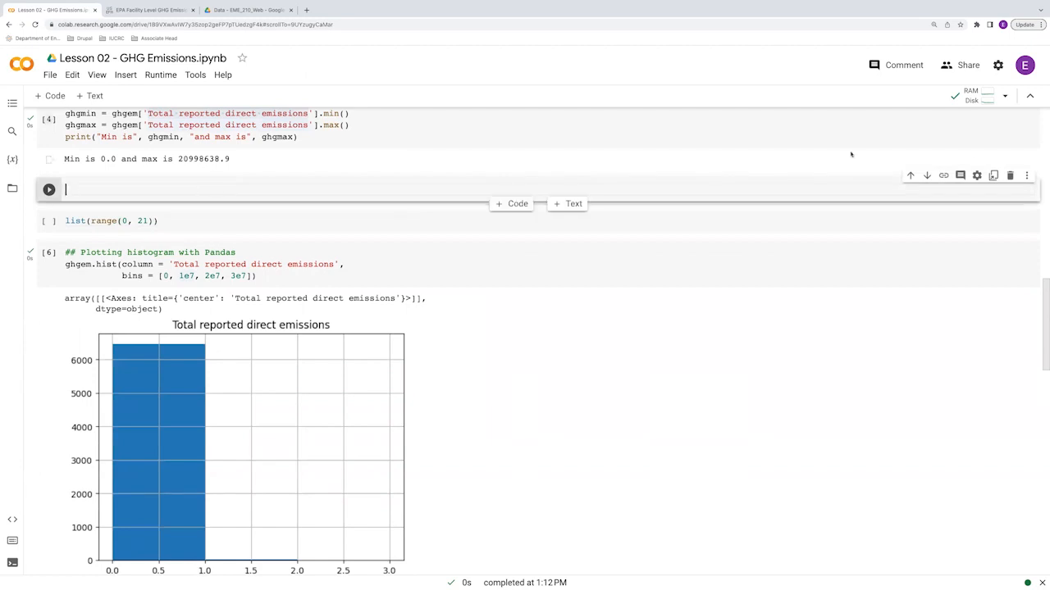
click(1010, 174)
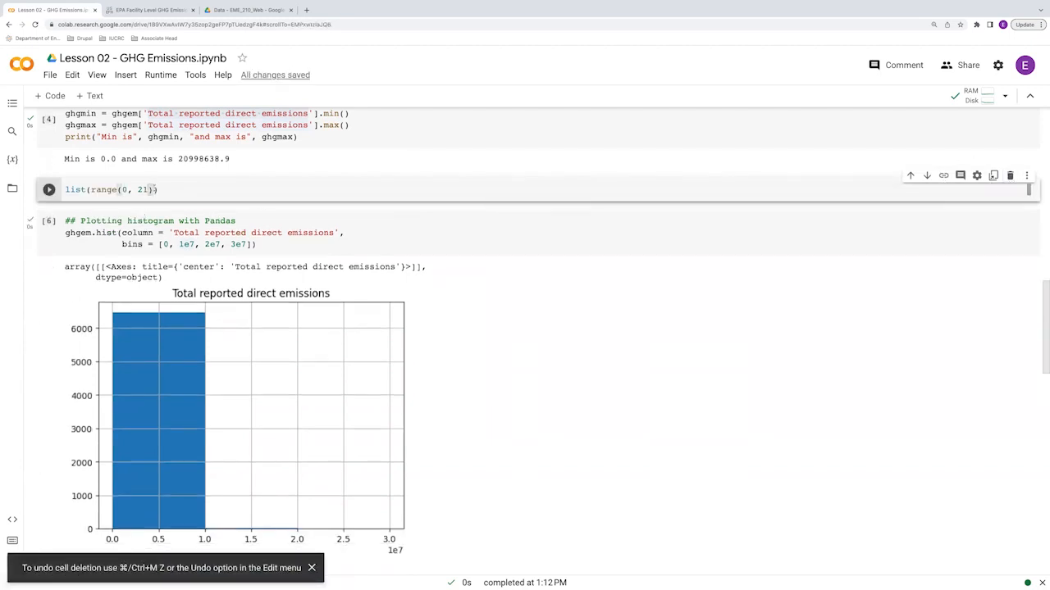
text(000000,)
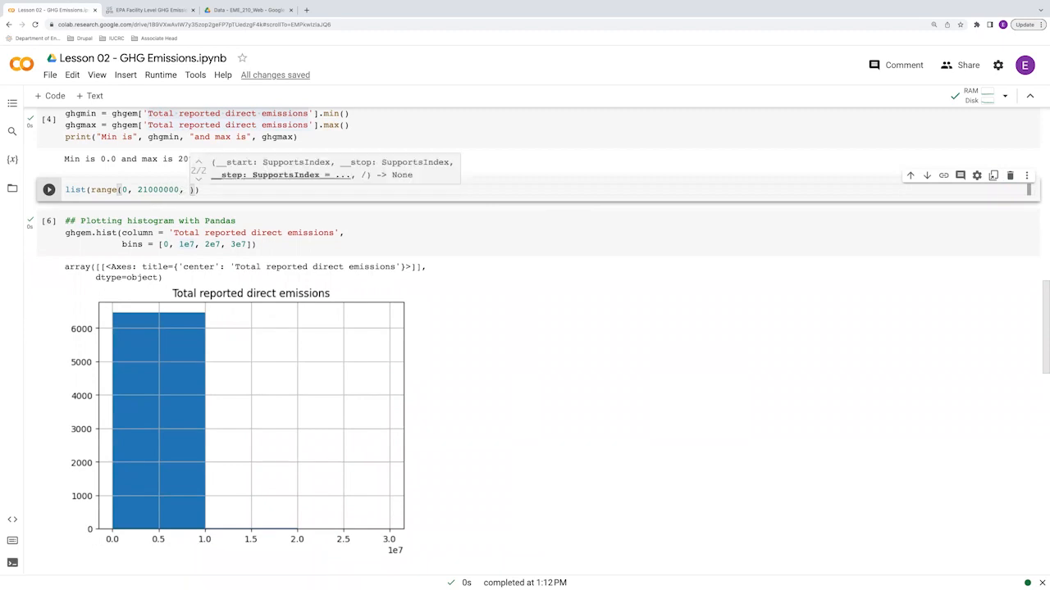
text(10)
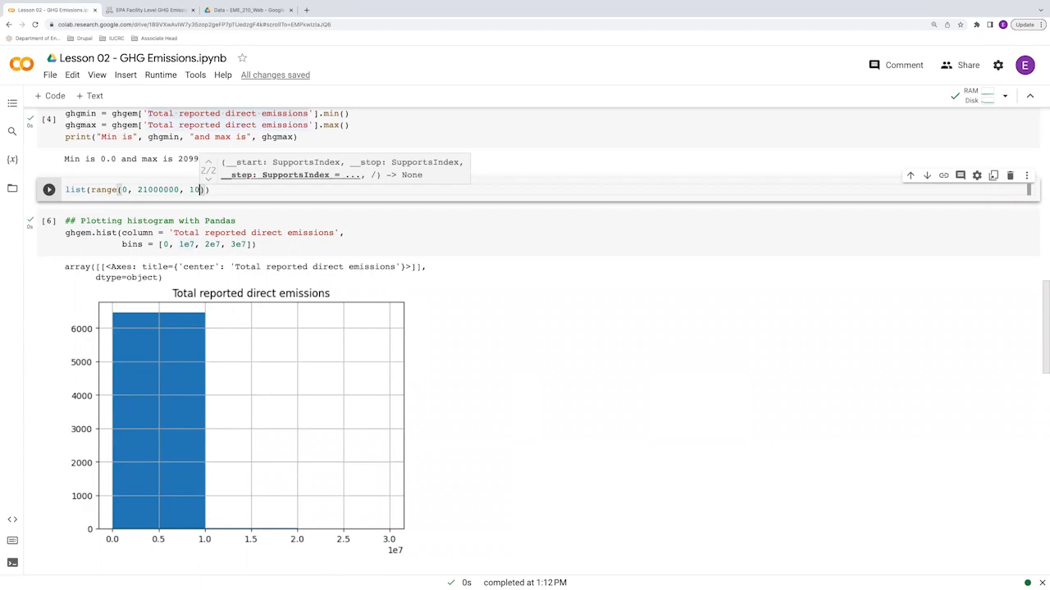
text(00000)
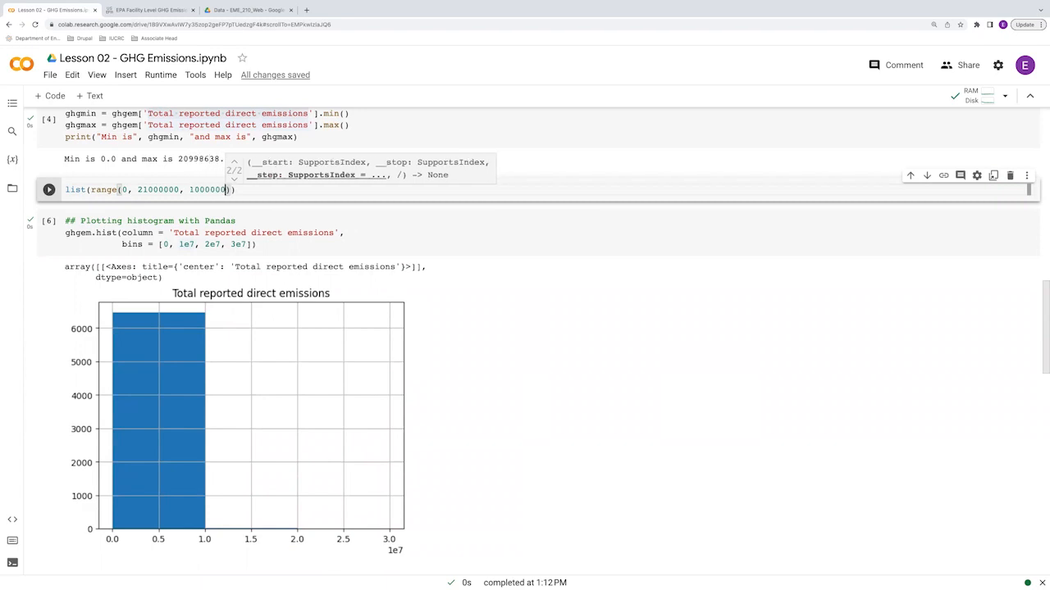
click(47, 190)
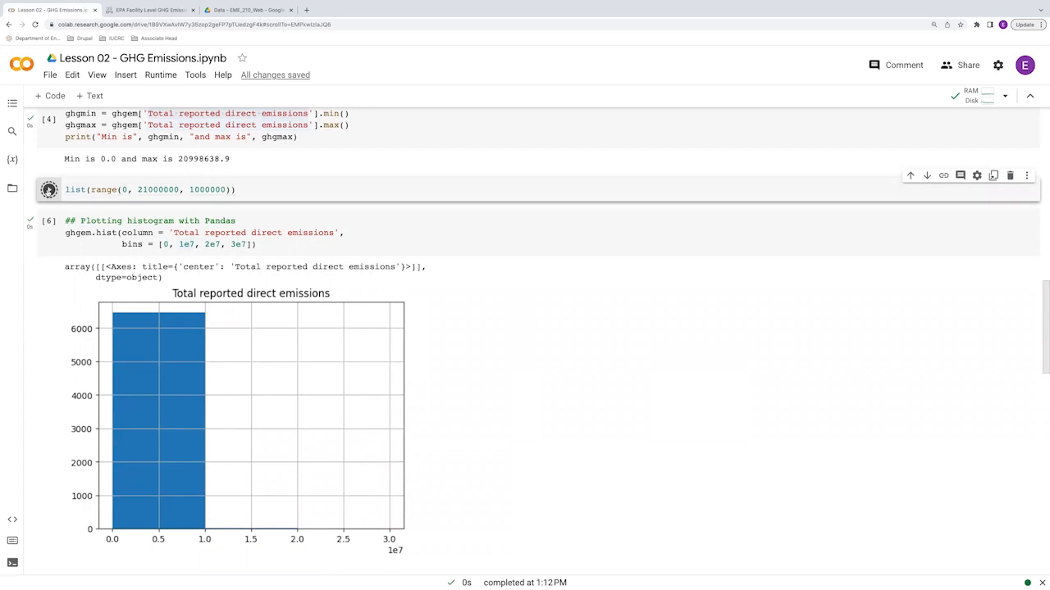
click(50, 190)
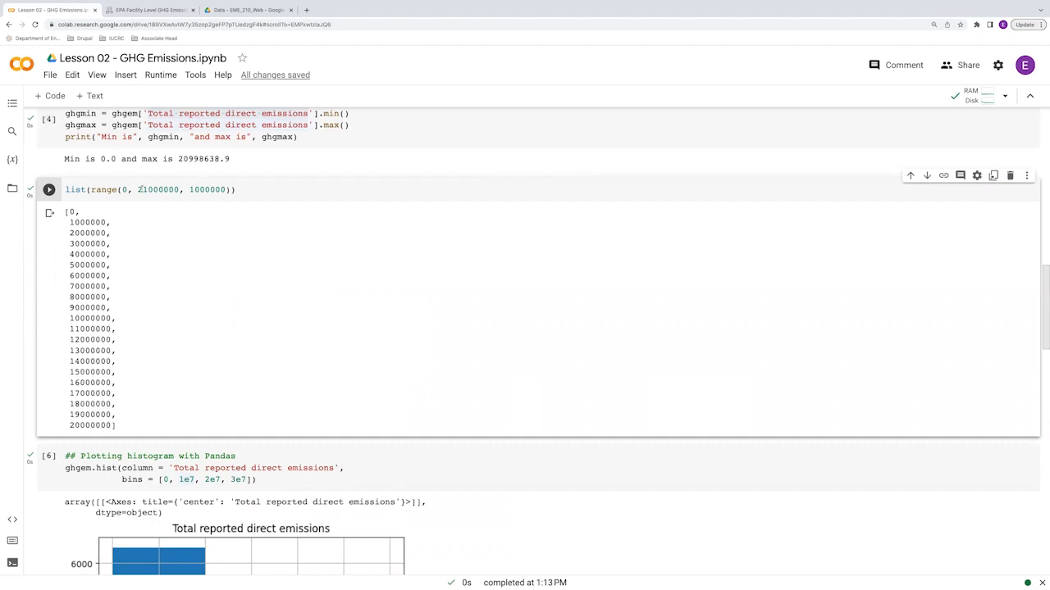
triple_click(151, 190)
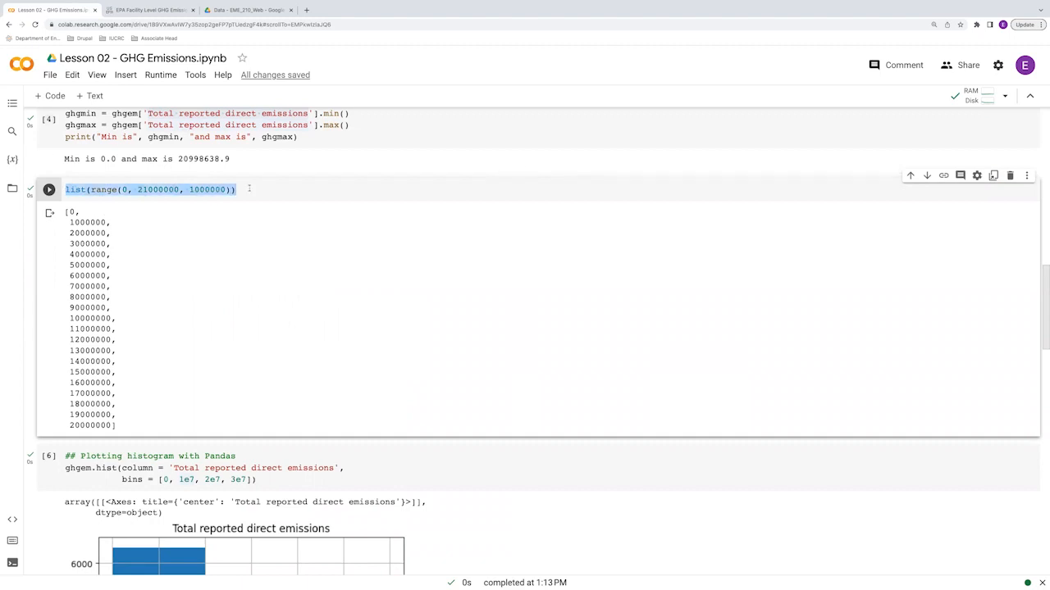
scroll(down, 3)
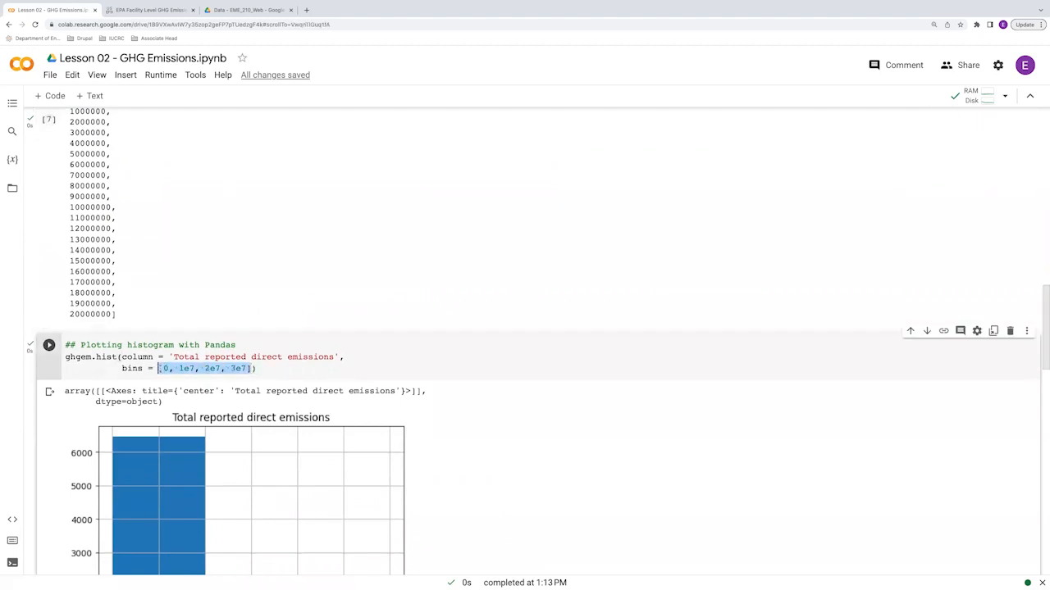
text(list(range(0, 21000000, 1000000))))
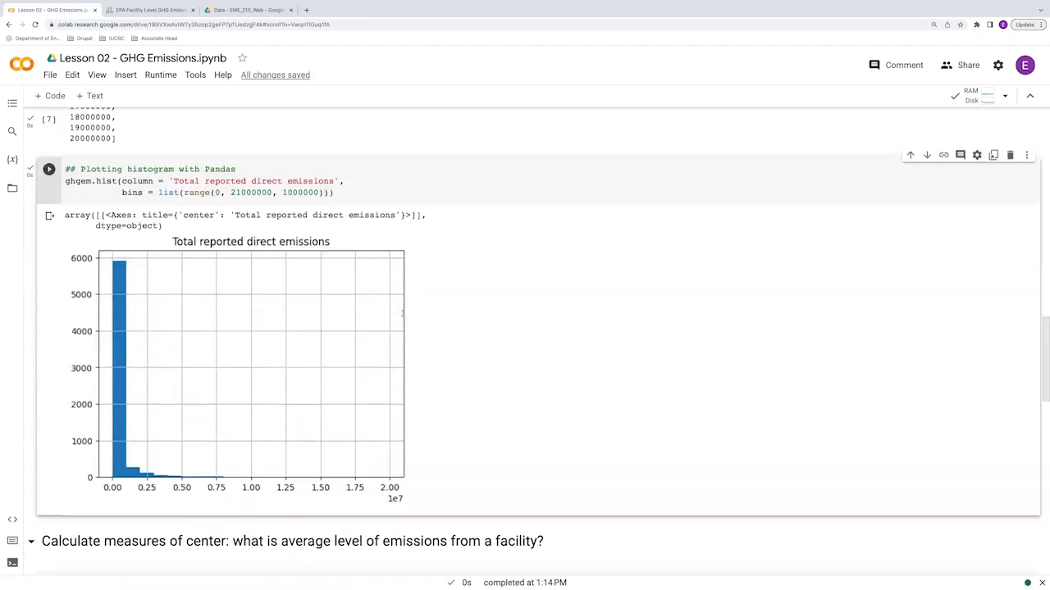
scroll(down, 3)
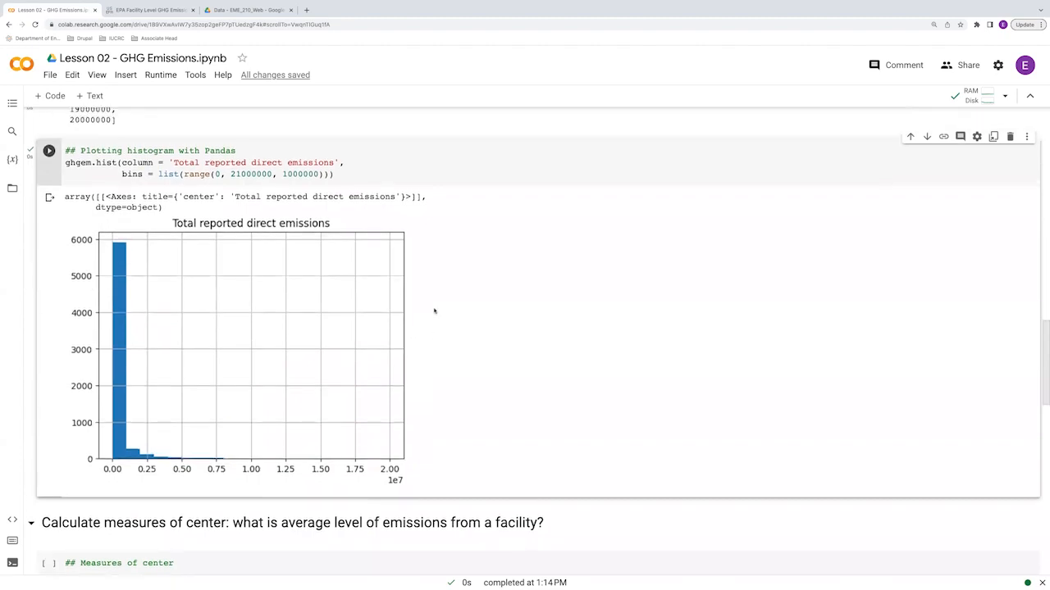
mouse_move(193, 462)
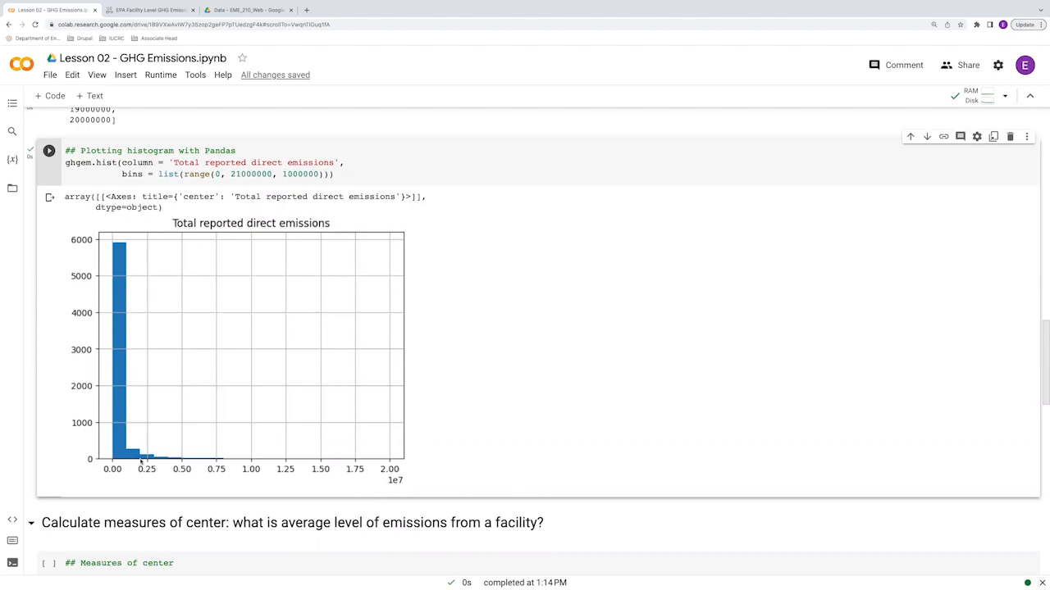
mouse_move(458, 459)
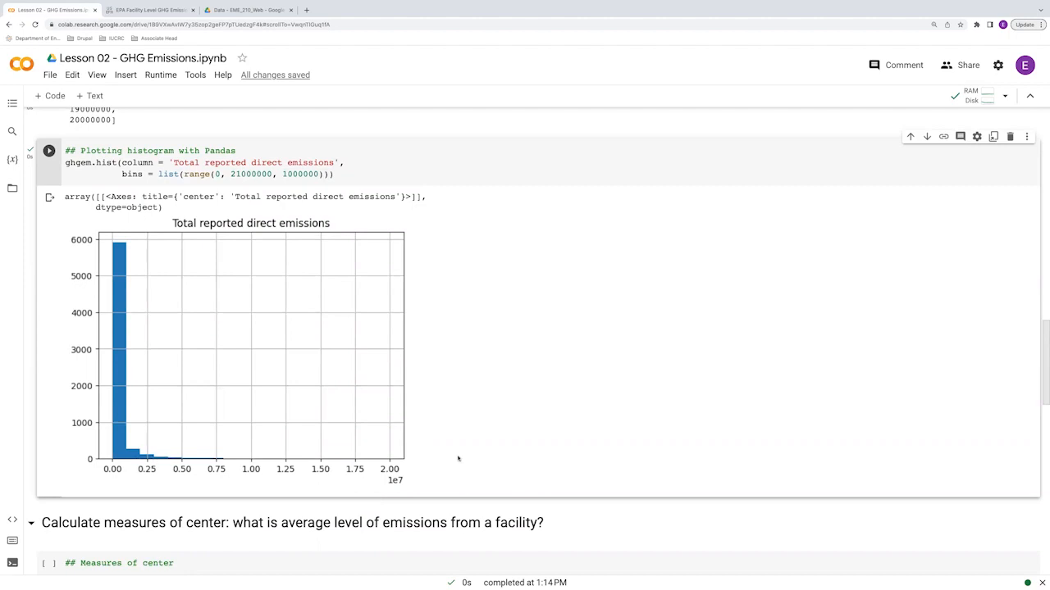
scroll(down, 3)
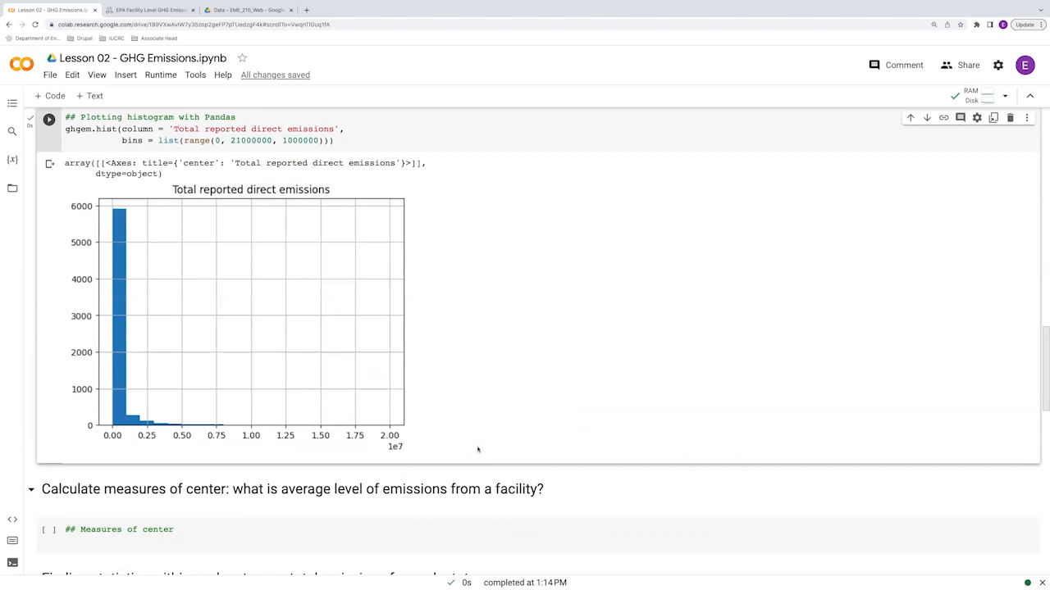
mouse_move(345, 420)
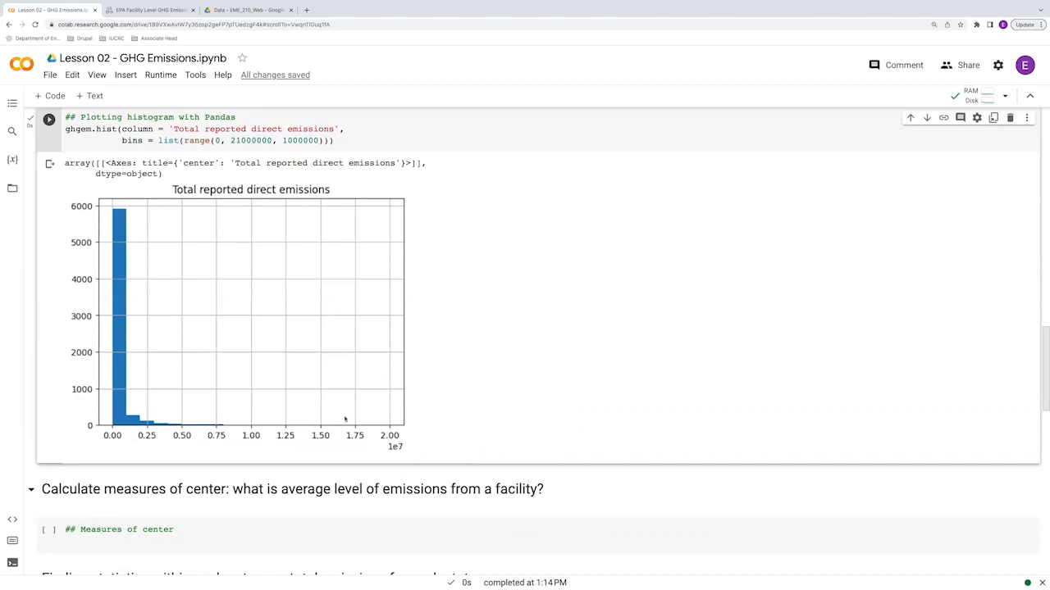
mouse_move(457, 404)
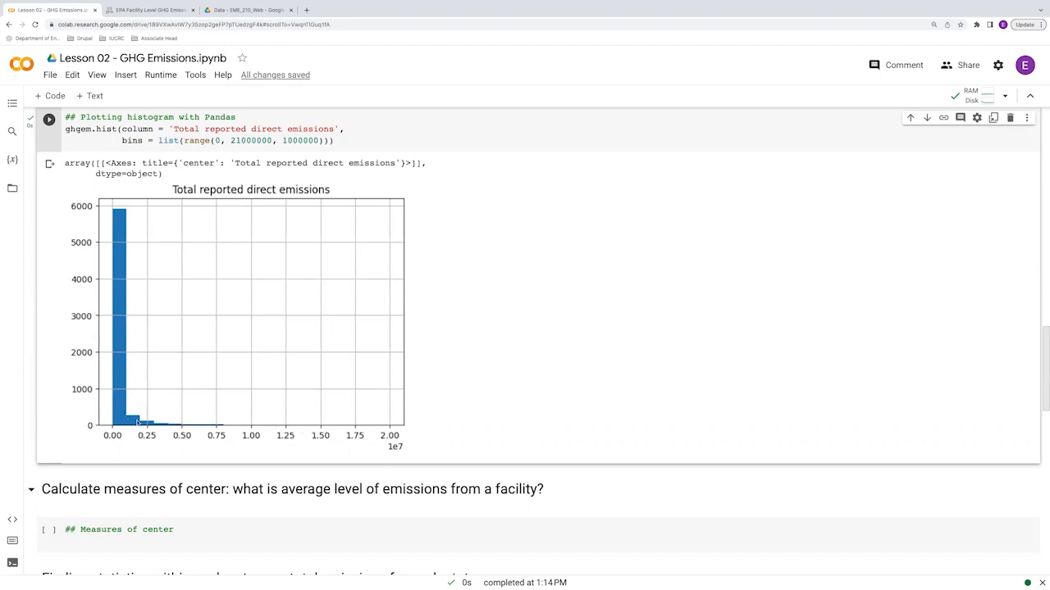
mouse_move(374, 430)
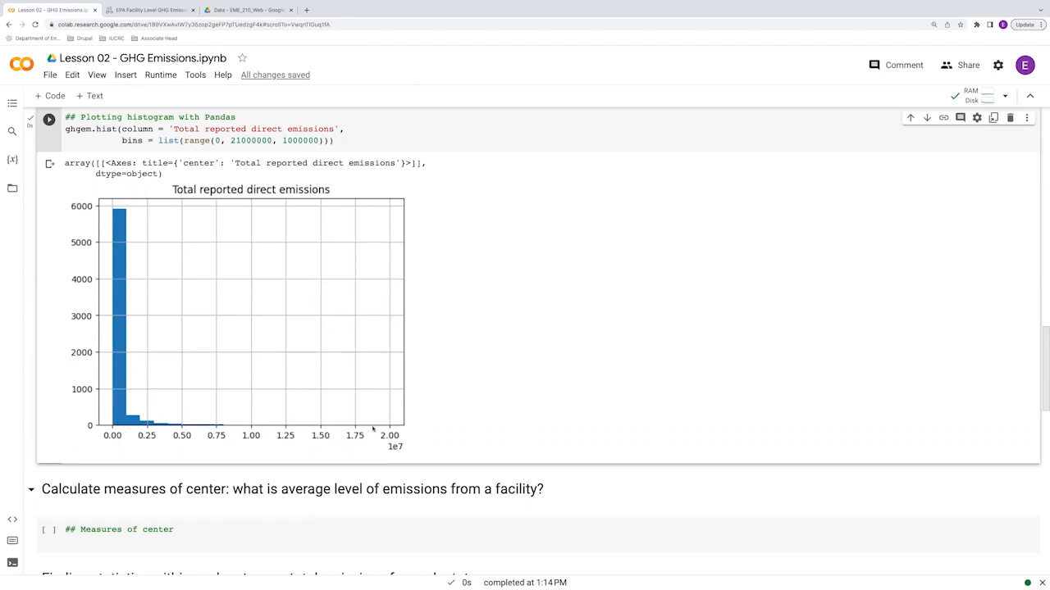
mouse_move(251, 423)
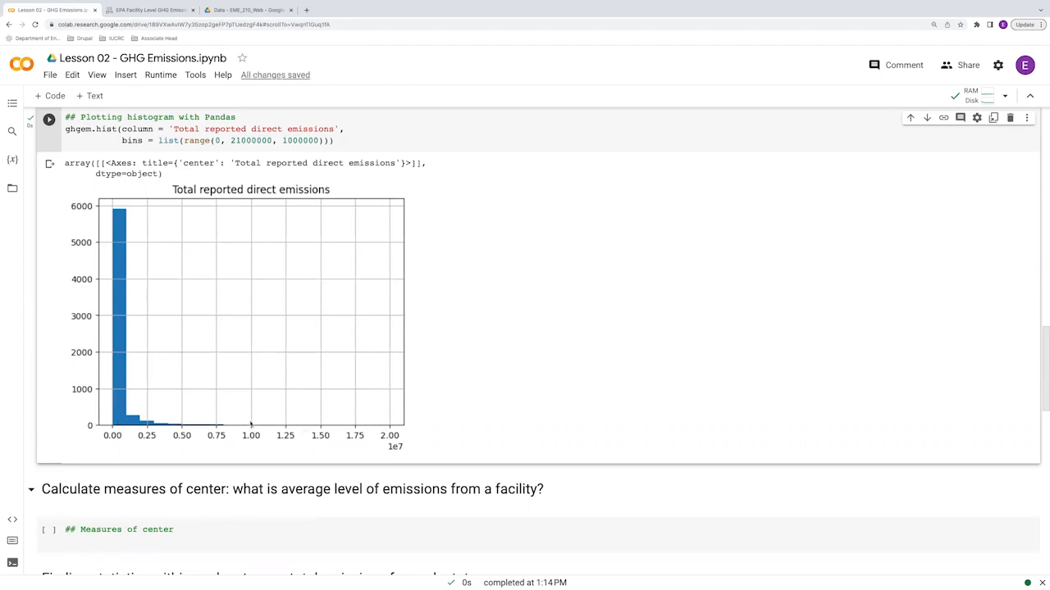
mouse_move(139, 420)
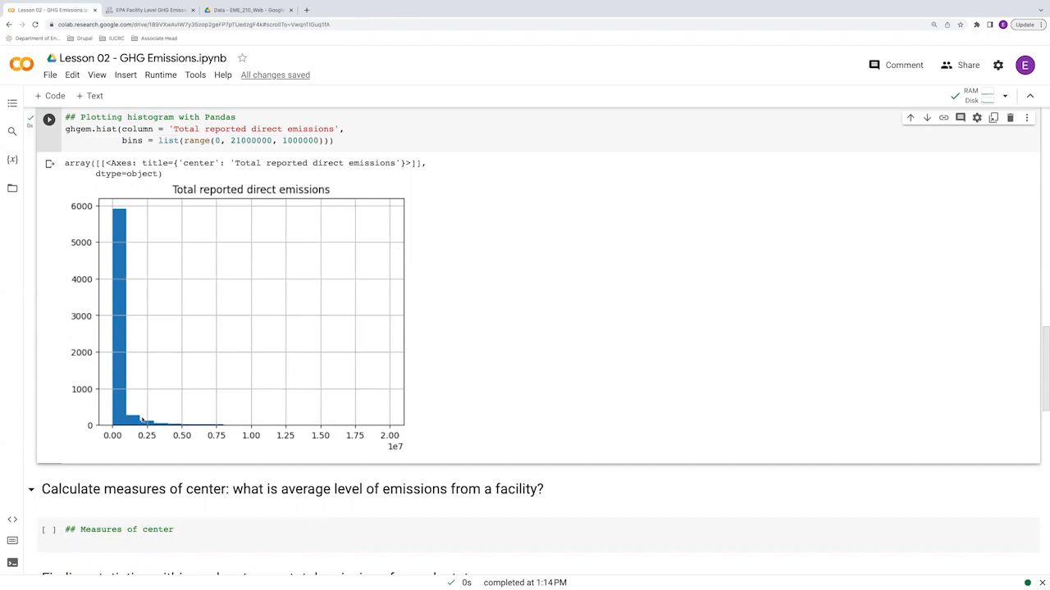
mouse_move(354, 429)
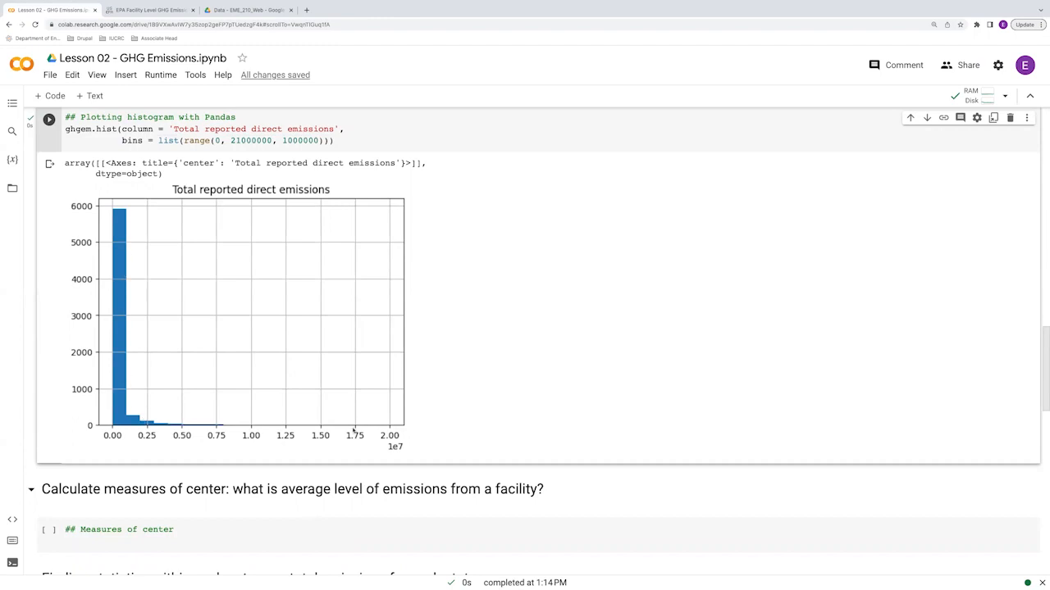
Step: Write a print of the mean of 'Total reported direct emissions' labeled MMTCO2e
scroll(down, 3)
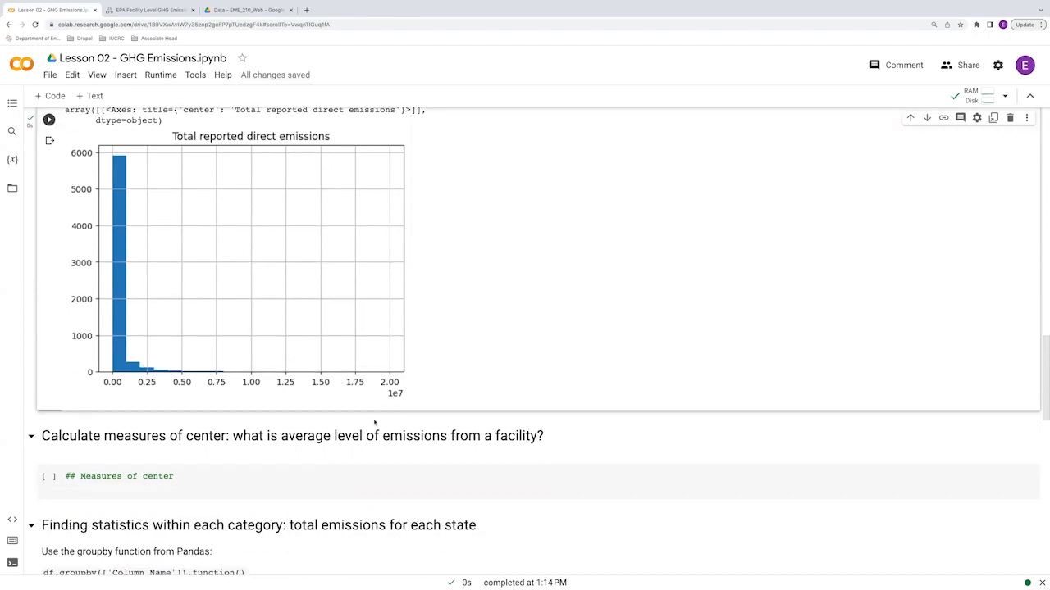
scroll(down, 3)
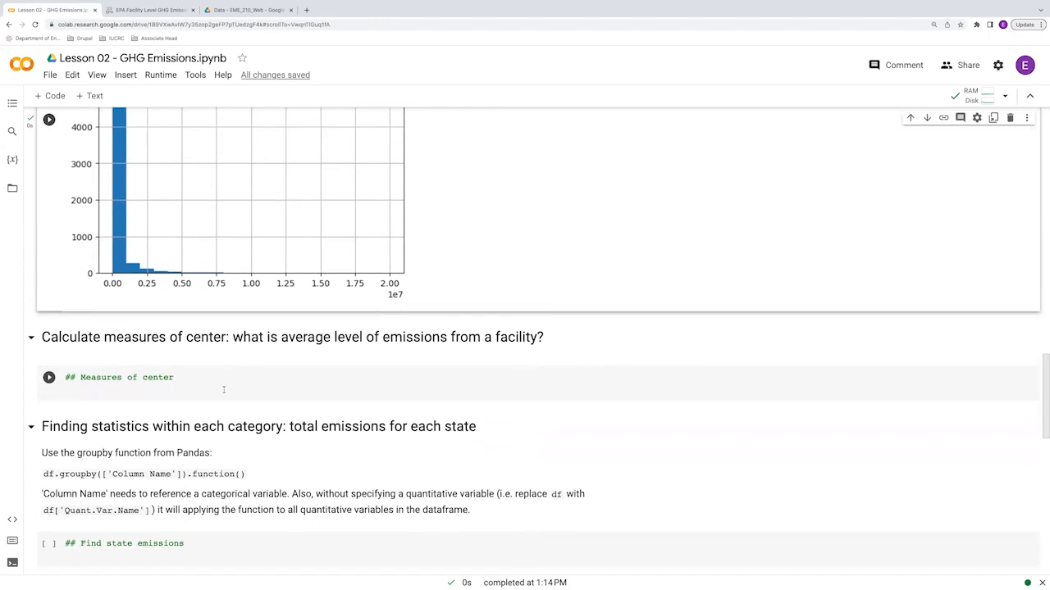
mouse_move(230, 392)
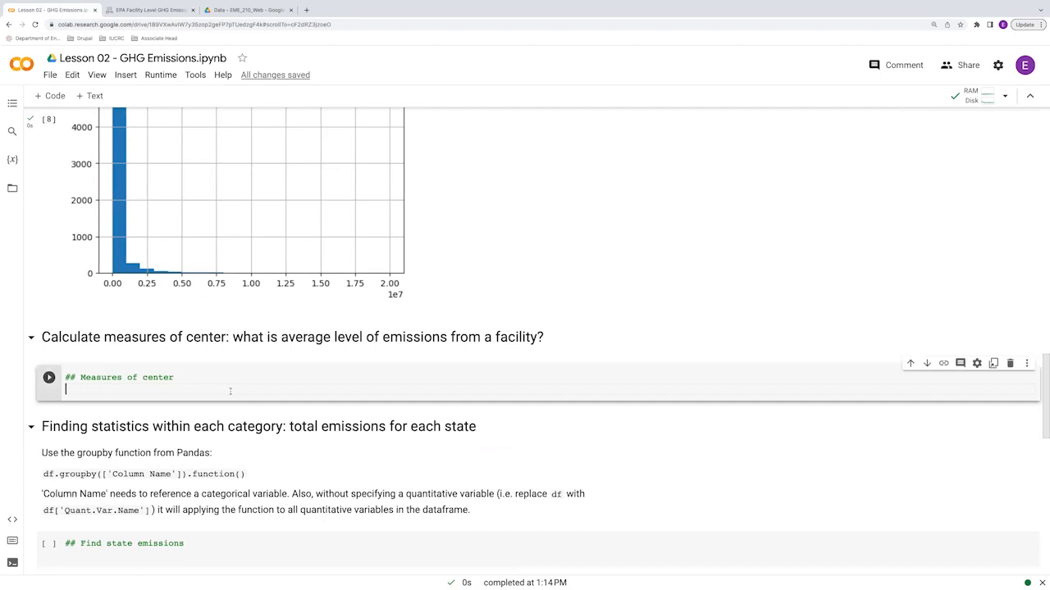
text(pd)
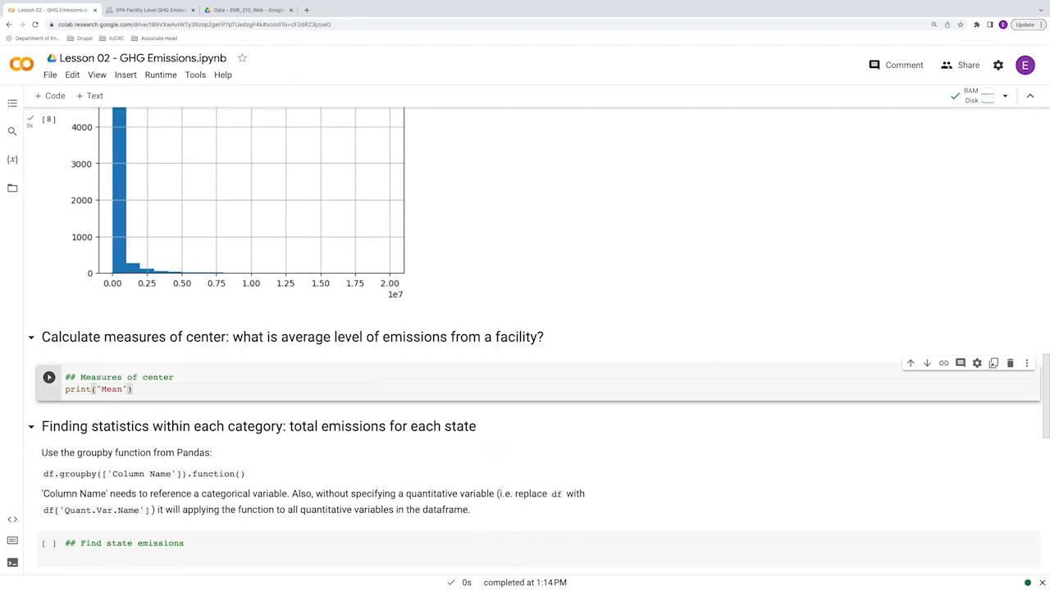
text(, x-bar)
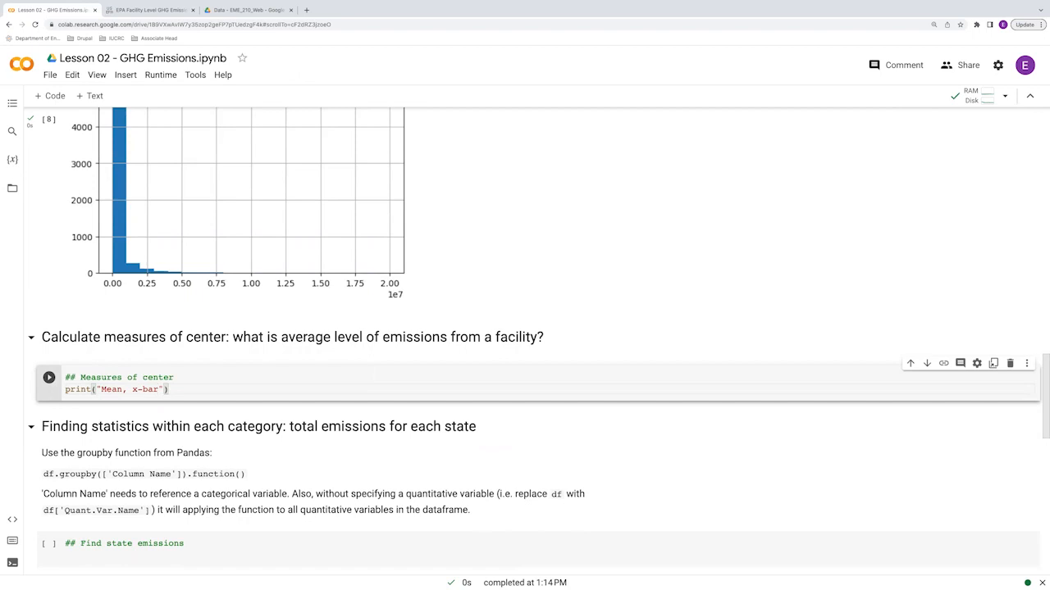
text(="),)
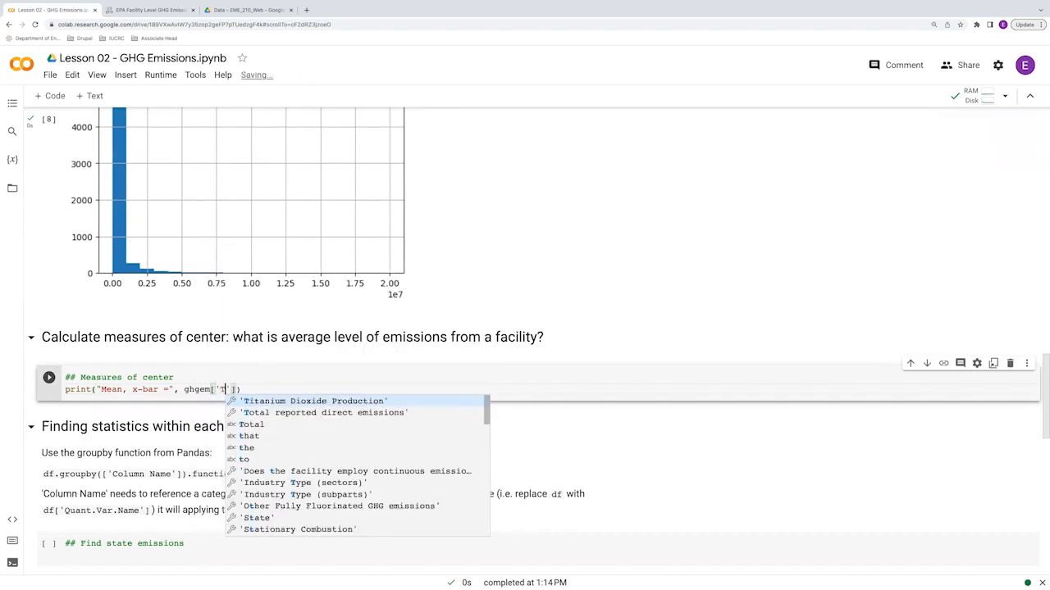
click(325, 413)
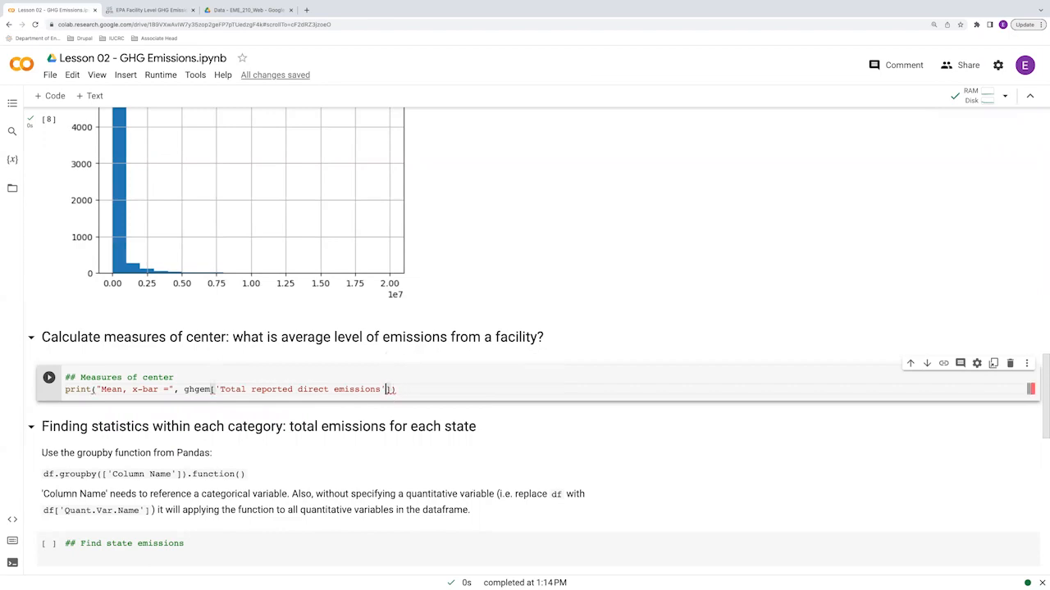
text(.mean())
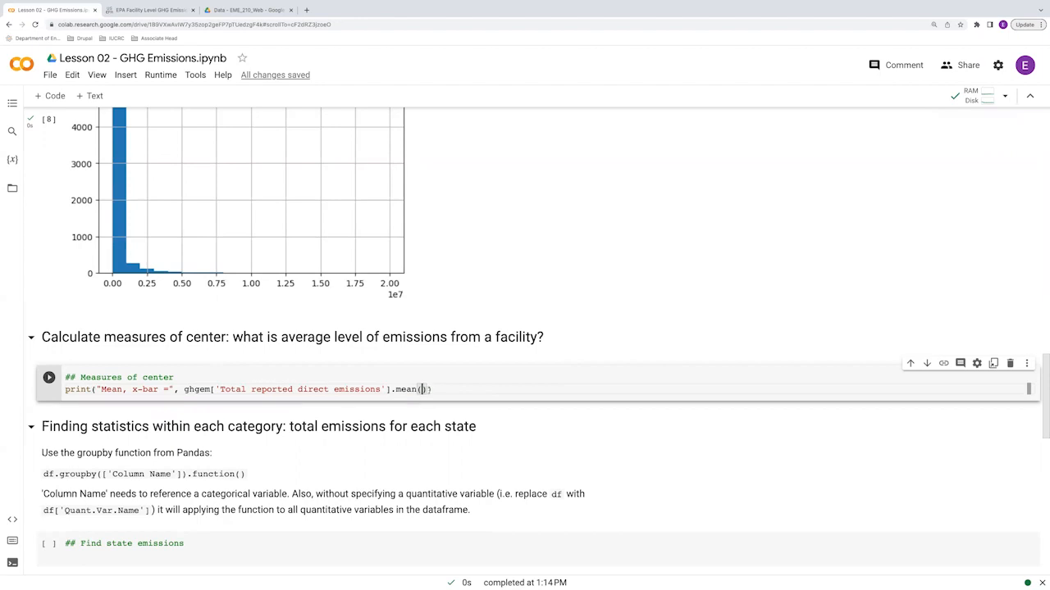
text(, ""))
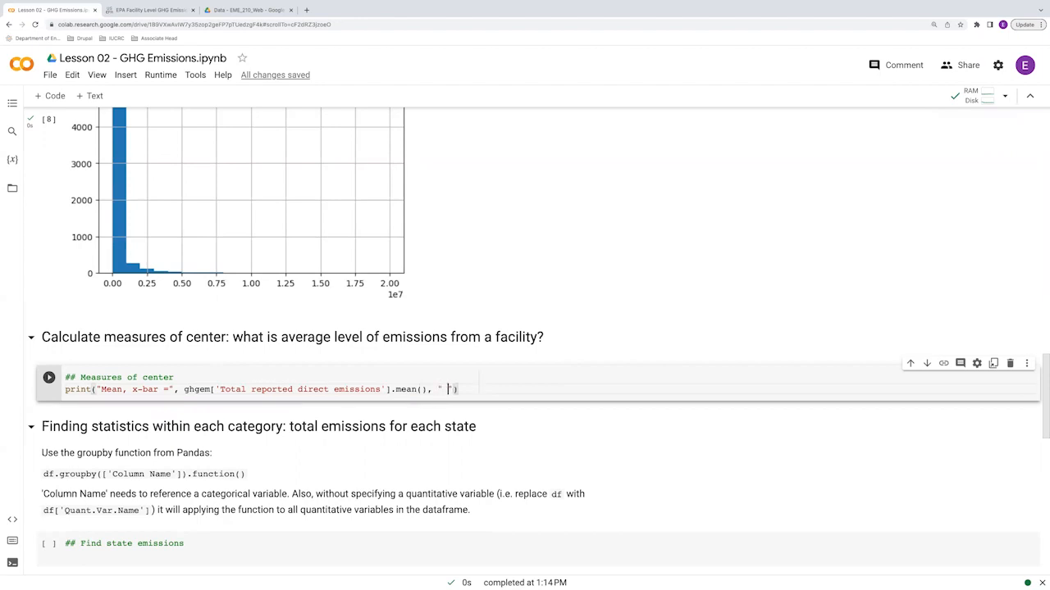
text(MMT)
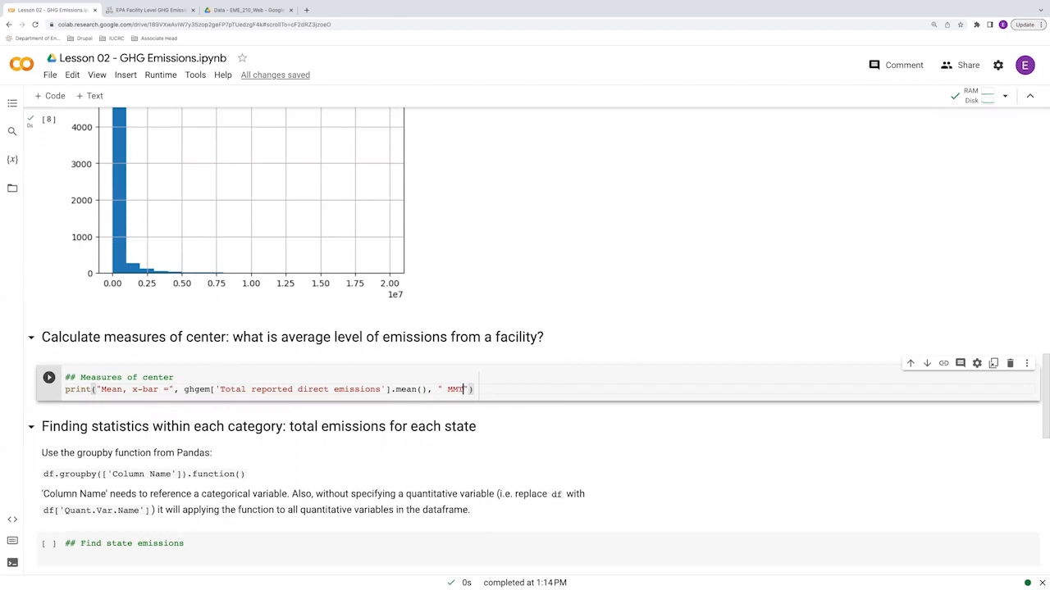
text(CO)
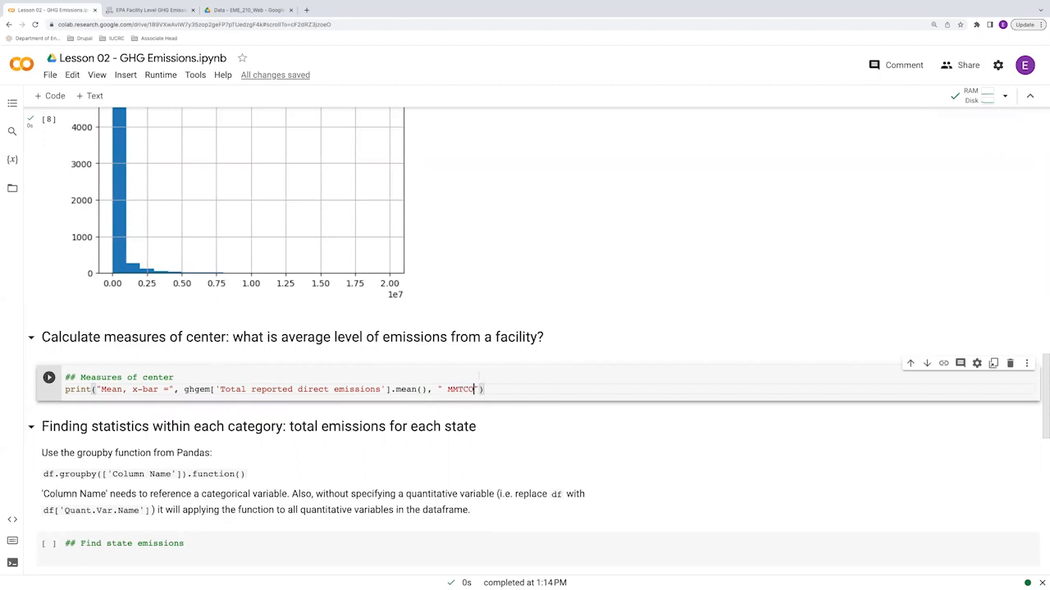
text(2e)
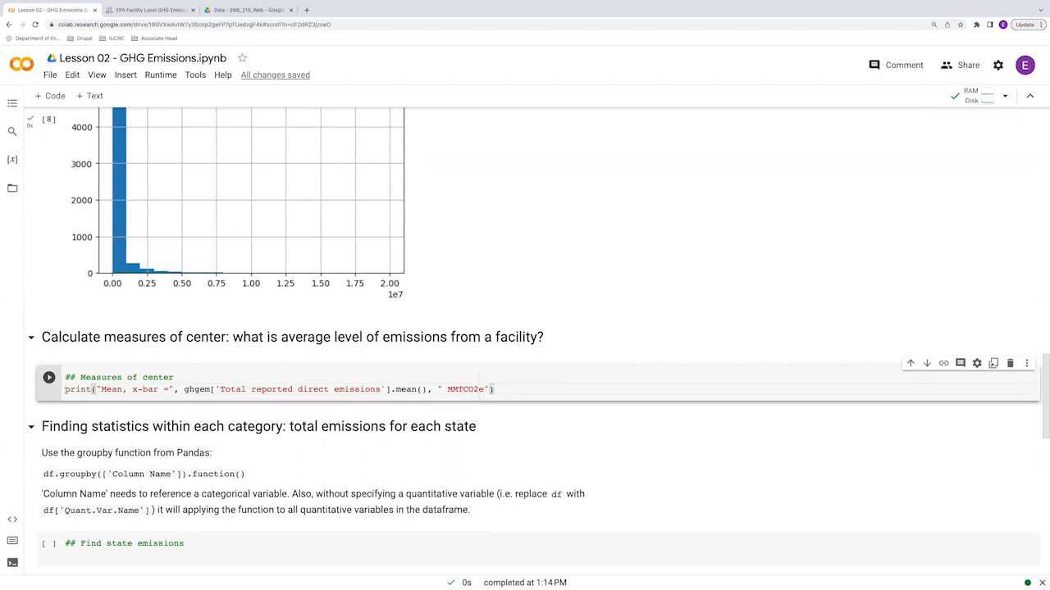
Step: Duplicate the mean line and change it to print the median in MMTCO2e
triple_click(279, 389)
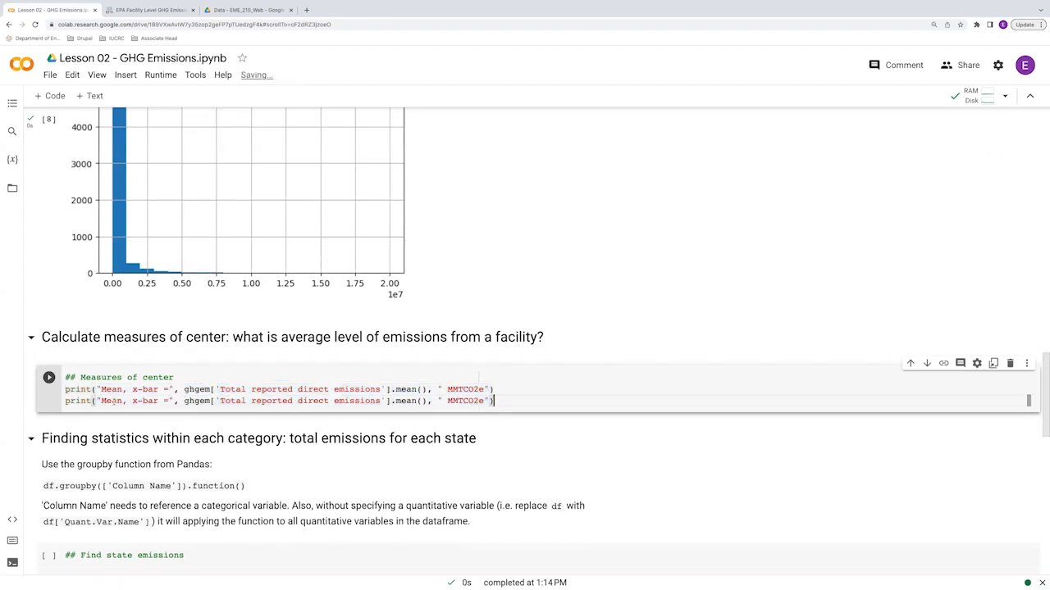
text(Median)
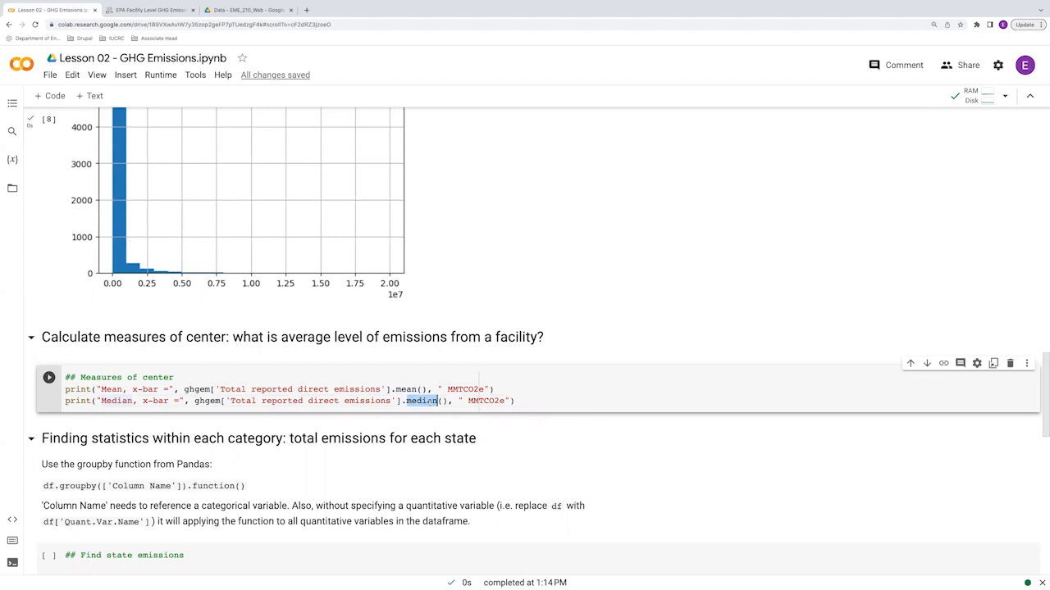
double_click(154, 401)
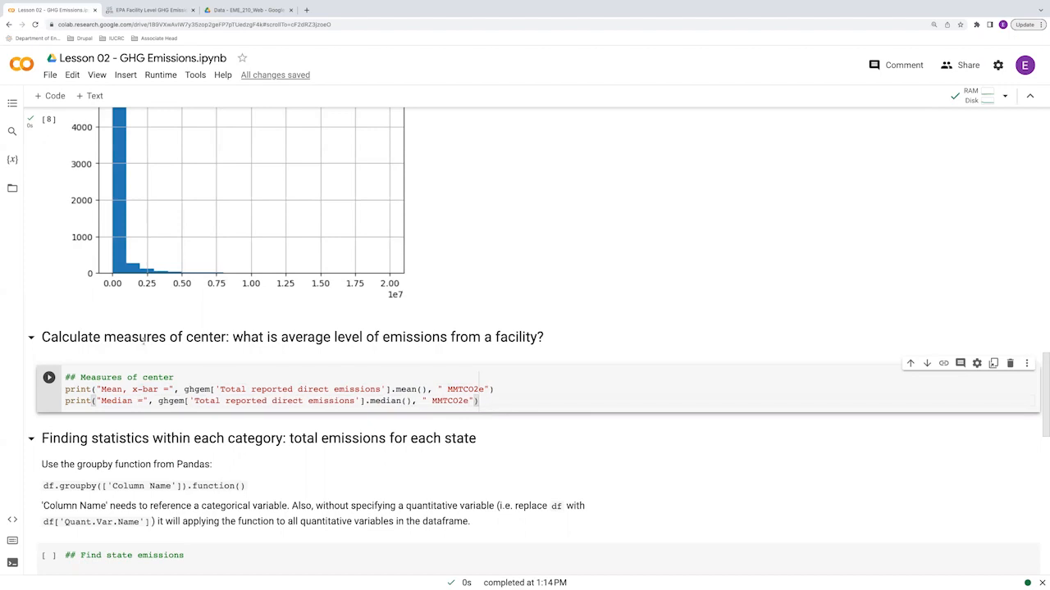
Step: Run the measures-of-center cell to print mean ≈388,088 and median 65,257.25 MMTCO2e
click(50, 377)
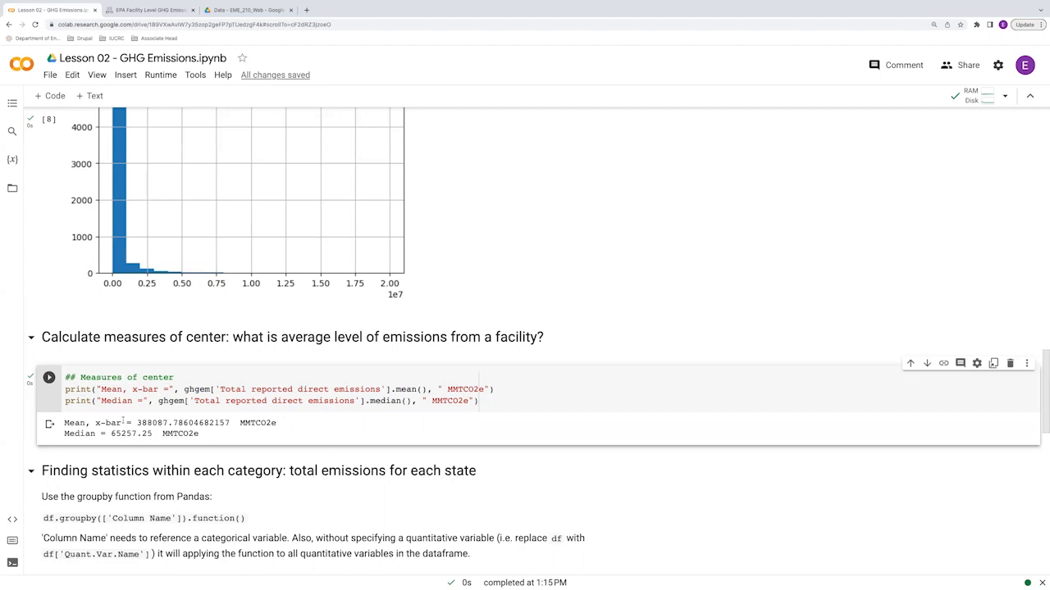
mouse_move(203, 351)
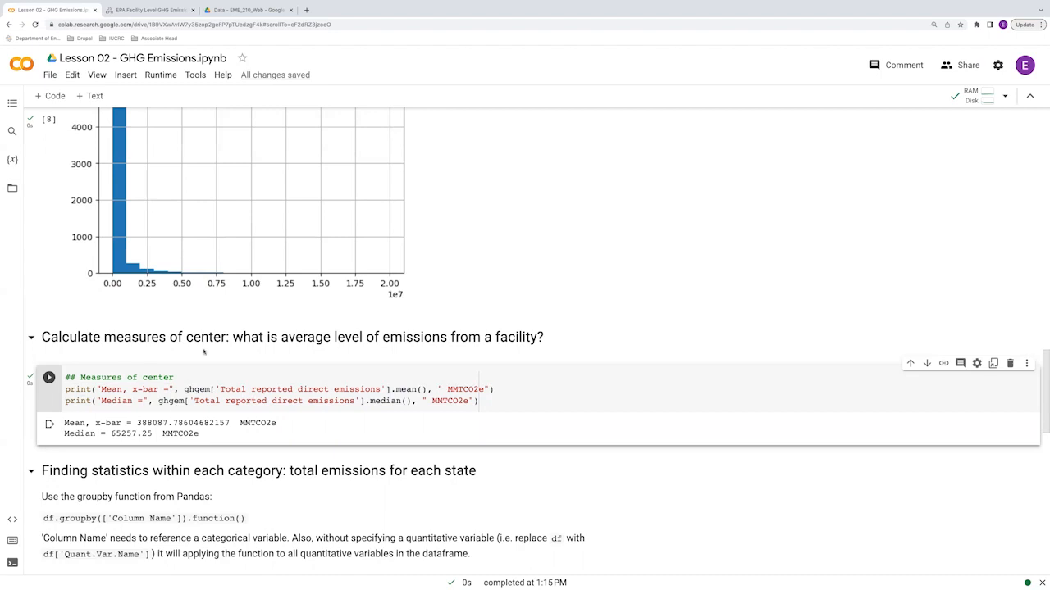
mouse_move(243, 266)
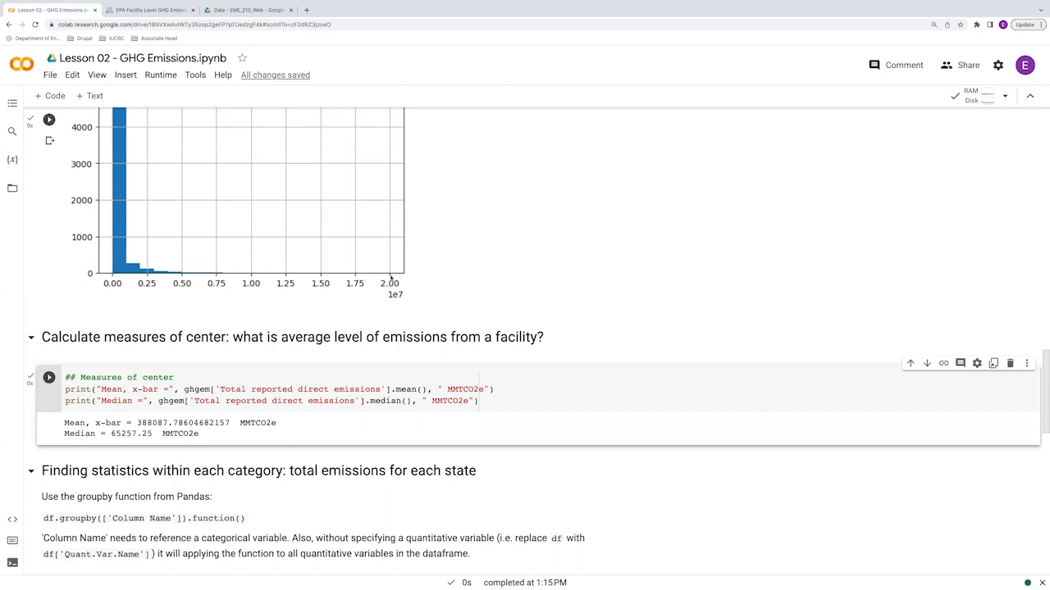
mouse_move(305, 298)
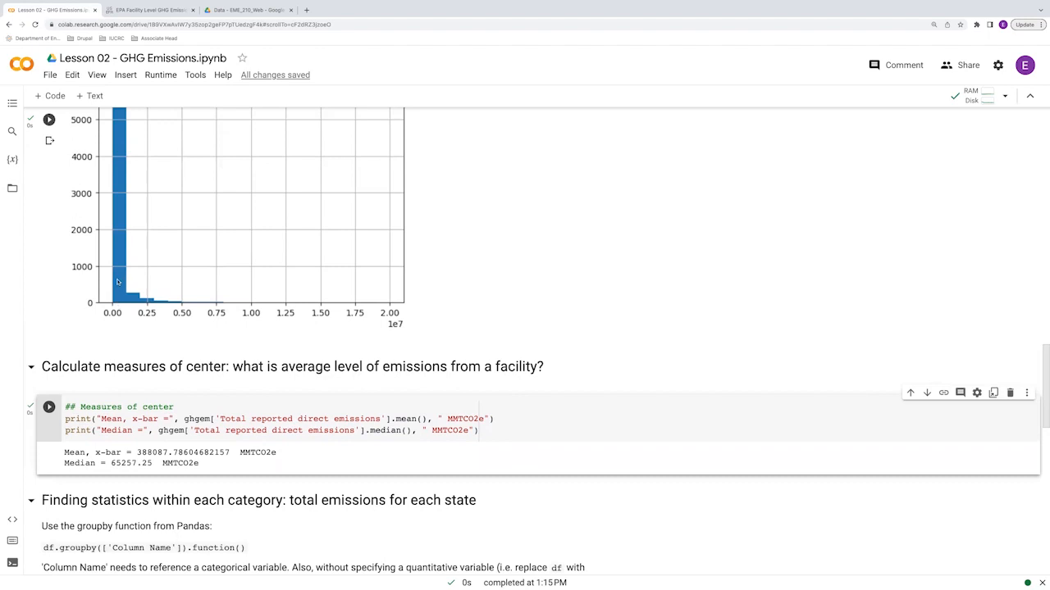
mouse_move(121, 239)
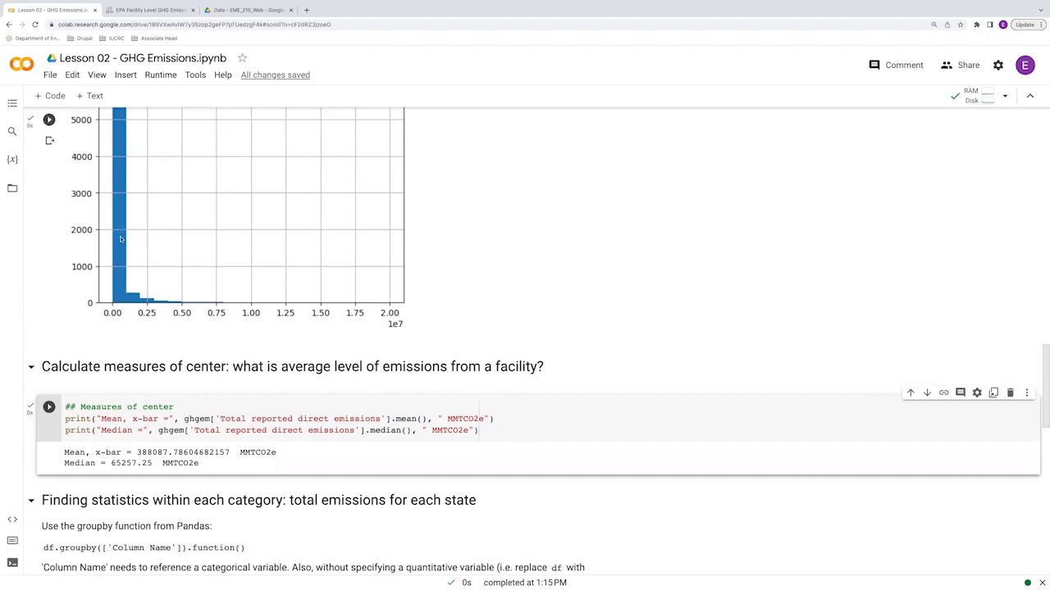
mouse_move(123, 302)
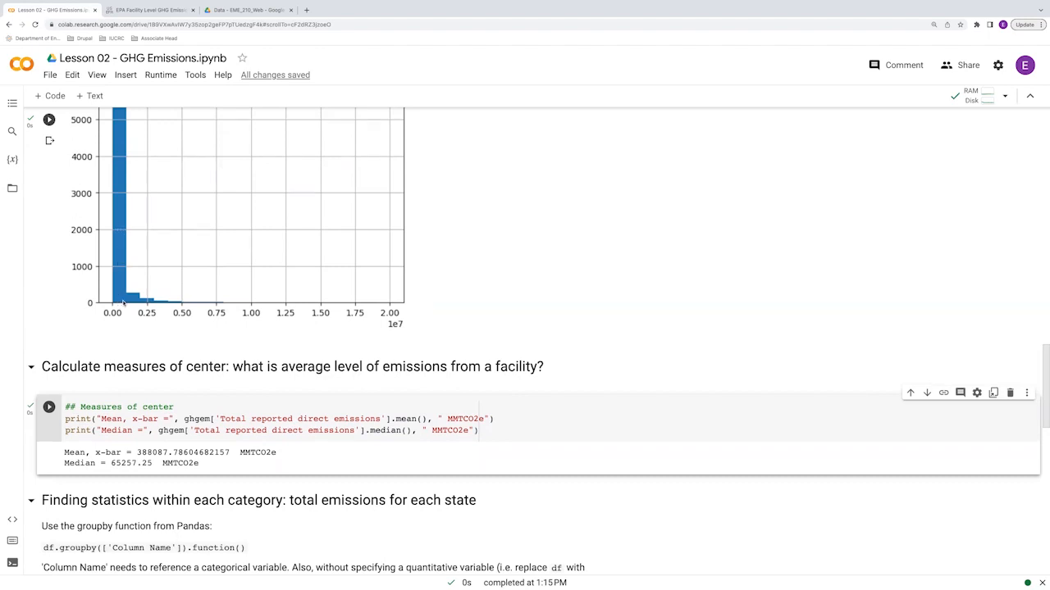